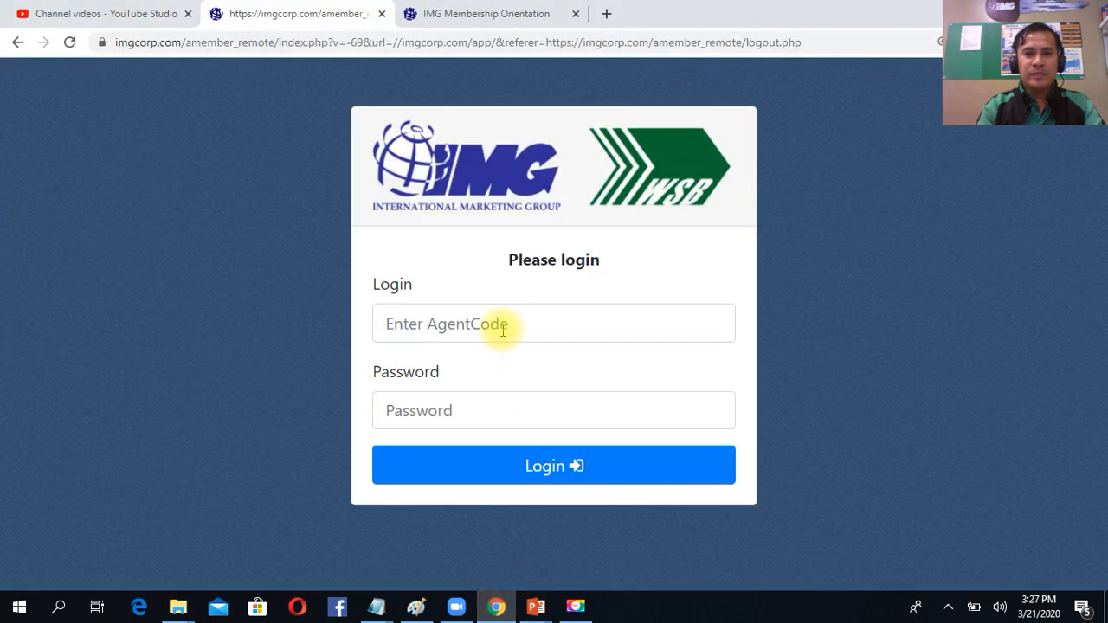
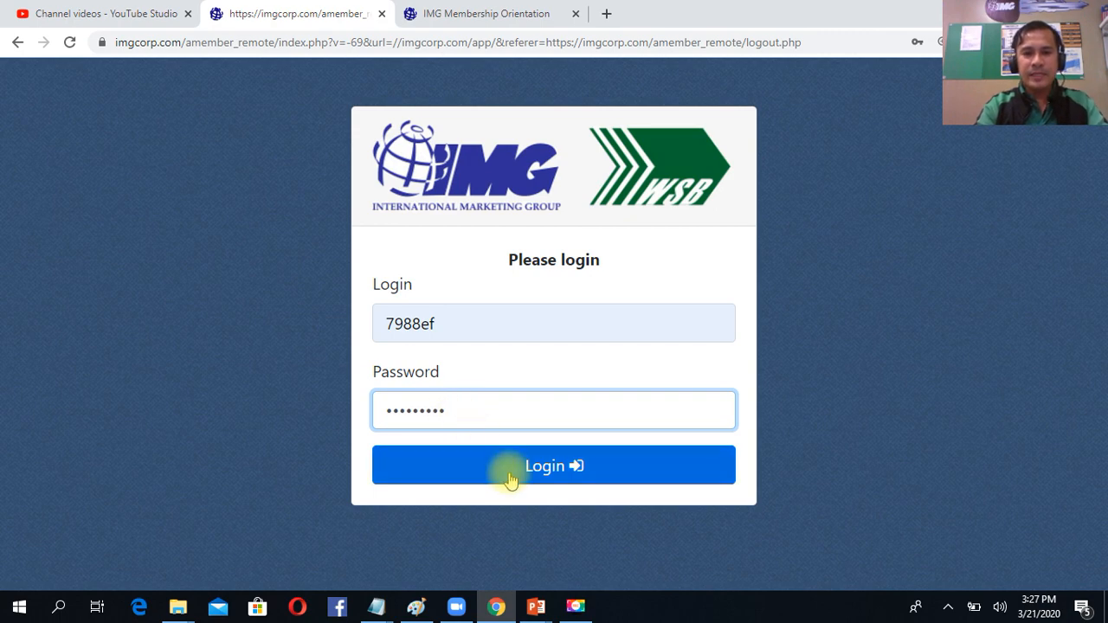
Step: Sign in to the member area with the agent code and password
{"action": "left_click", "coordinate": [554, 464]}
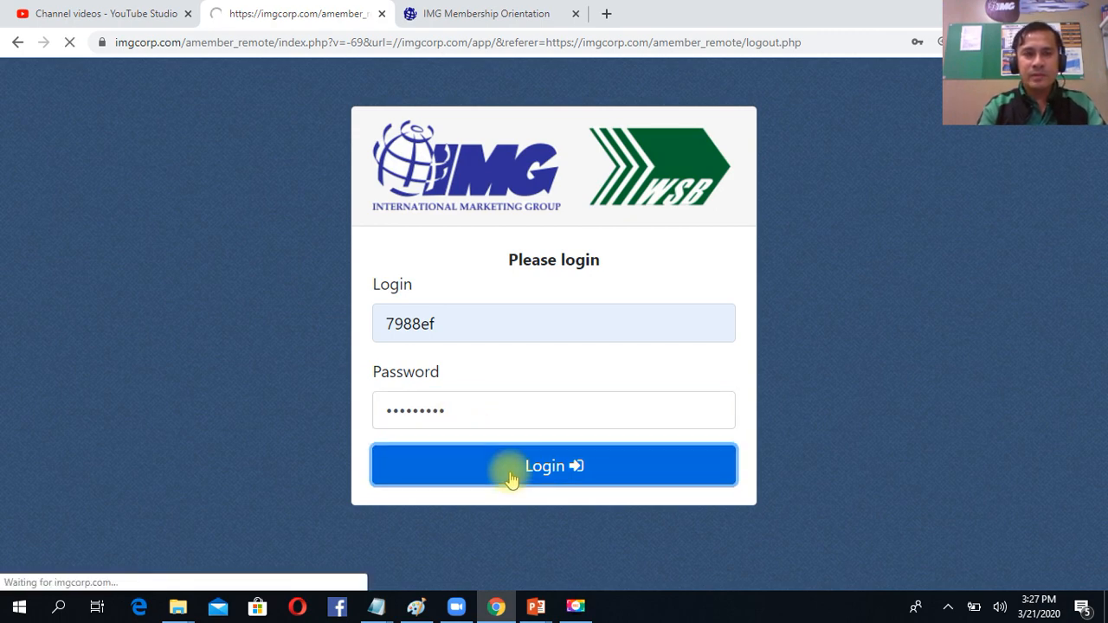
{"action": "left_click", "coordinate": [554, 465]}
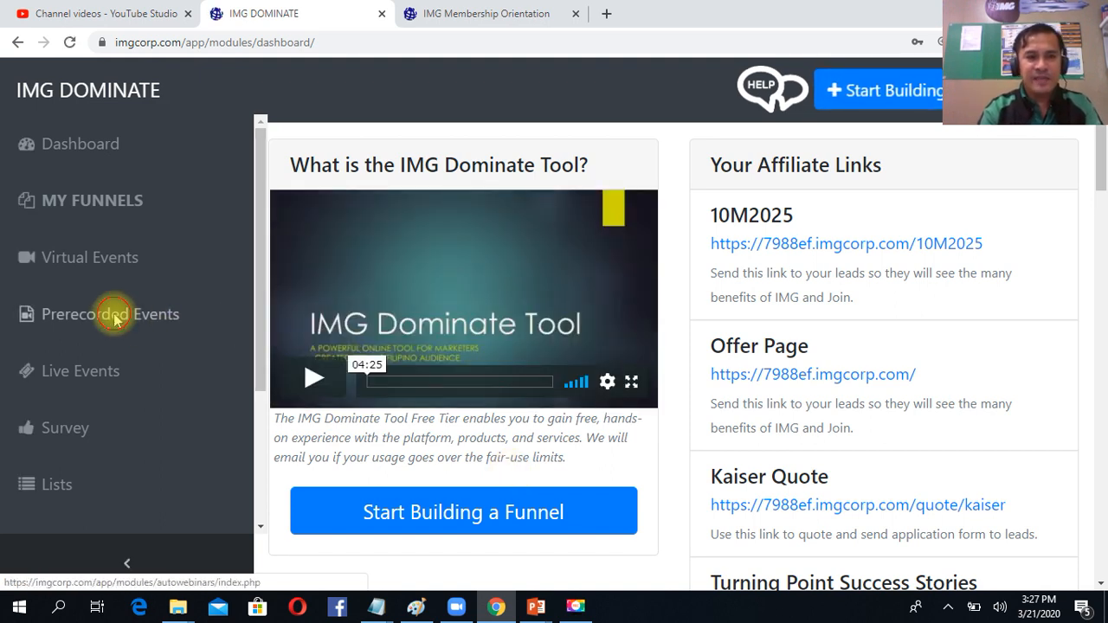
Step: Go to Prerecorded Events and begin adding a new prerecorded webinar
{"action": "left_click", "coordinate": [111, 313]}
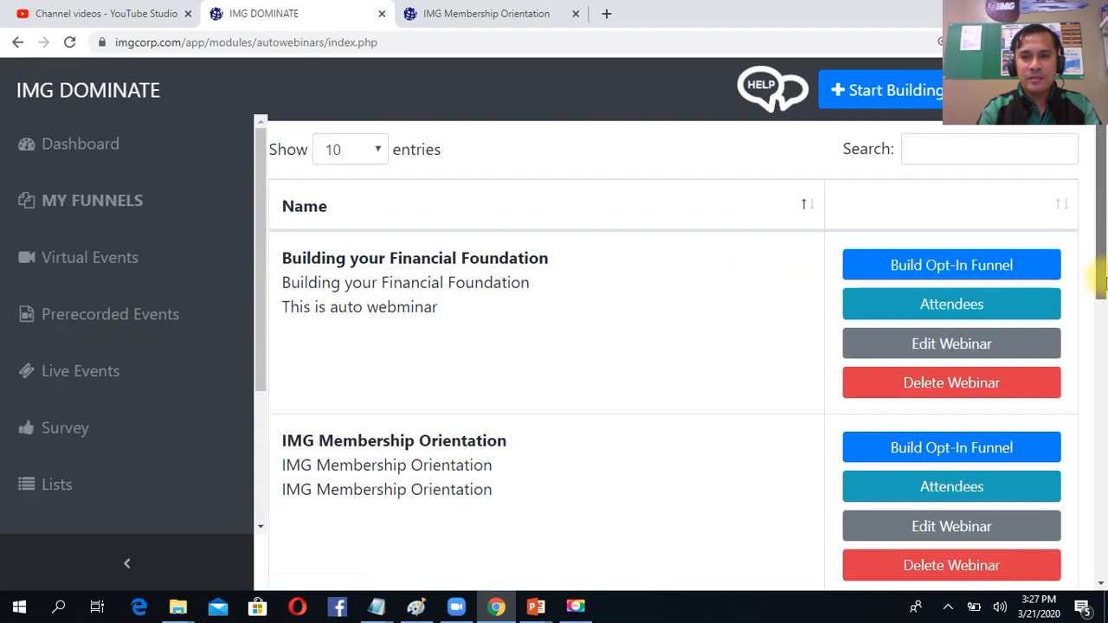
{"action": "scroll", "scroll_direction": "down", "scroll_amount": 3}
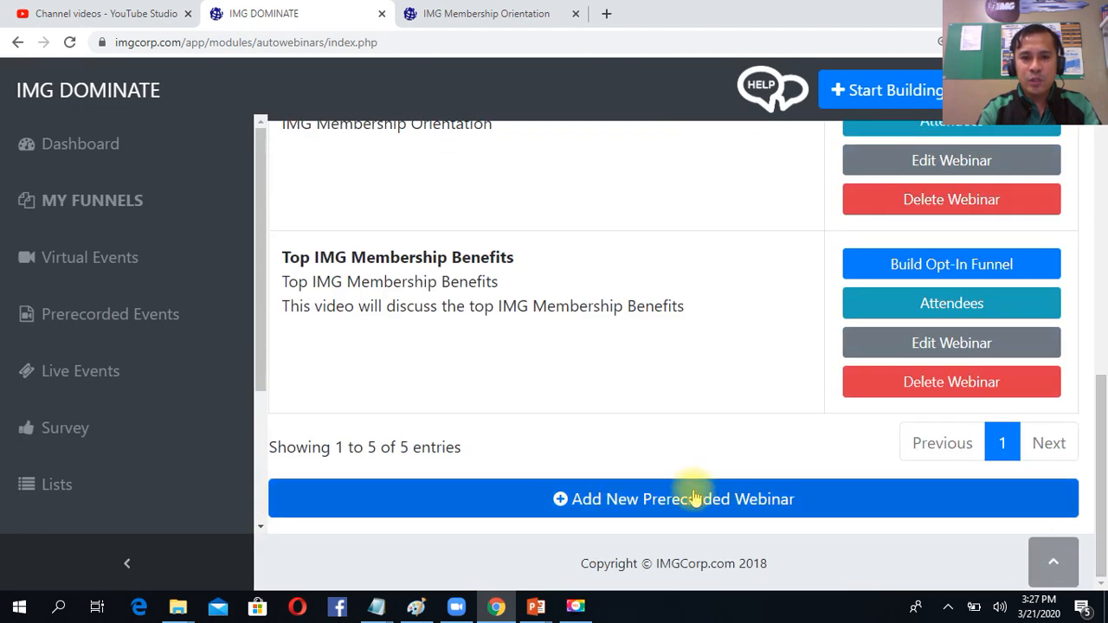
{"action": "left_click", "coordinate": [673, 498]}
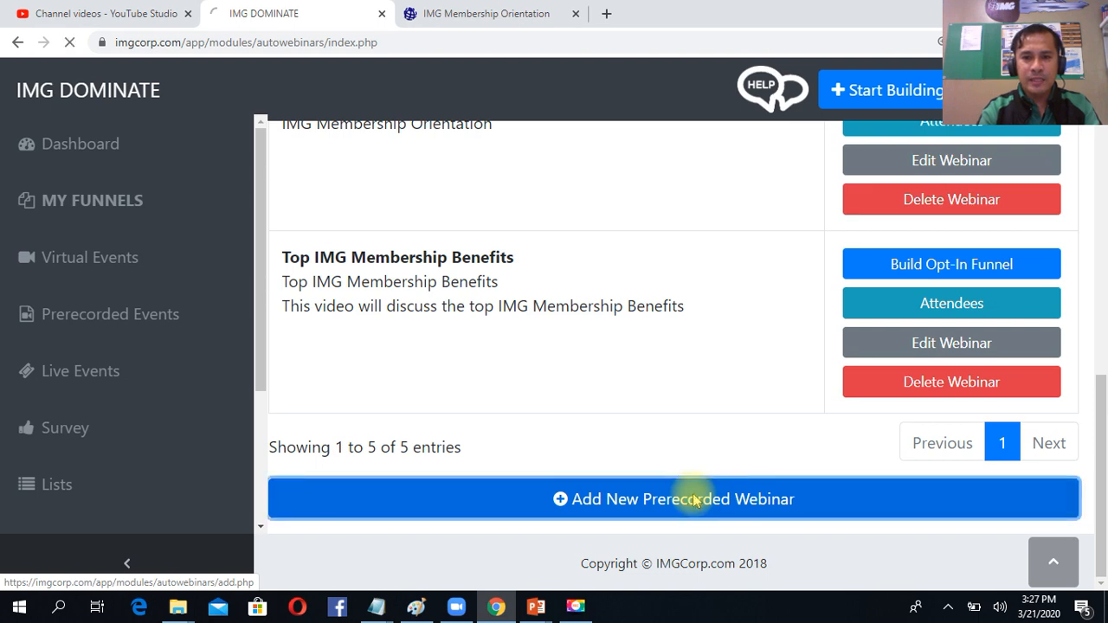
Step: Choose the membership orientation from the recommended videos for the new webinar
{"action": "left_click", "coordinate": [673, 499]}
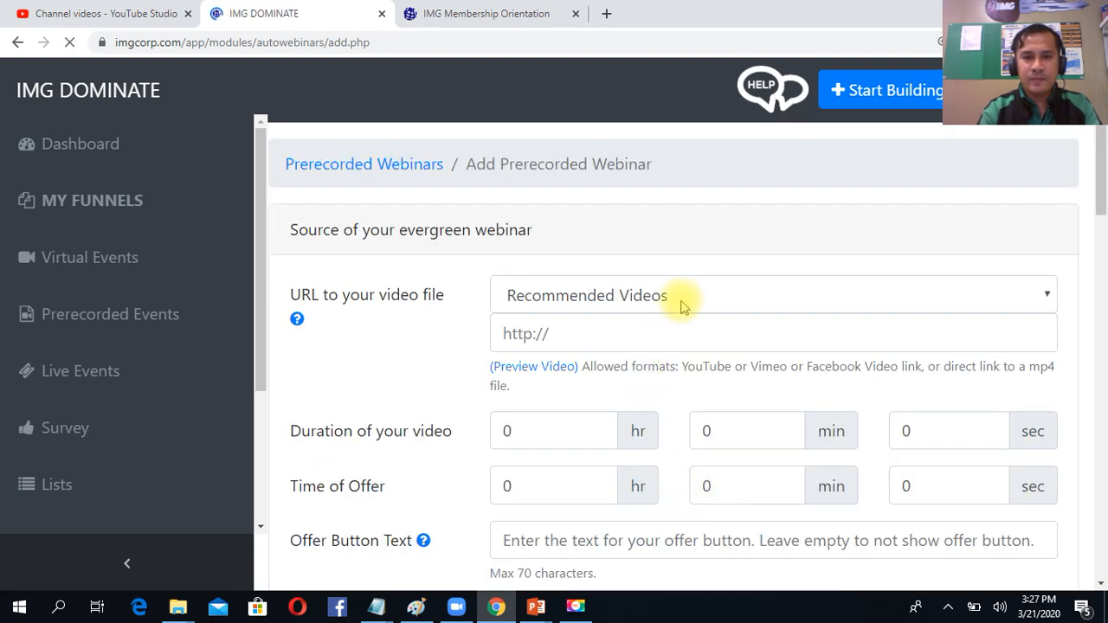
{"action": "left_click", "coordinate": [126, 565]}
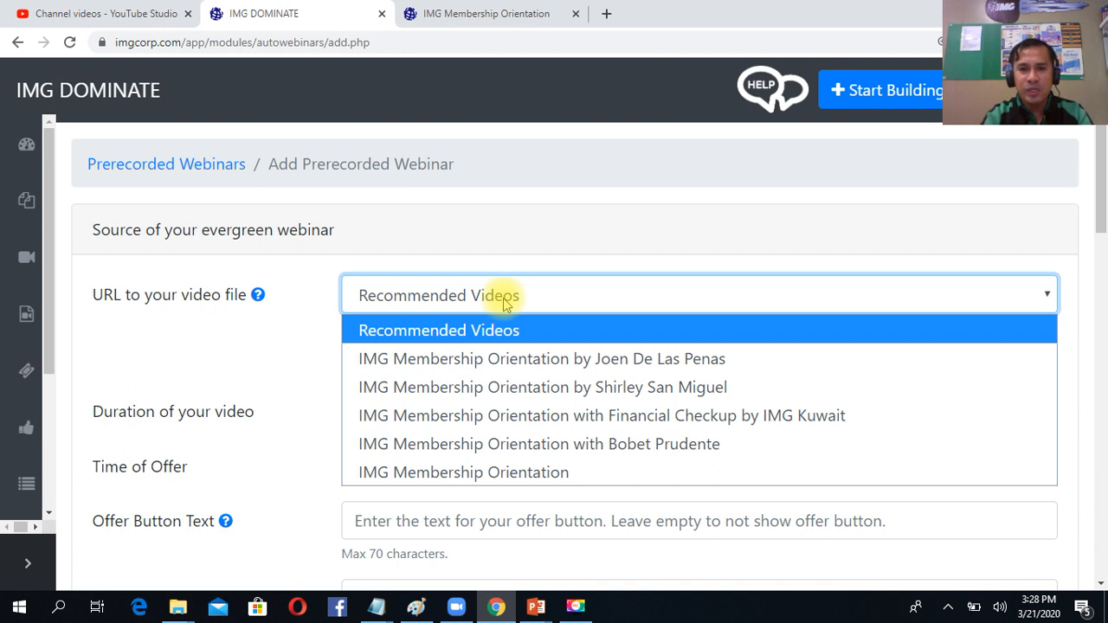
{"action": "mouse_move", "coordinate": [587, 358]}
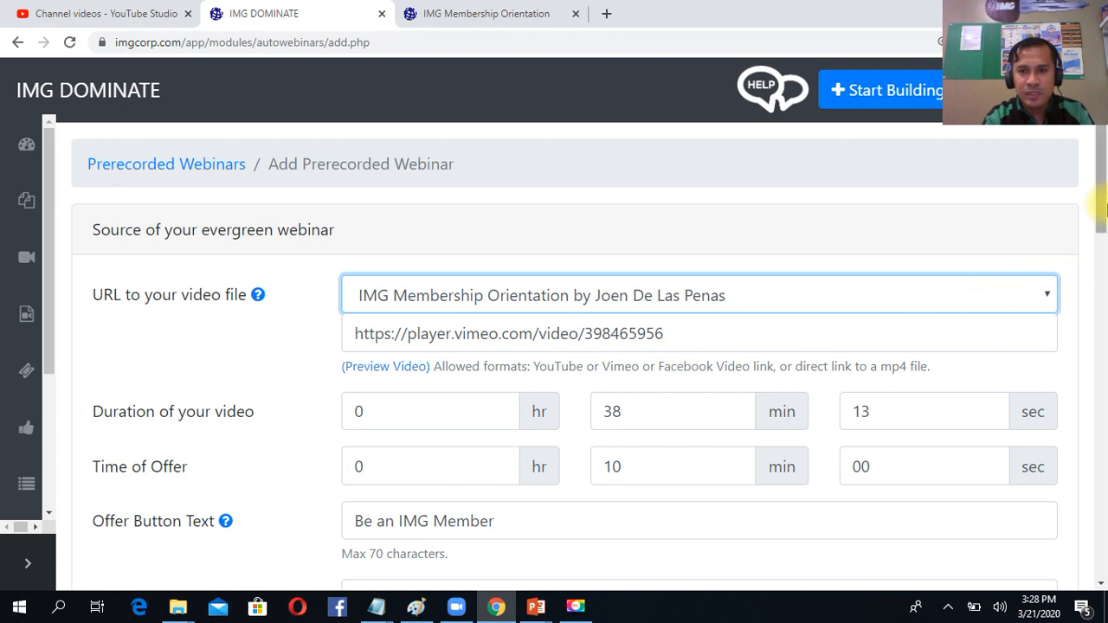
{"action": "scroll", "scroll_direction": "down", "scroll_amount": 3}
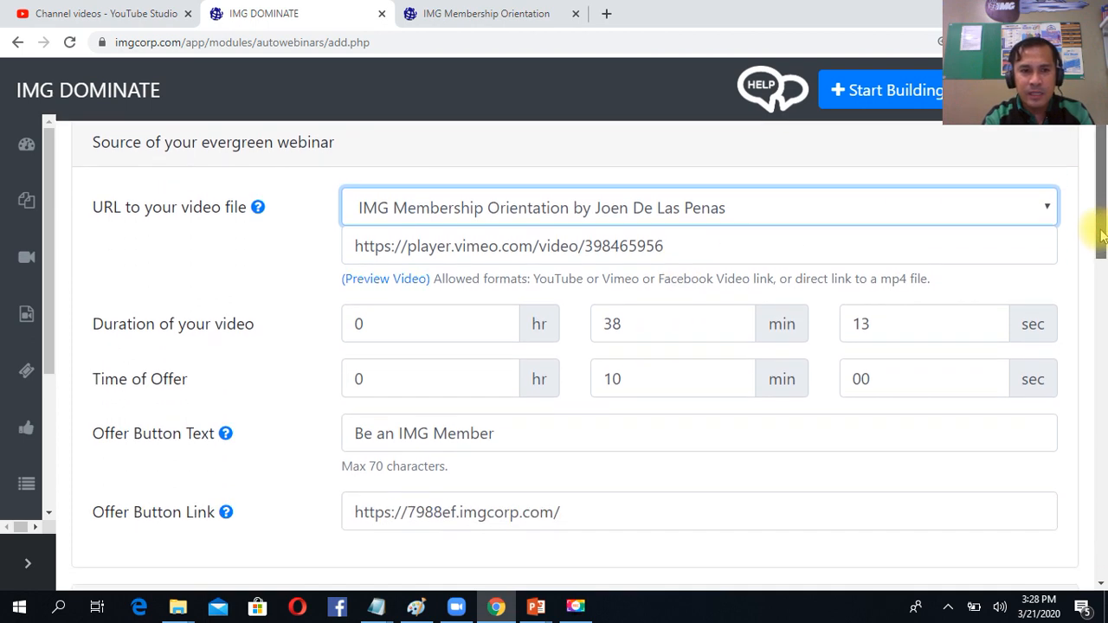
{"action": "scroll", "scroll_direction": "down", "scroll_amount": 3}
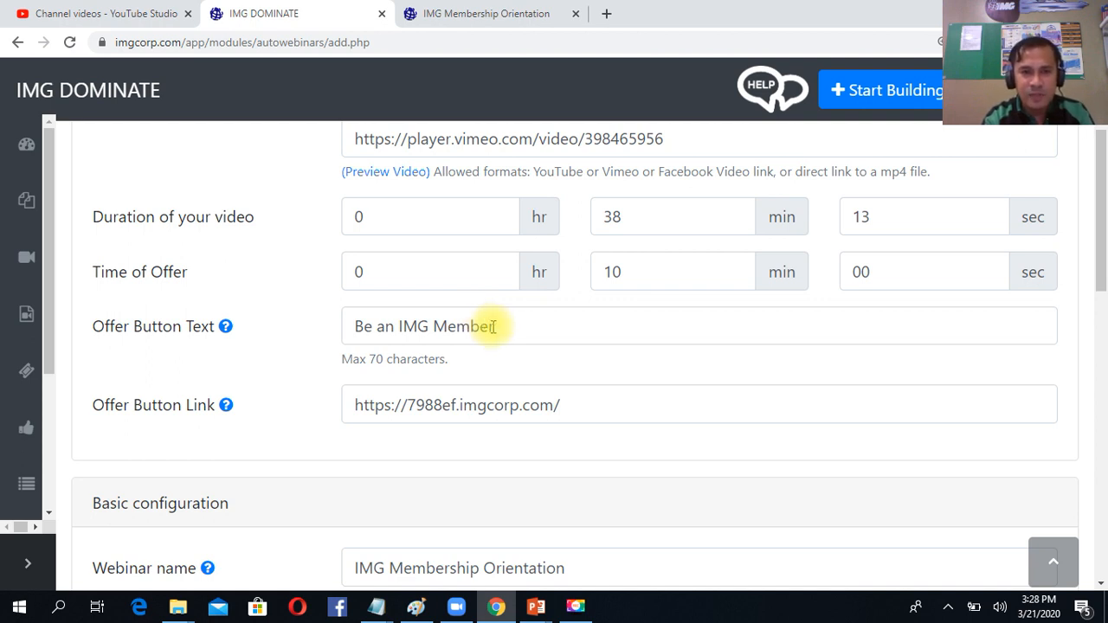
Step: Append JOIN NOW - CLICK HERE to the offer button text and select the affiliate code in the offer link
{"action": "type", "text": "JOIN NOW - CLICK HERE"}
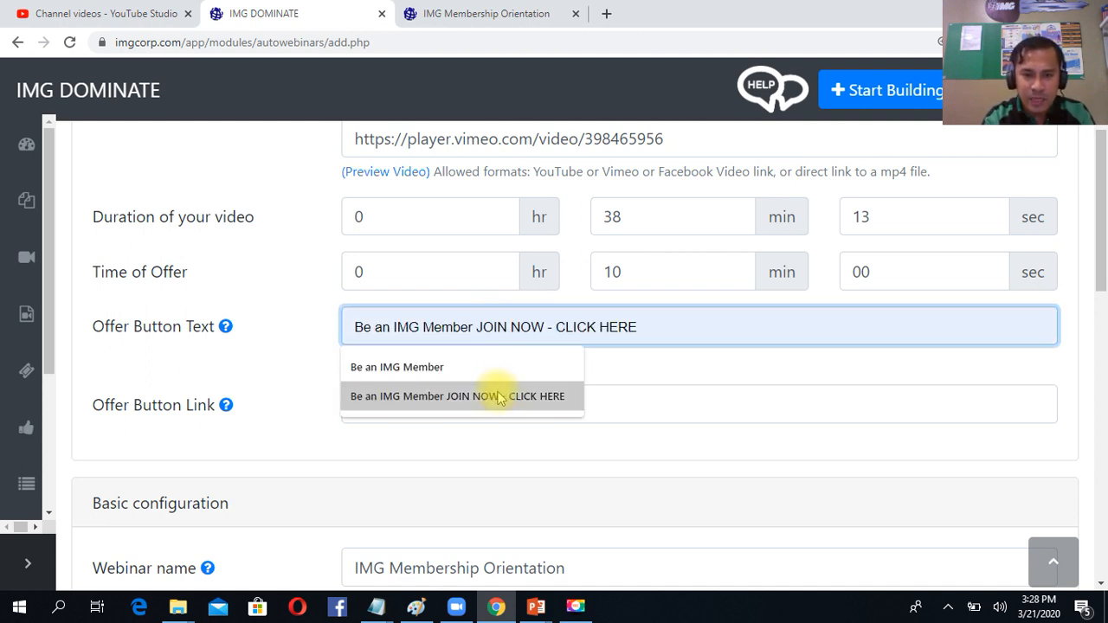
{"action": "left_click", "coordinate": [457, 395]}
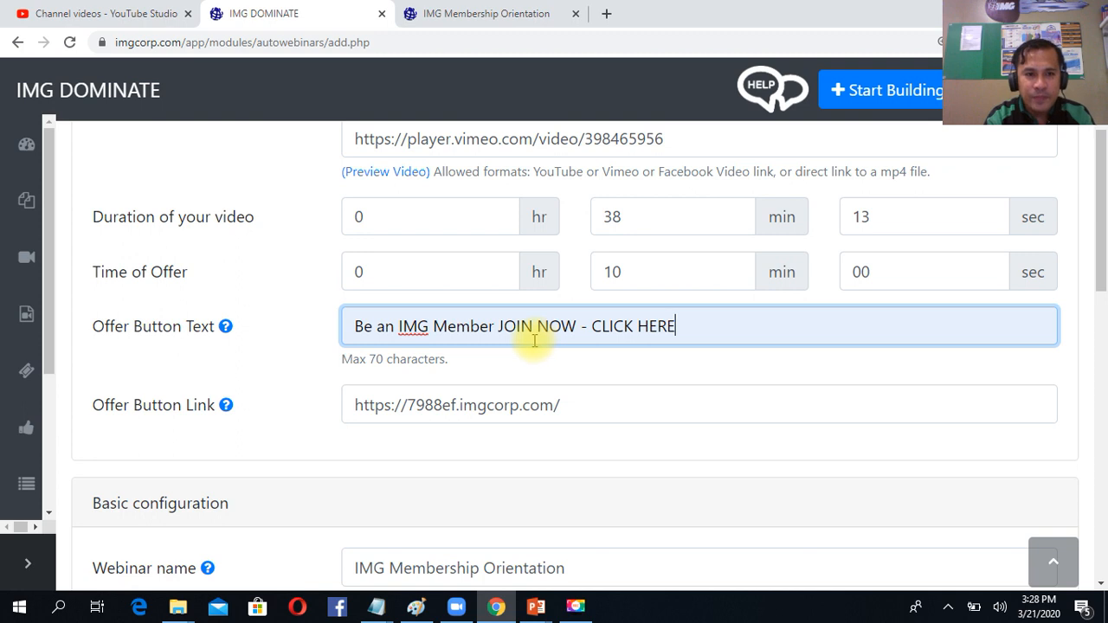
{"action": "mouse_move", "coordinate": [147, 443]}
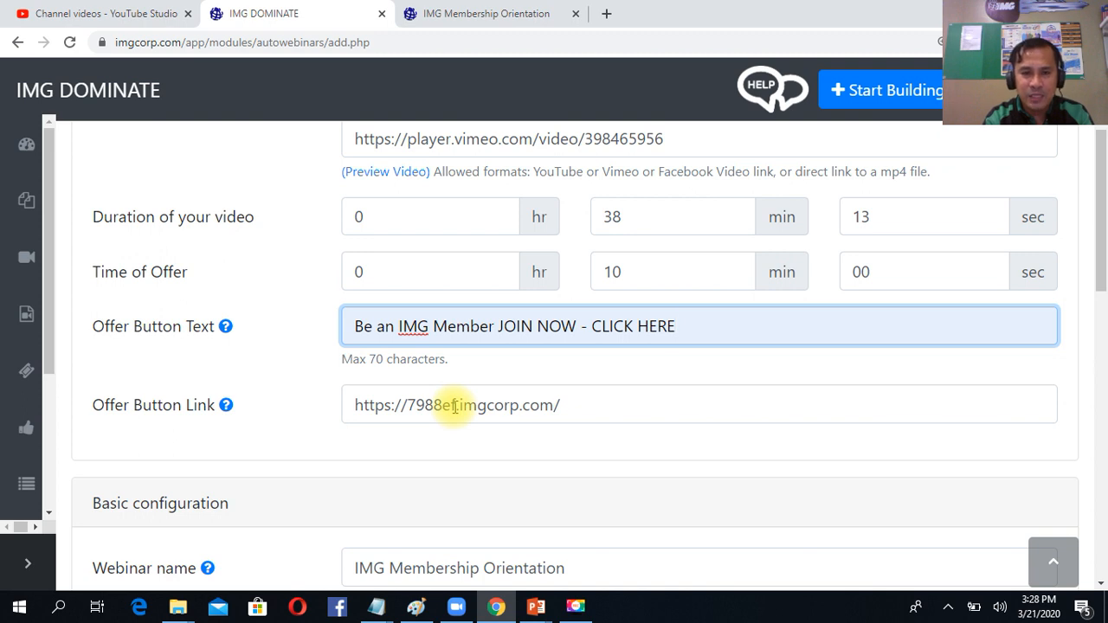
{"action": "left_click", "coordinate": [453, 405]}
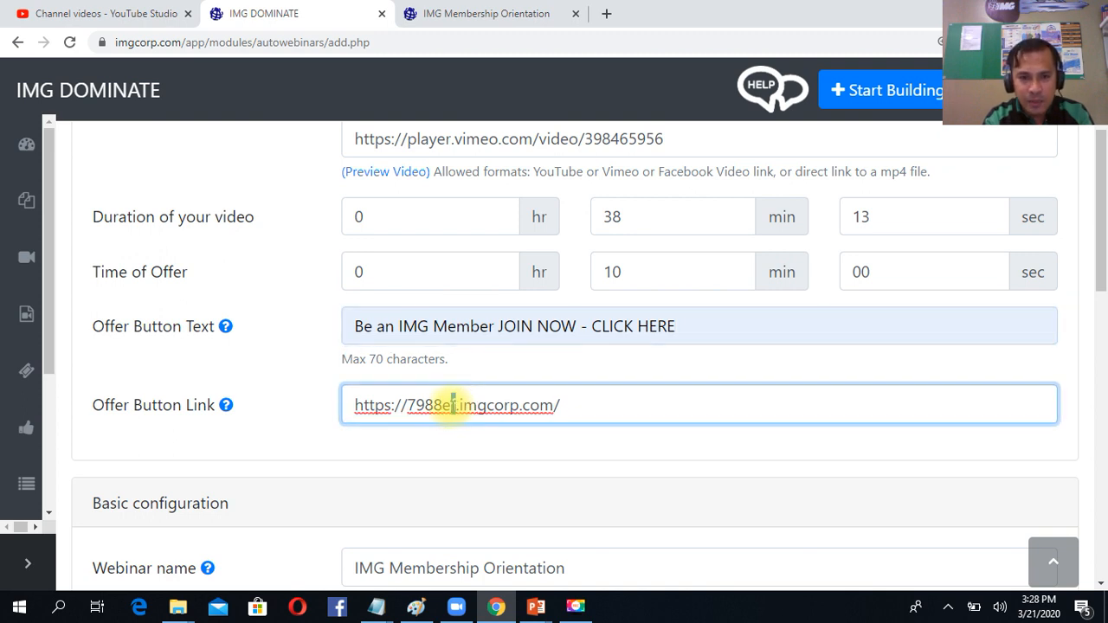
{"action": "double_click", "coordinate": [416, 405]}
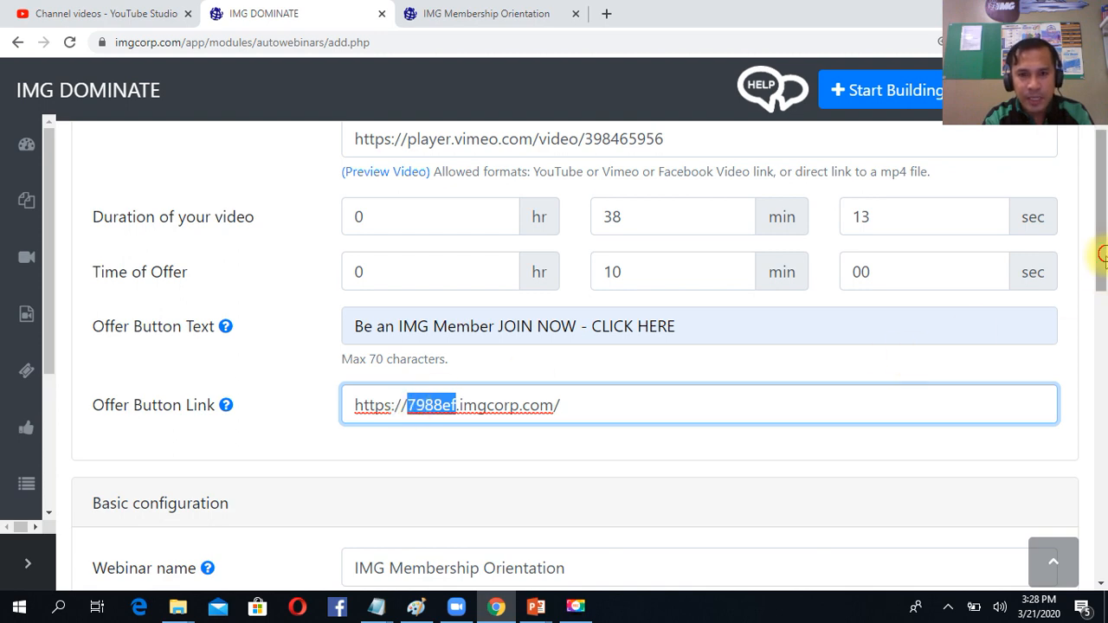
{"action": "scroll", "scroll_direction": "down", "scroll_amount": 3}
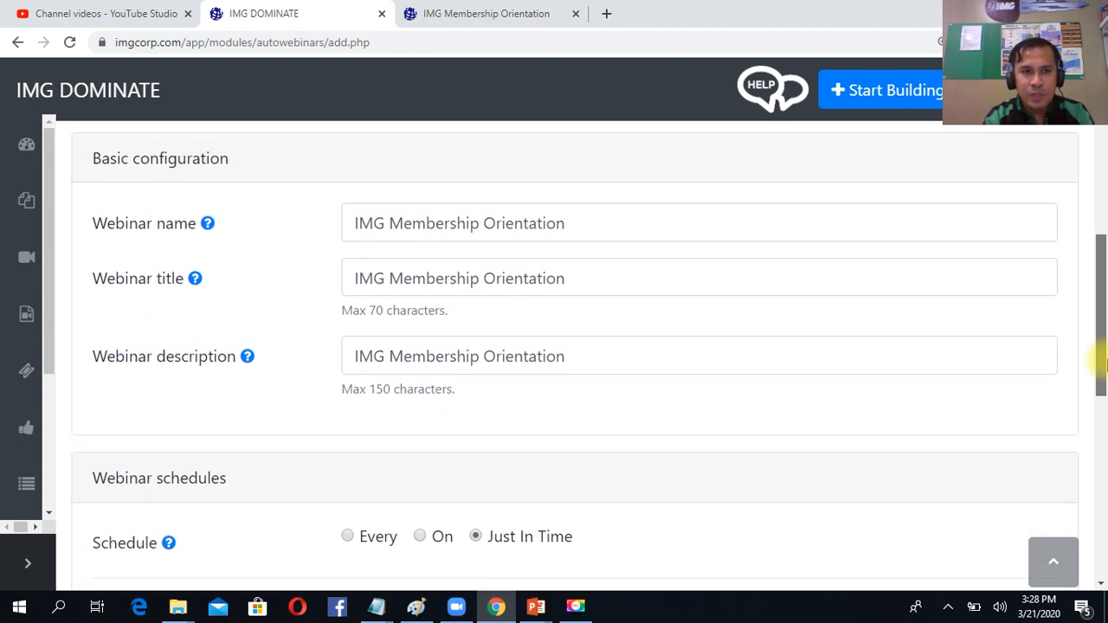
{"action": "left_click", "coordinate": [682, 222]}
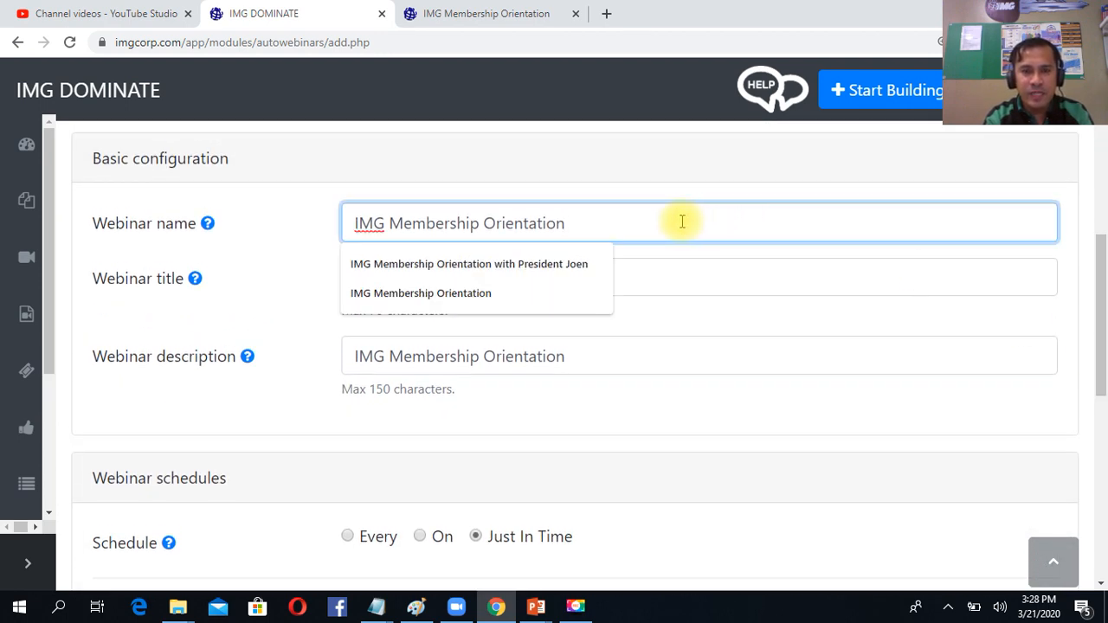
{"action": "left_click", "coordinate": [468, 263]}
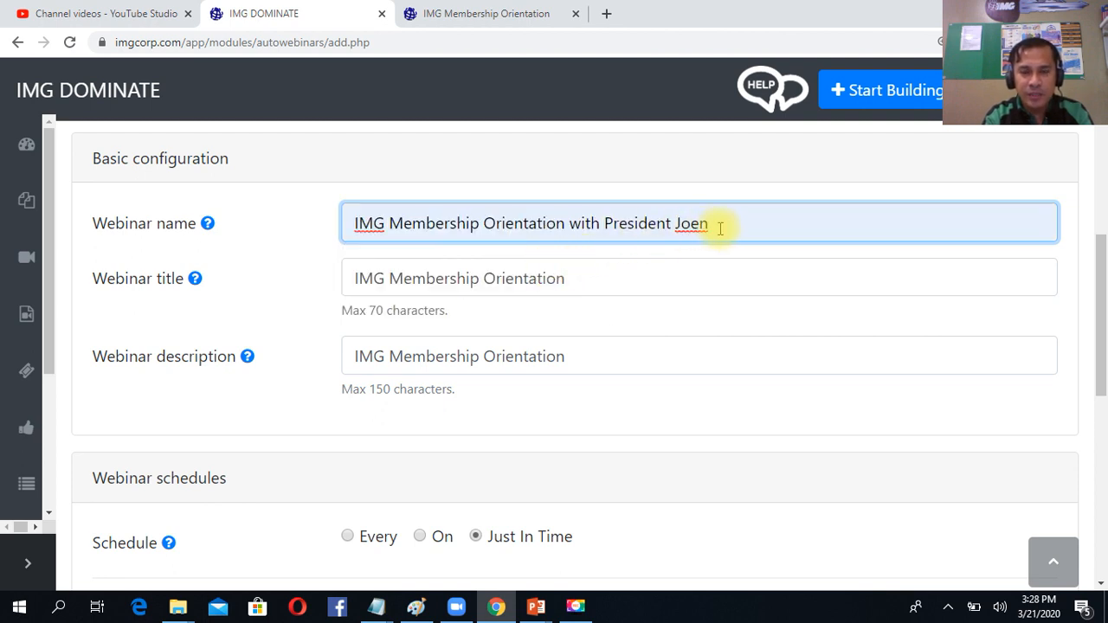
{"action": "type", "text": "De"}
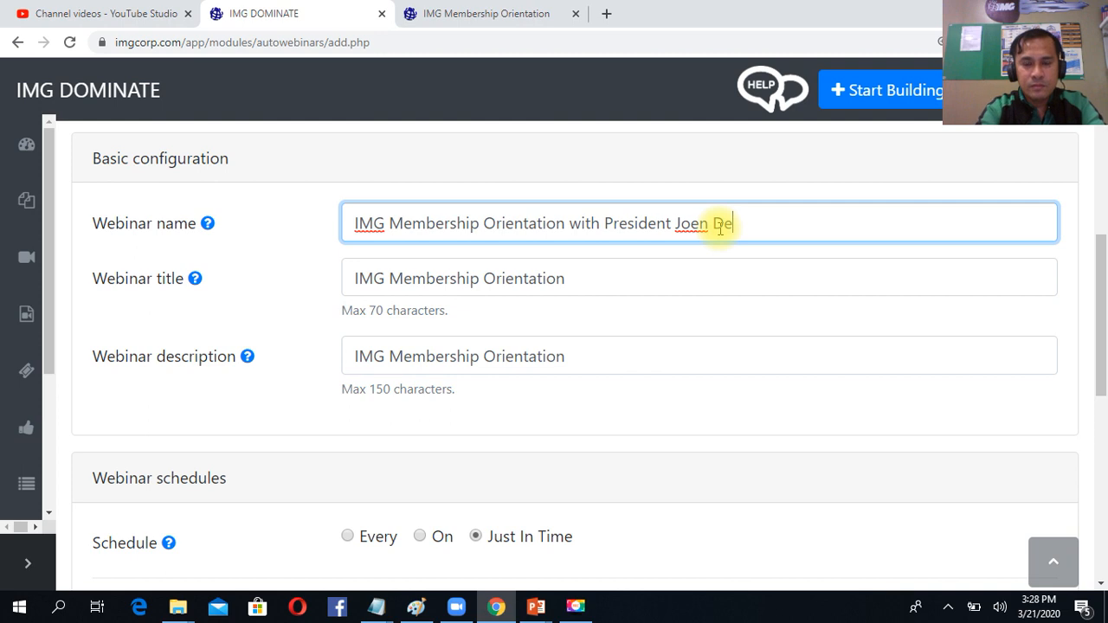
{"action": "type", "text": "las"}
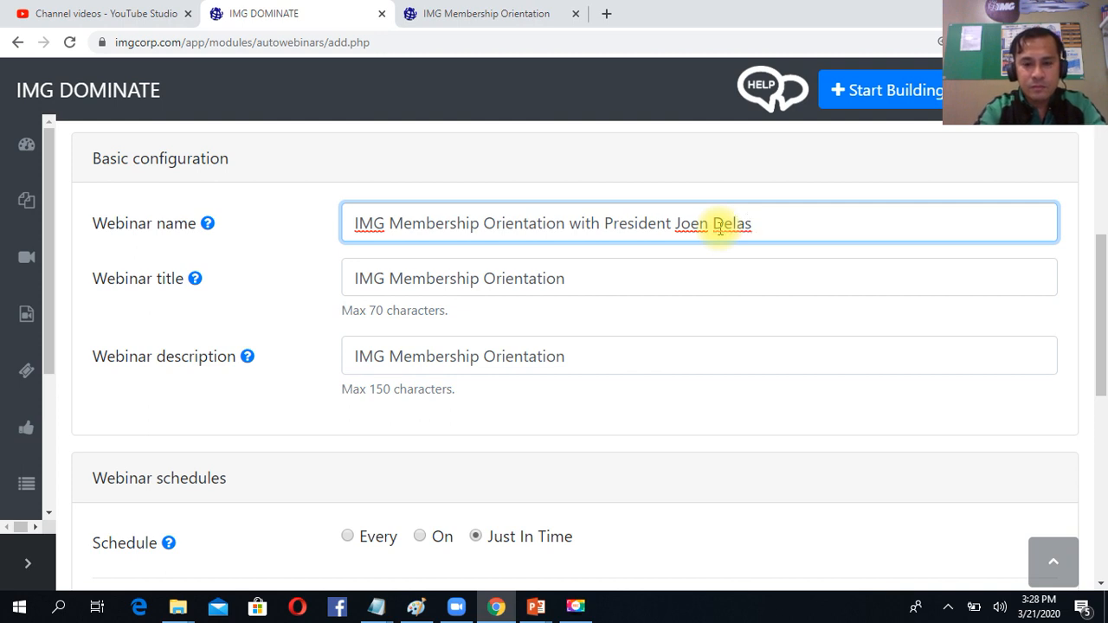
{"action": "type", "text": "Pinas"}
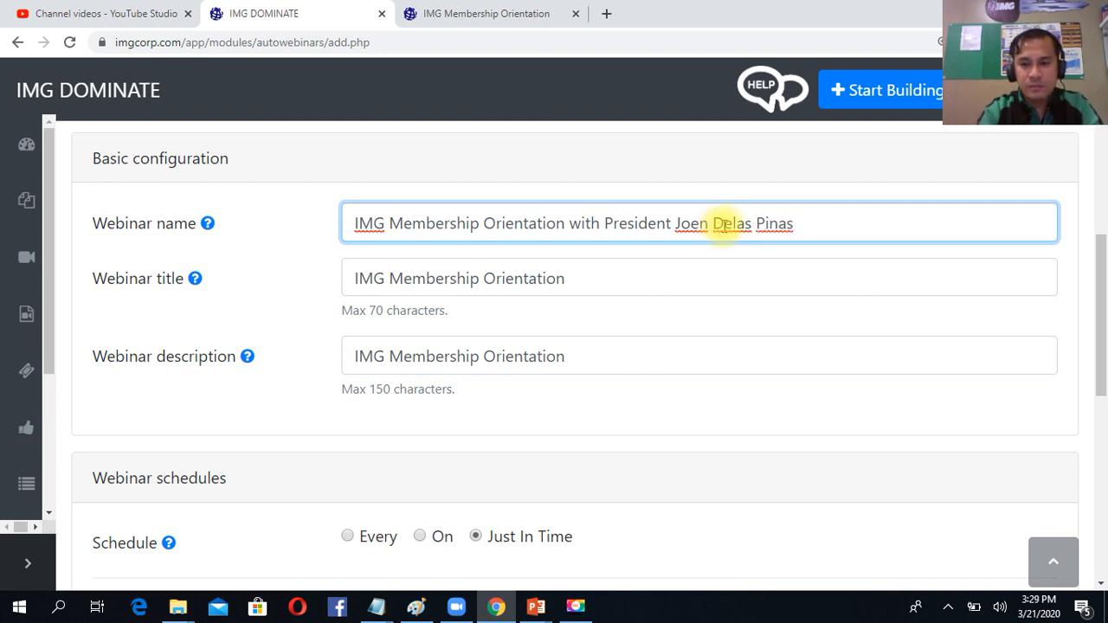
{"action": "key", "text": "backspace"}
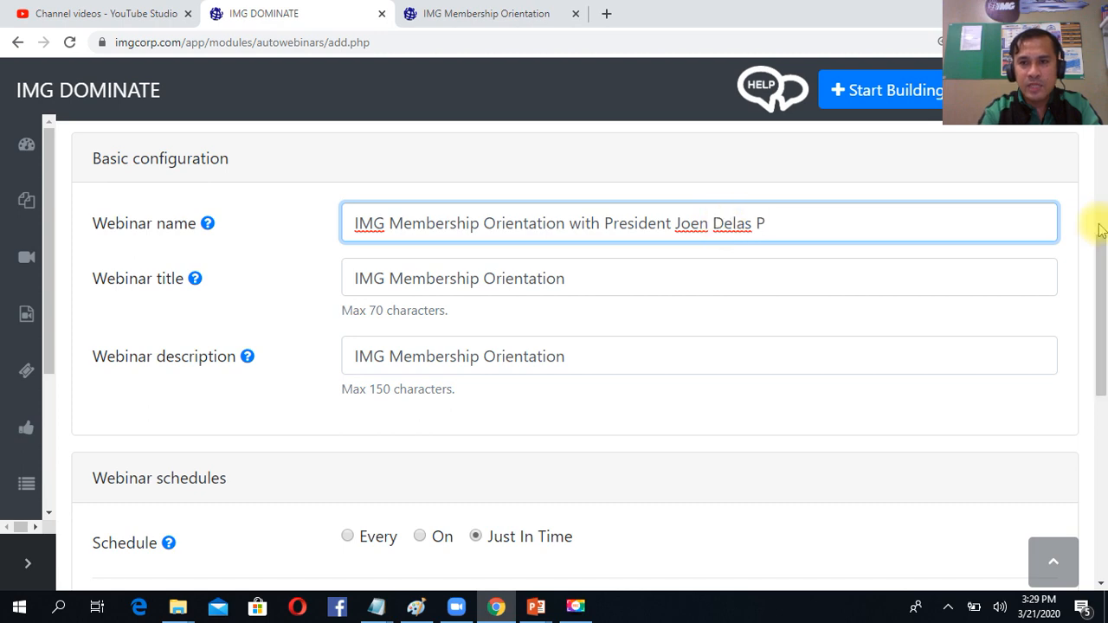
{"action": "scroll", "scroll_direction": "down", "scroll_amount": 3}
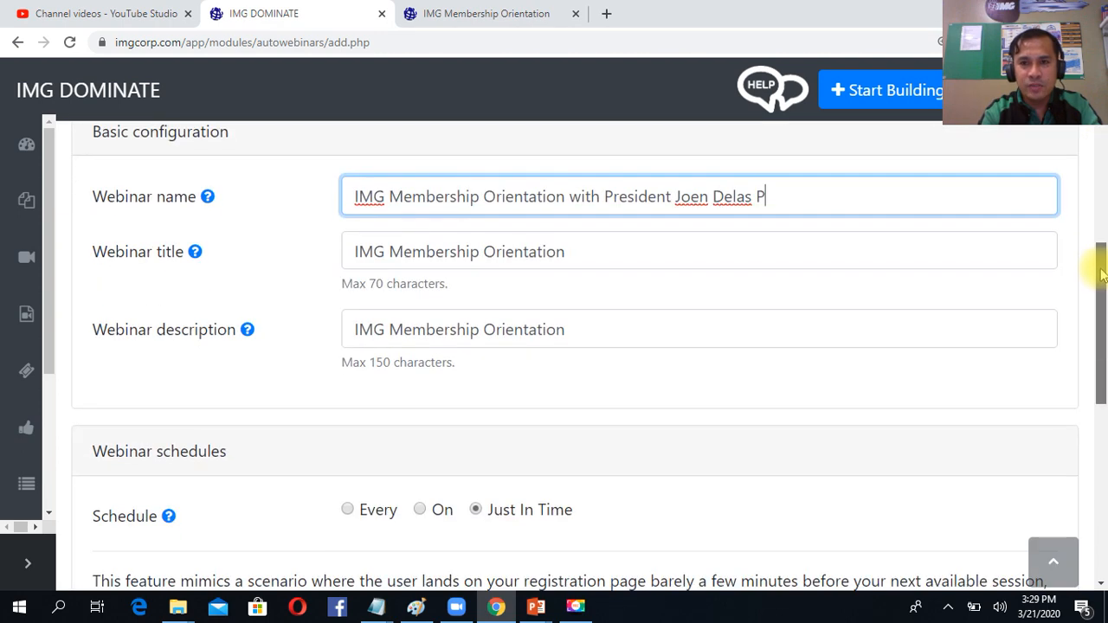
{"action": "type", "text": "enas"}
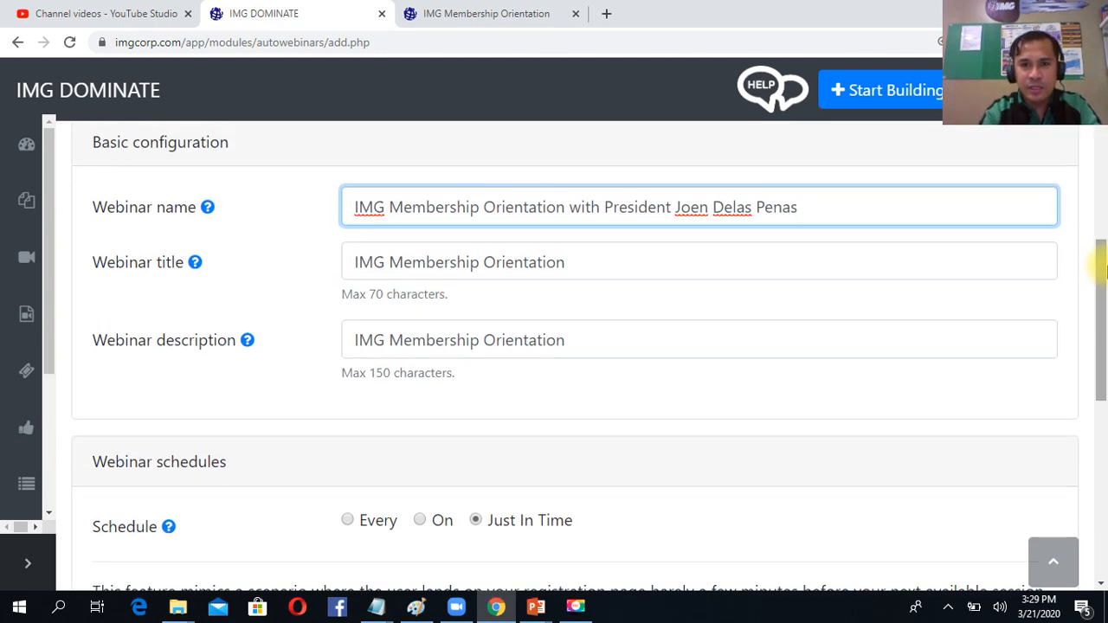
Step: Keep the next available session at every :15, :30, :45 or :00
{"action": "scroll", "scroll_direction": "down", "scroll_amount": 3}
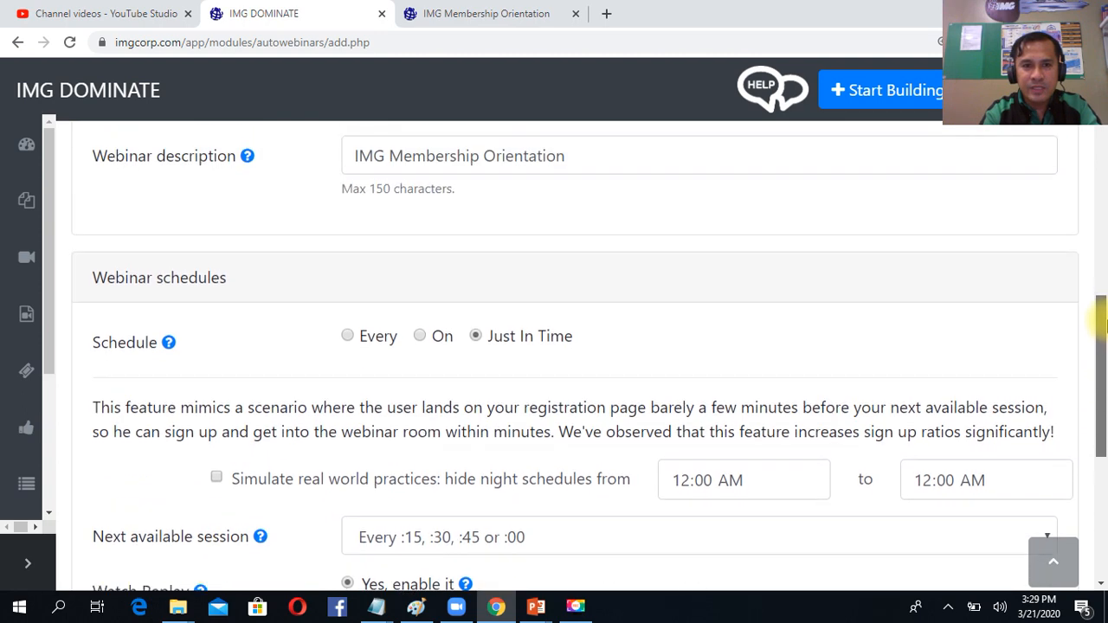
{"action": "scroll", "scroll_direction": "down", "scroll_amount": 3}
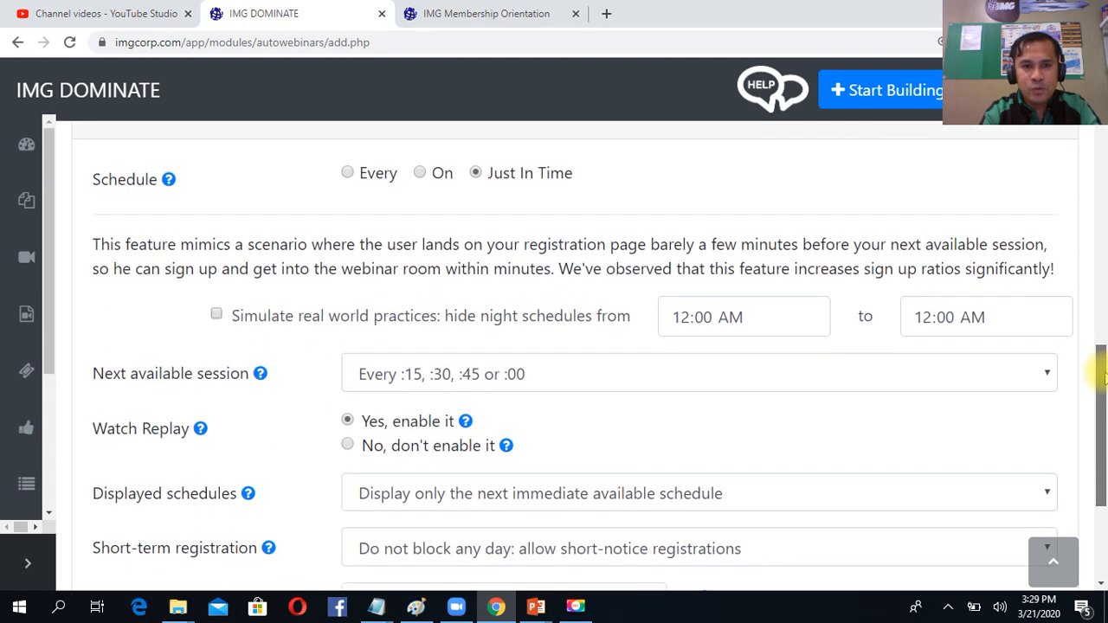
{"action": "scroll", "scroll_direction": "up", "scroll_amount": 3}
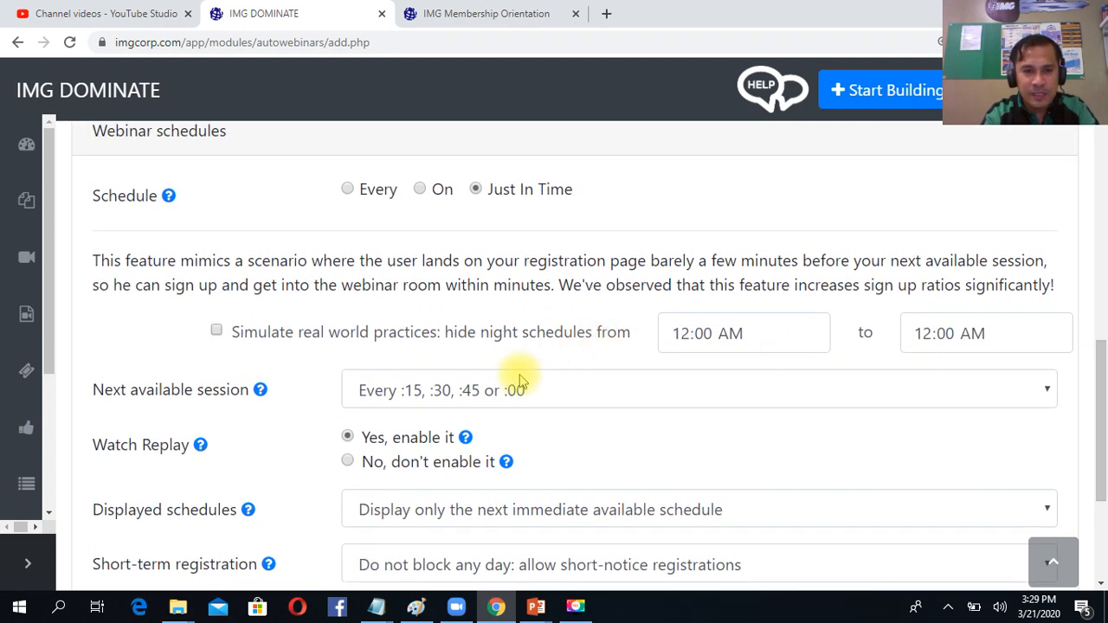
{"action": "mouse_move", "coordinate": [360, 468]}
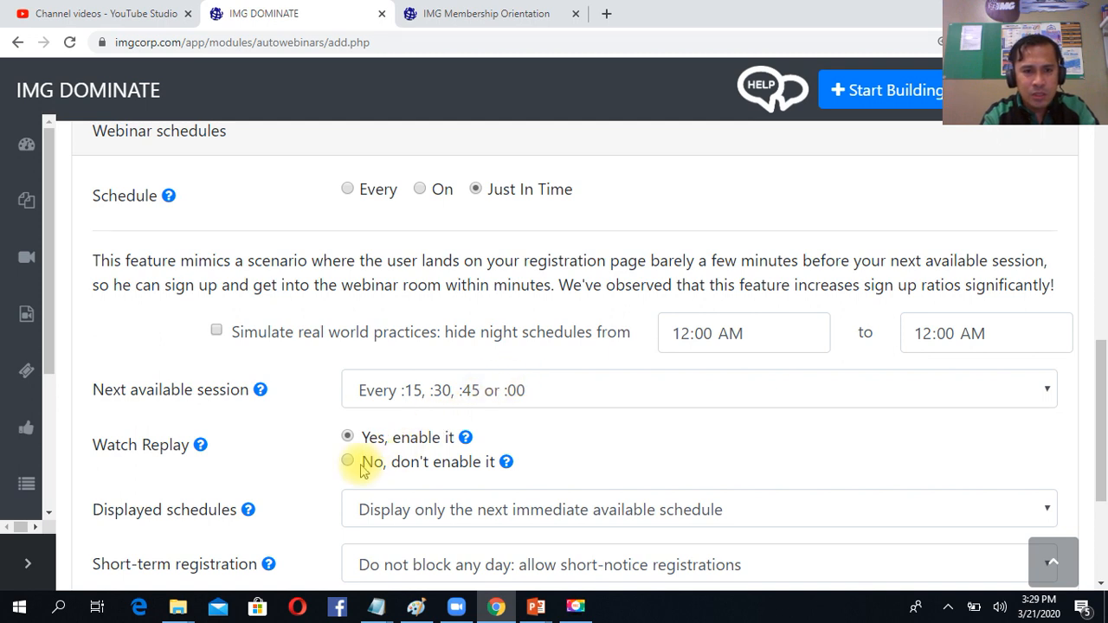
{"action": "mouse_move", "coordinate": [419, 398]}
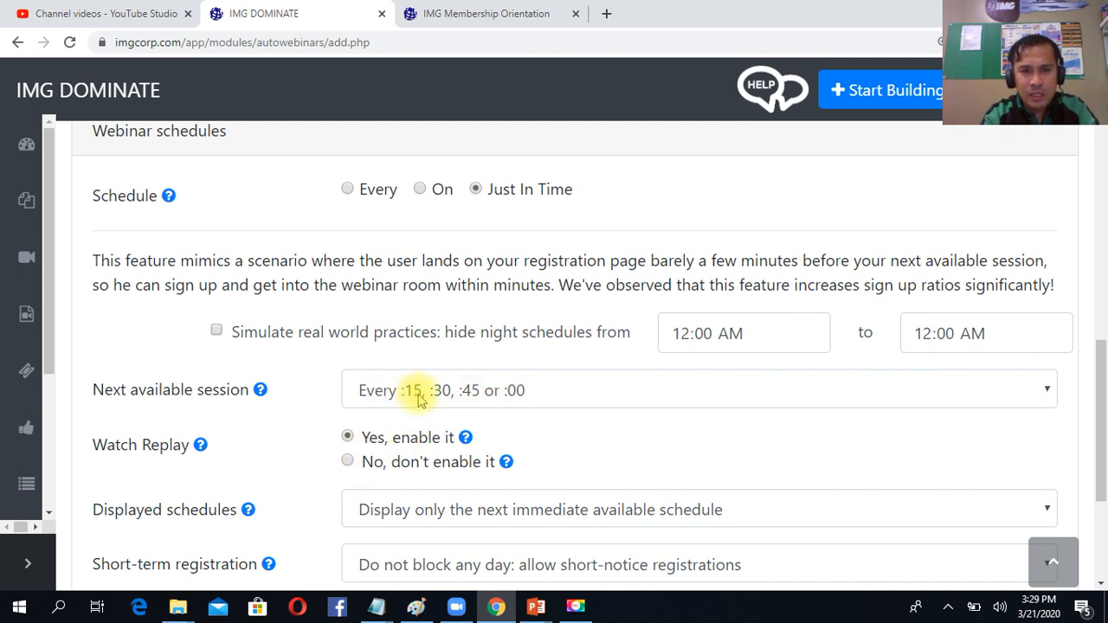
{"action": "left_click", "coordinate": [698, 390]}
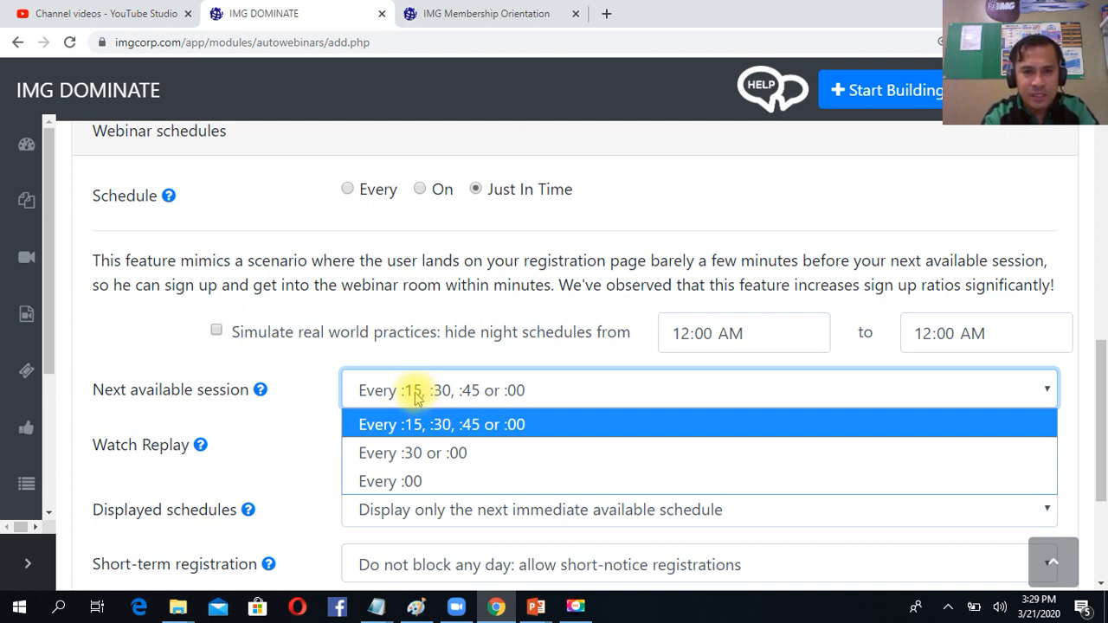
{"action": "mouse_move", "coordinate": [540, 390]}
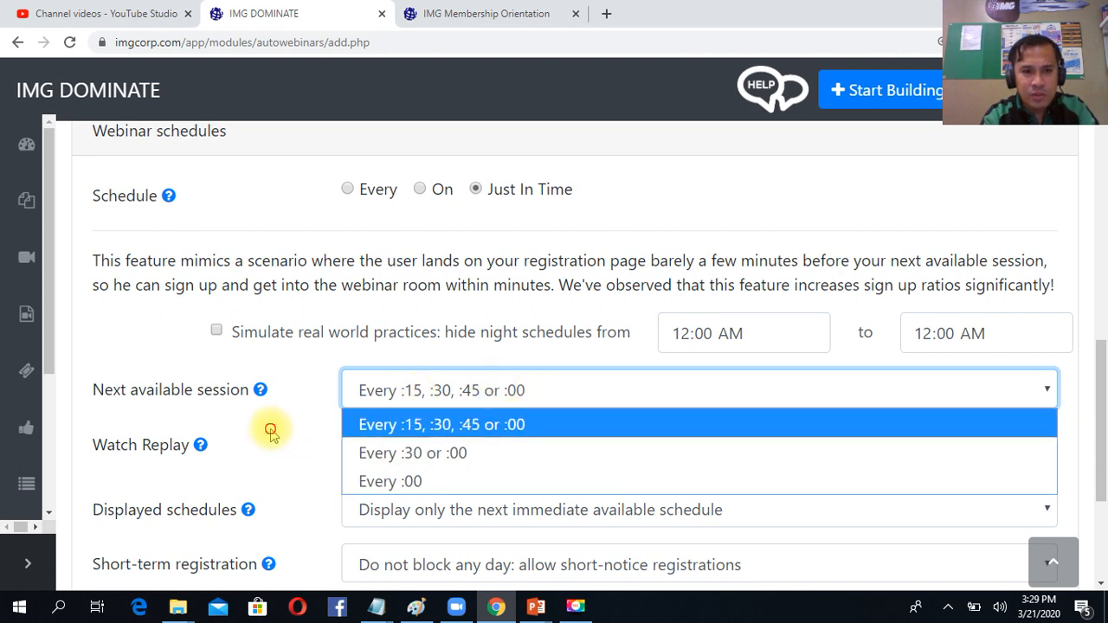
{"action": "left_click", "coordinate": [442, 424]}
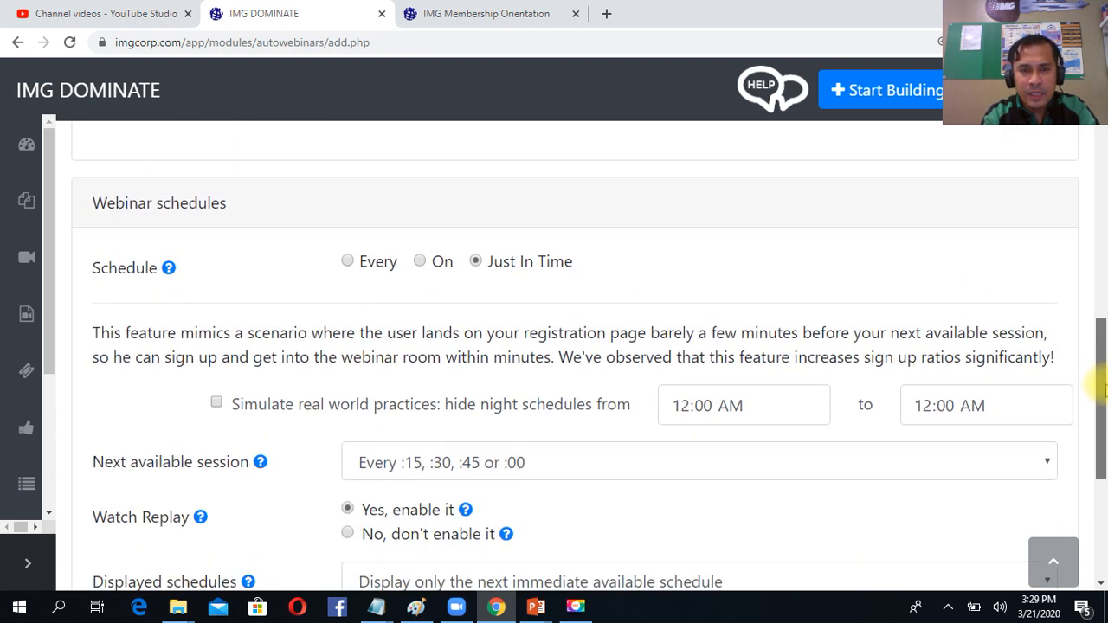
Step: Submit the new webinar so it appears in the prerecorded webinars list
{"action": "scroll", "scroll_direction": "down", "scroll_amount": 3}
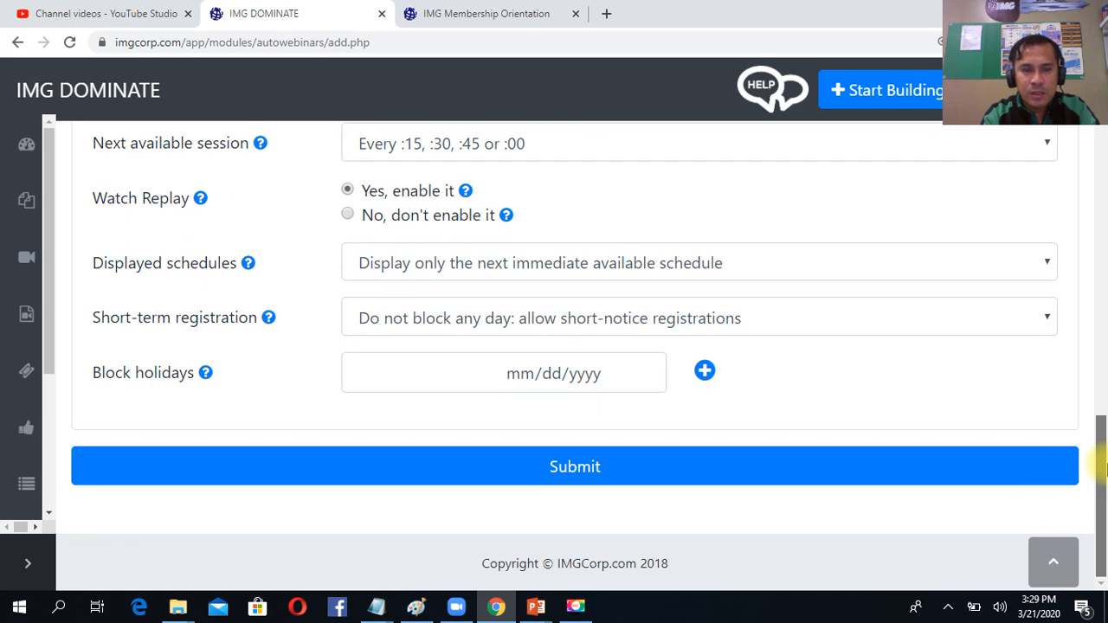
{"action": "scroll", "scroll_direction": "up", "scroll_amount": 3}
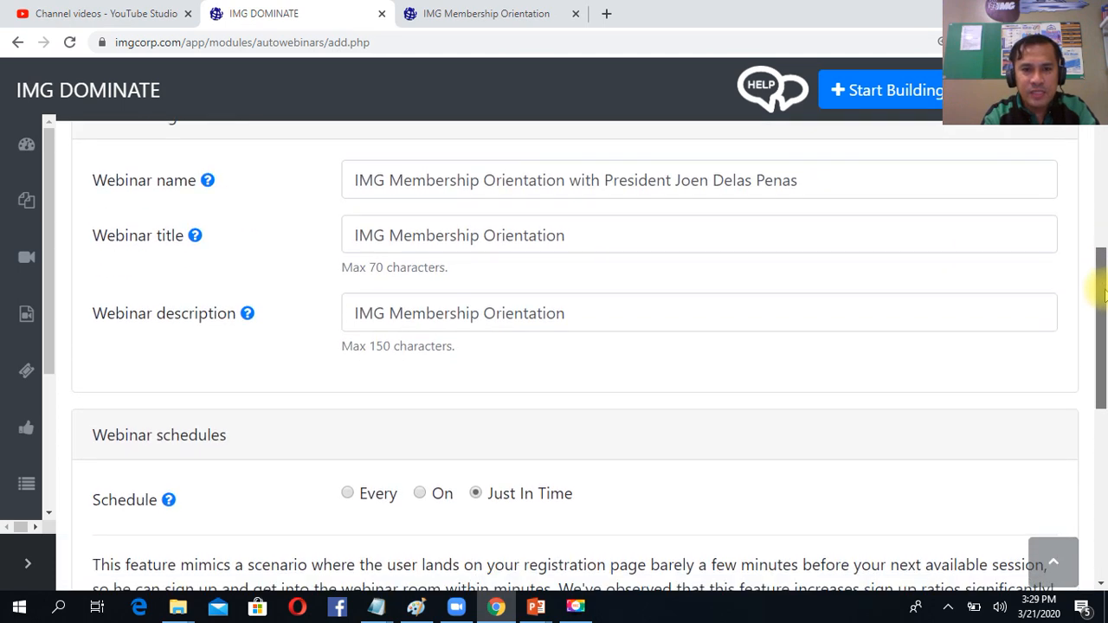
{"action": "scroll", "scroll_direction": "down", "scroll_amount": 3}
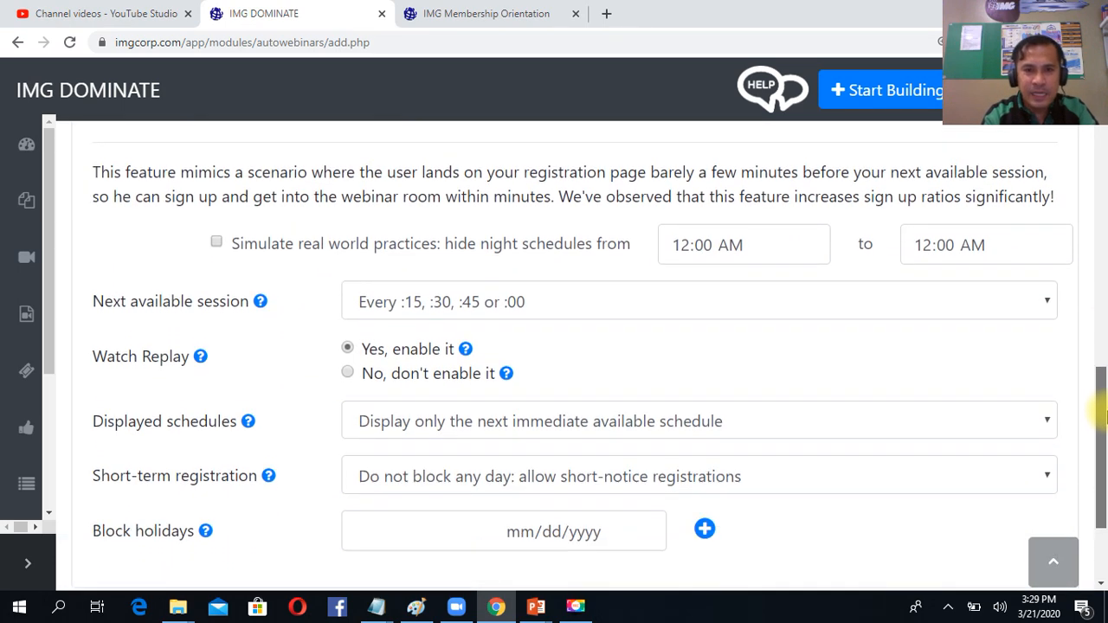
{"action": "scroll", "scroll_direction": "down", "scroll_amount": 3}
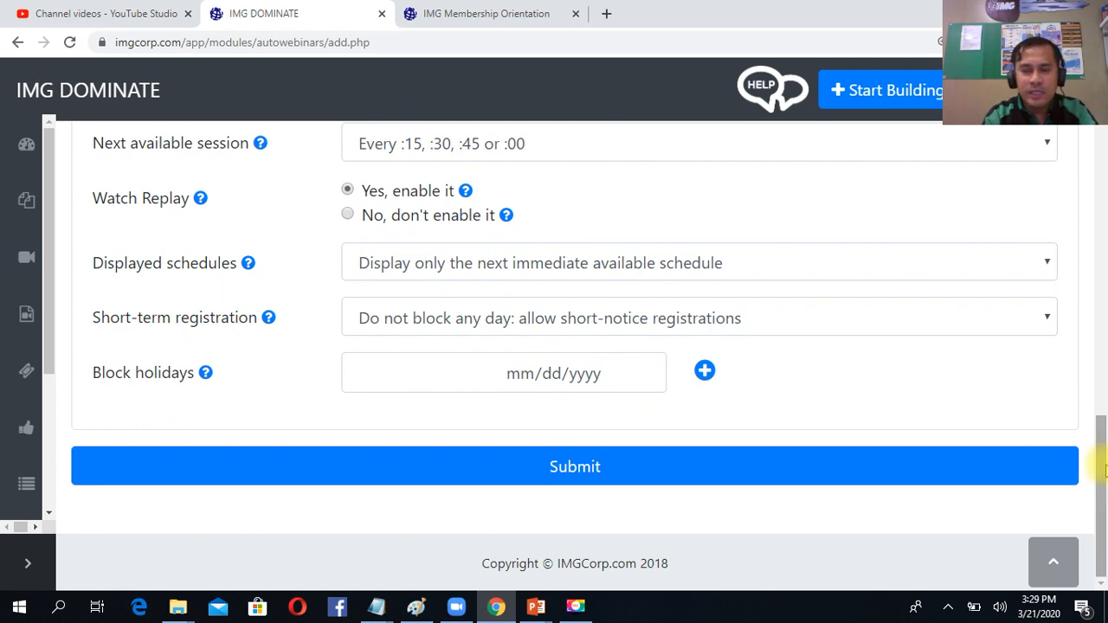
{"action": "left_click", "coordinate": [575, 467]}
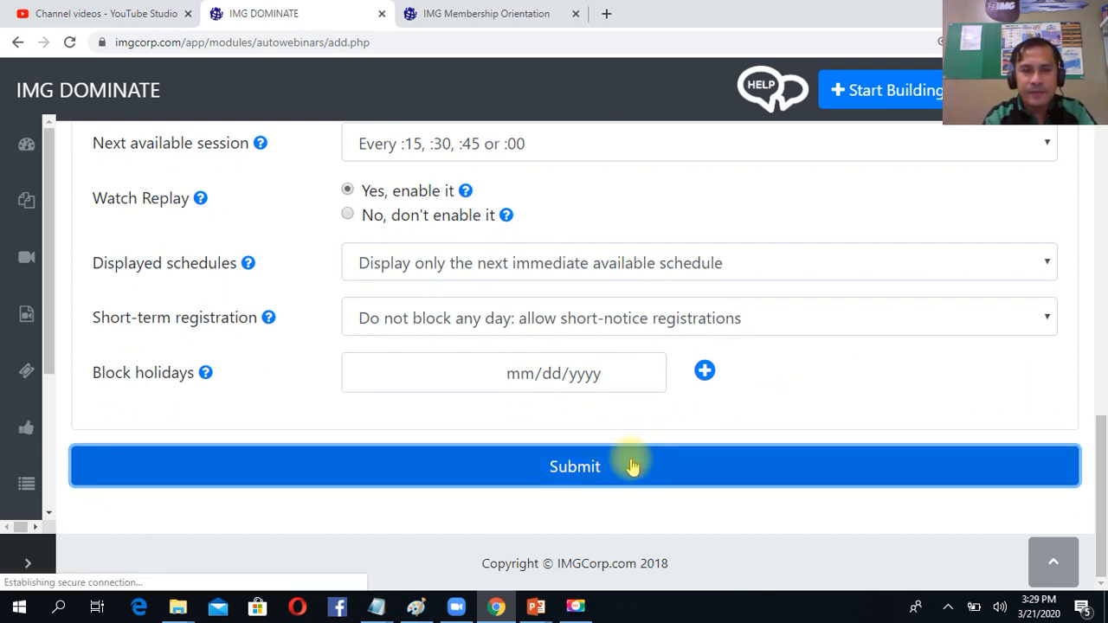
{"action": "left_click", "coordinate": [575, 466]}
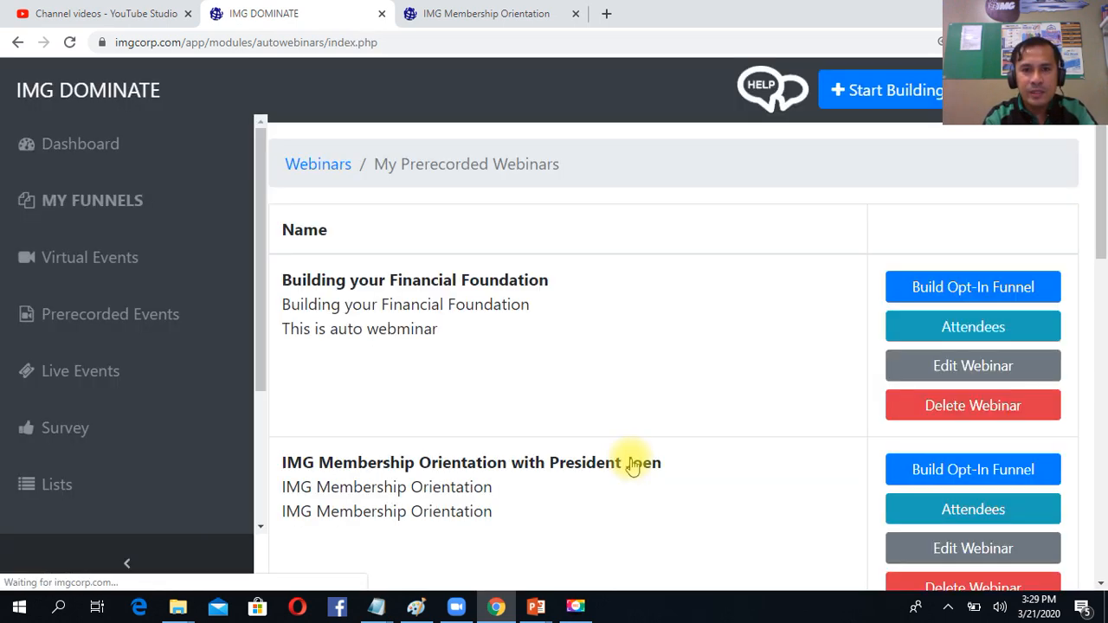
{"action": "scroll", "scroll_direction": "down", "scroll_amount": 3}
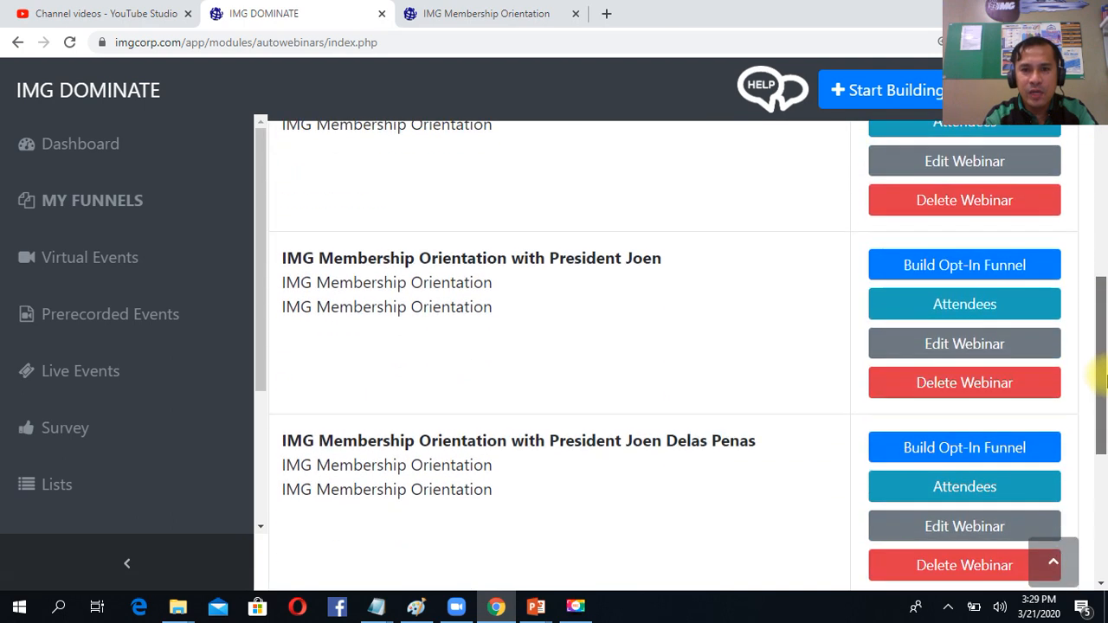
Step: Start an opt-in funnel for the new orientation webinar and reach the template choices
{"action": "scroll", "scroll_direction": "down", "scroll_amount": 3}
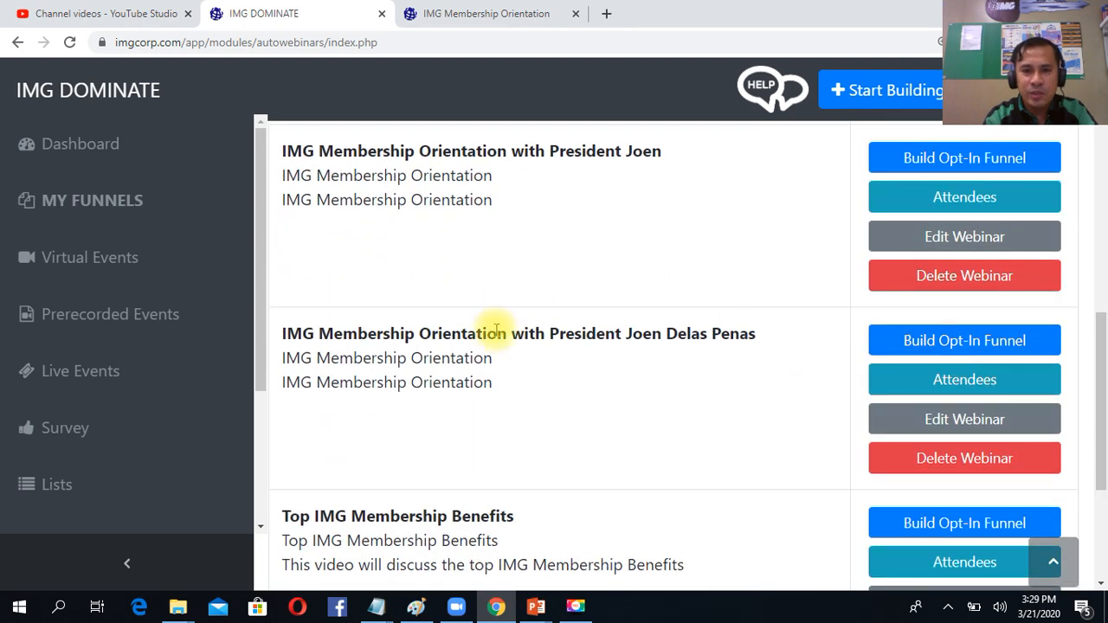
{"action": "mouse_move", "coordinate": [692, 384]}
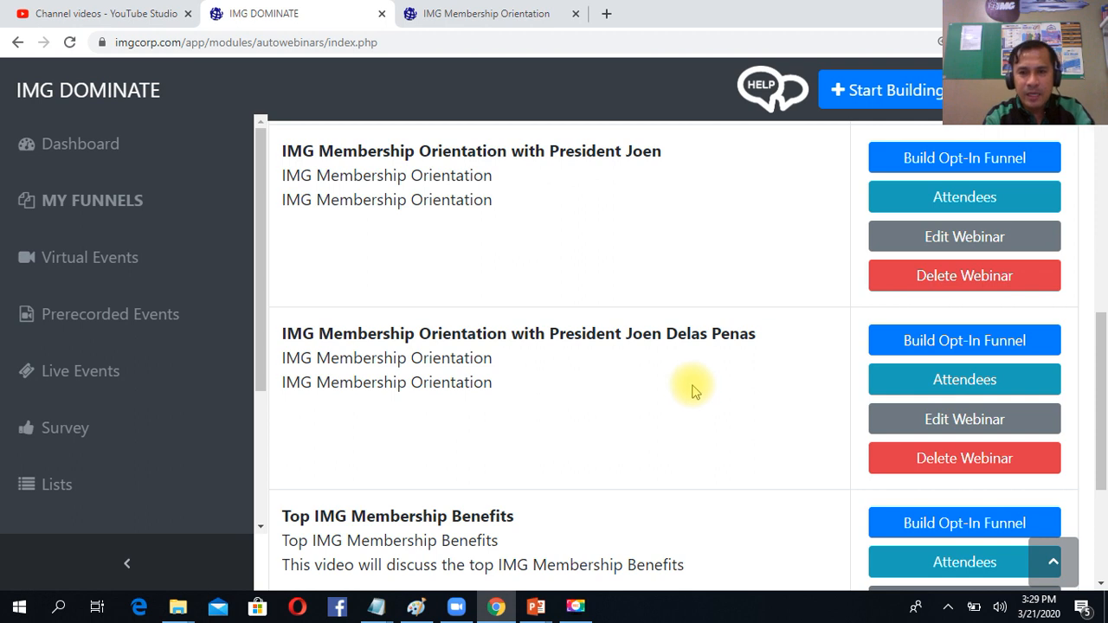
{"action": "mouse_move", "coordinate": [964, 339]}
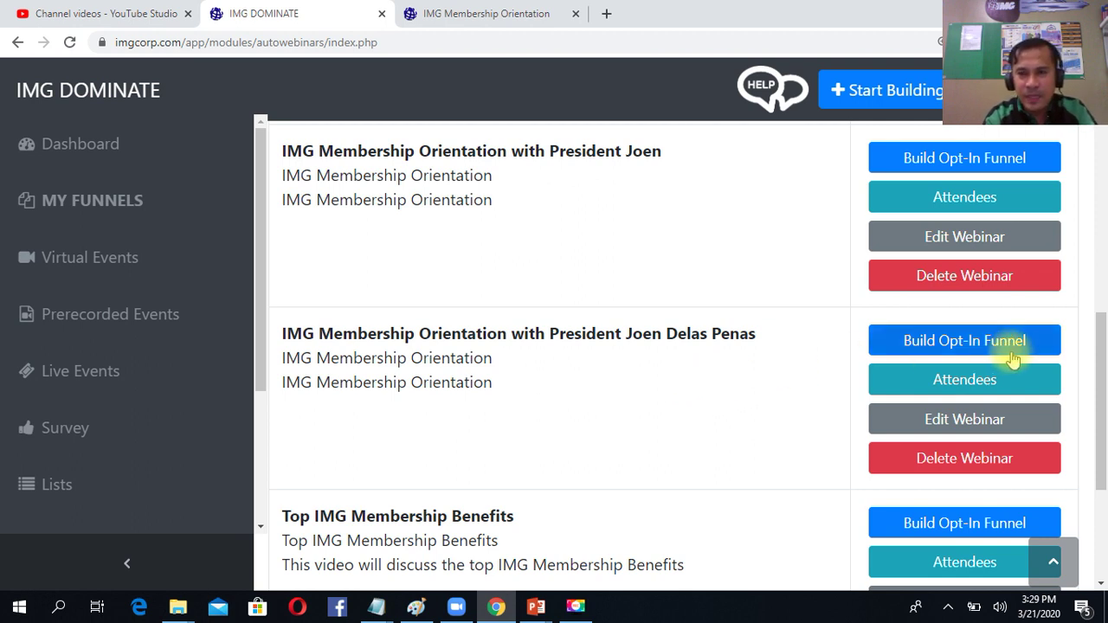
{"action": "left_click", "coordinate": [962, 339]}
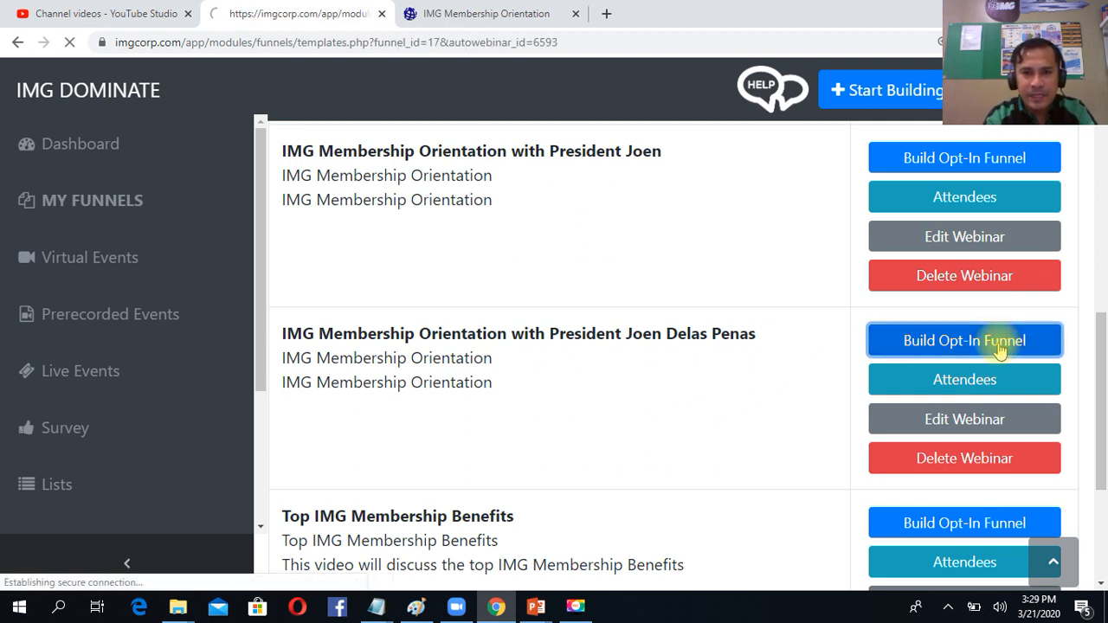
{"action": "left_click", "coordinate": [962, 340]}
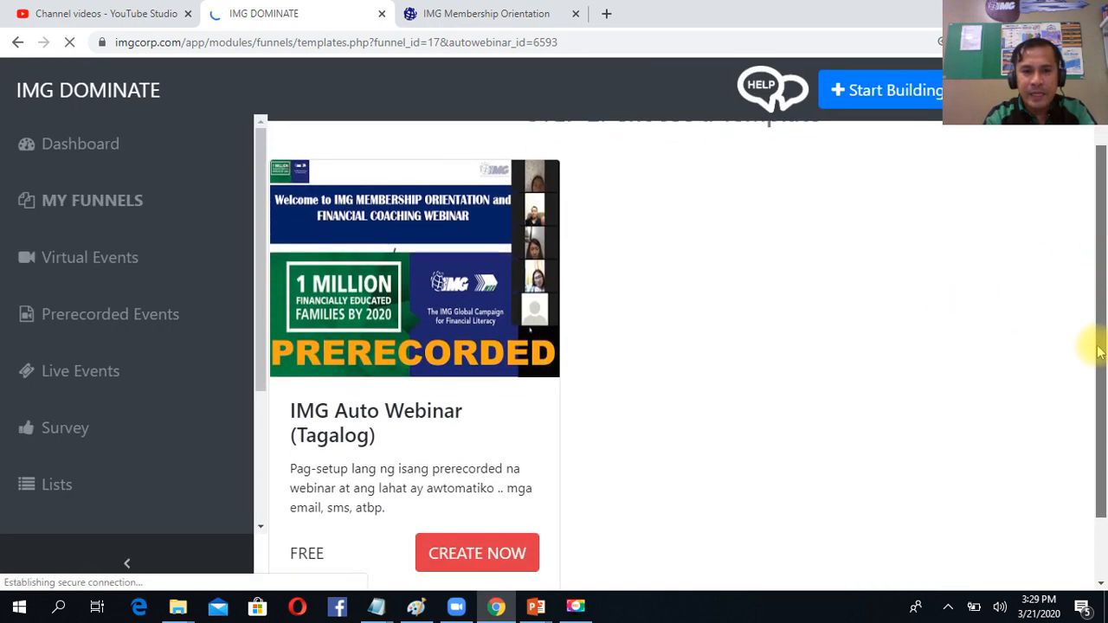
{"action": "scroll", "scroll_direction": "up", "scroll_amount": 3}
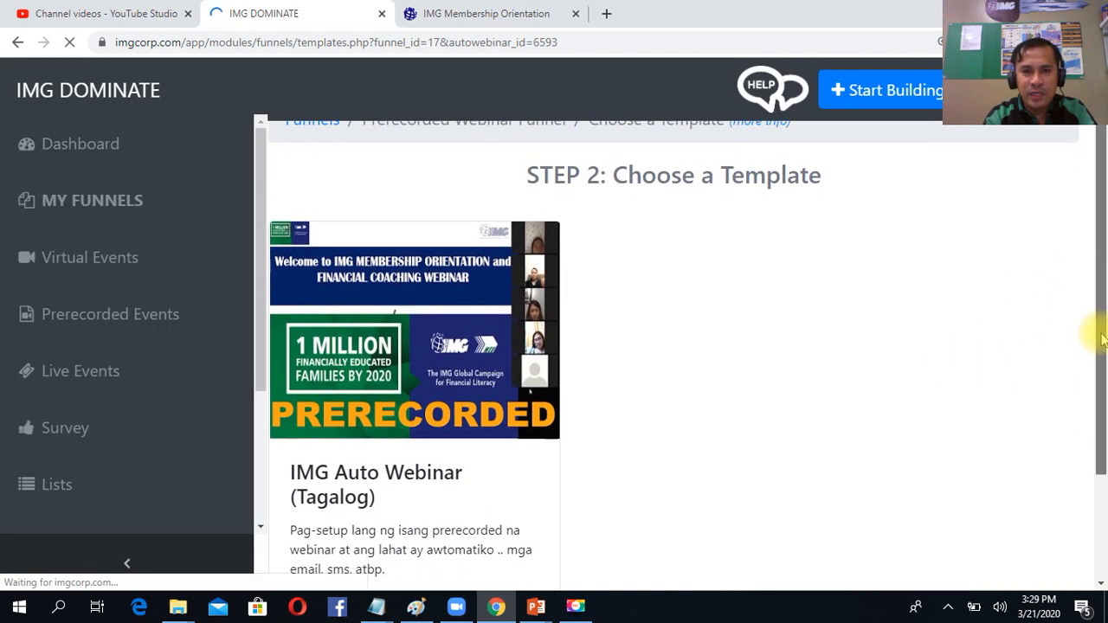
{"action": "scroll", "scroll_direction": "down", "scroll_amount": 3}
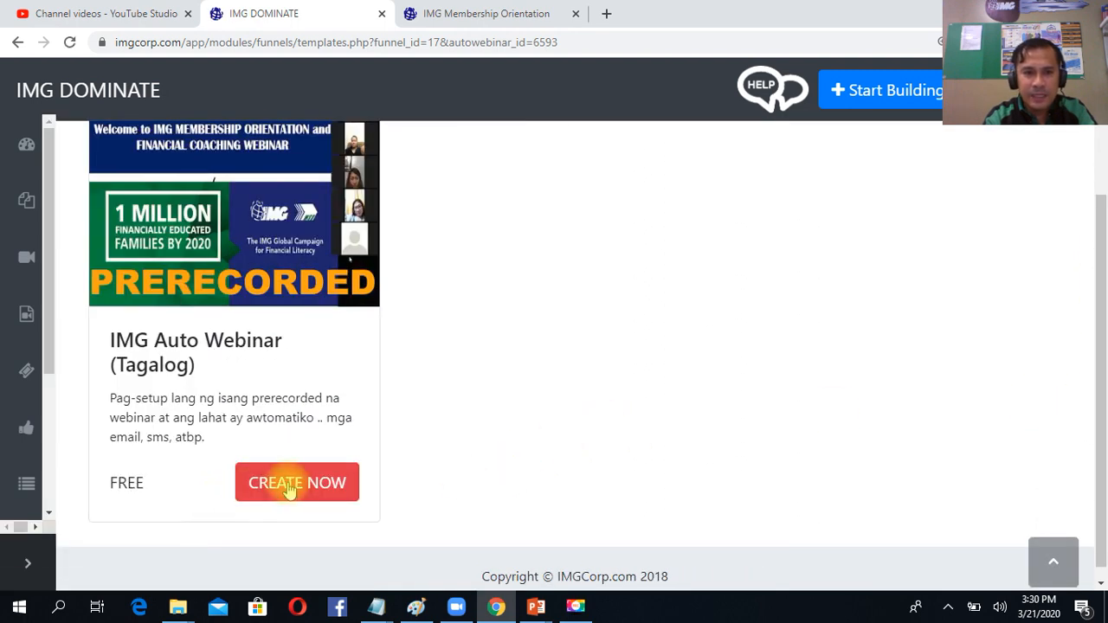
Step: Create the funnel from the IMG Auto Webinar (Tagalog) template on the imgcorp.com domain
{"action": "left_click", "coordinate": [296, 481]}
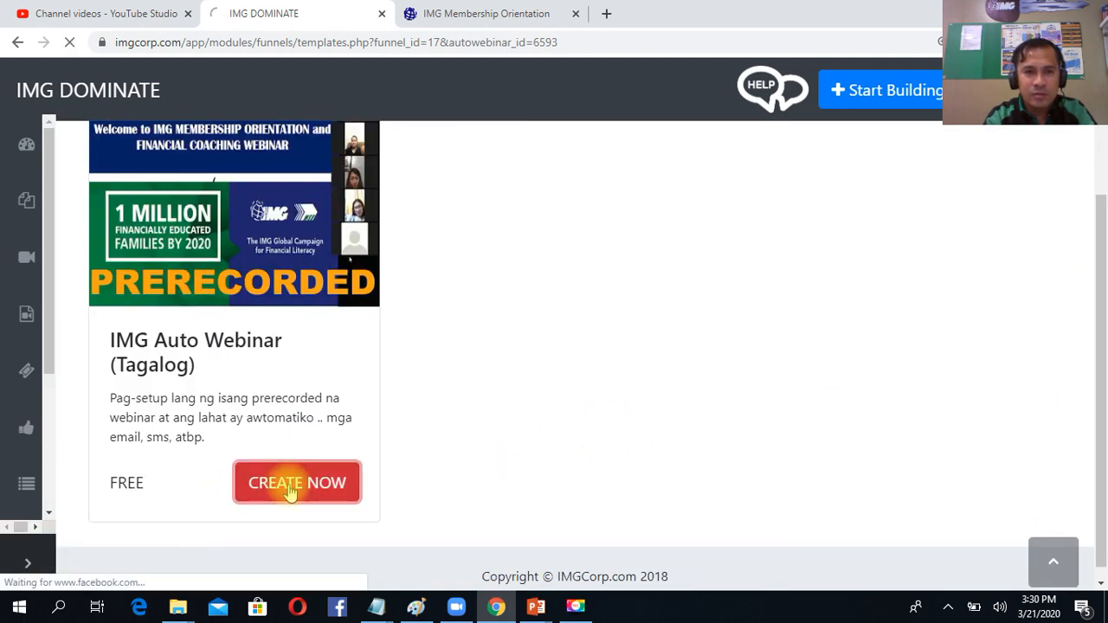
{"action": "left_click", "coordinate": [298, 481]}
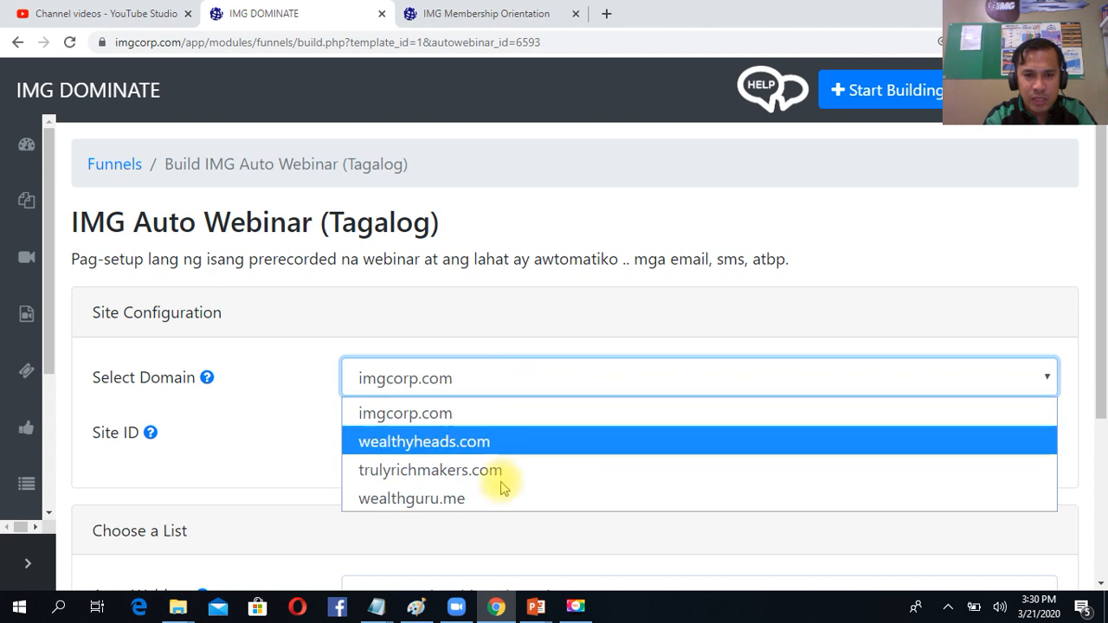
{"action": "mouse_move", "coordinate": [522, 423]}
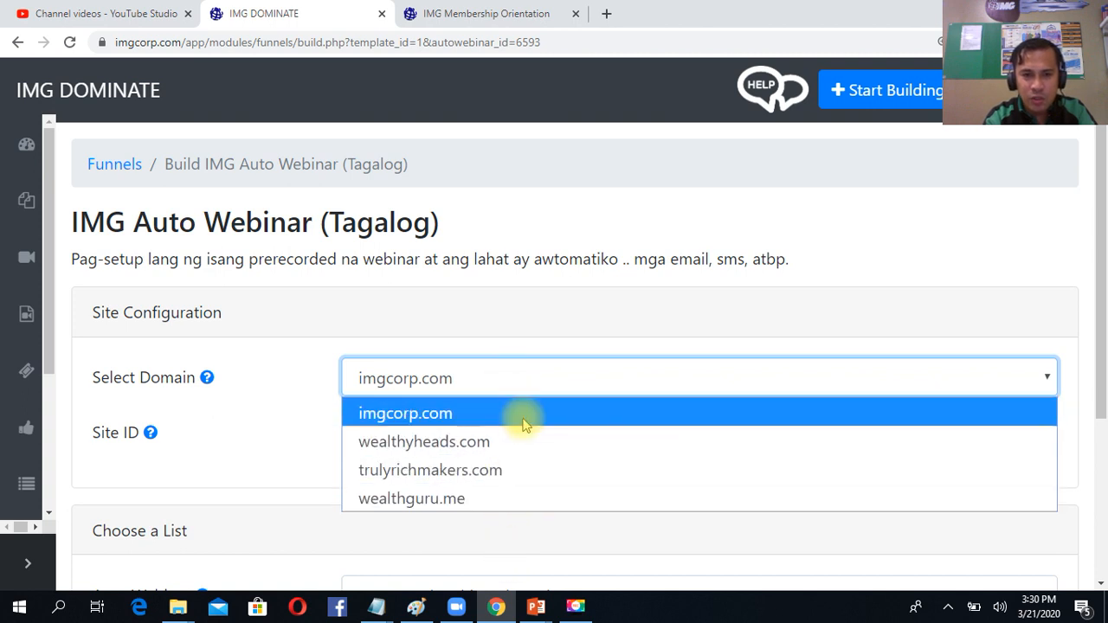
{"action": "left_click", "coordinate": [405, 412]}
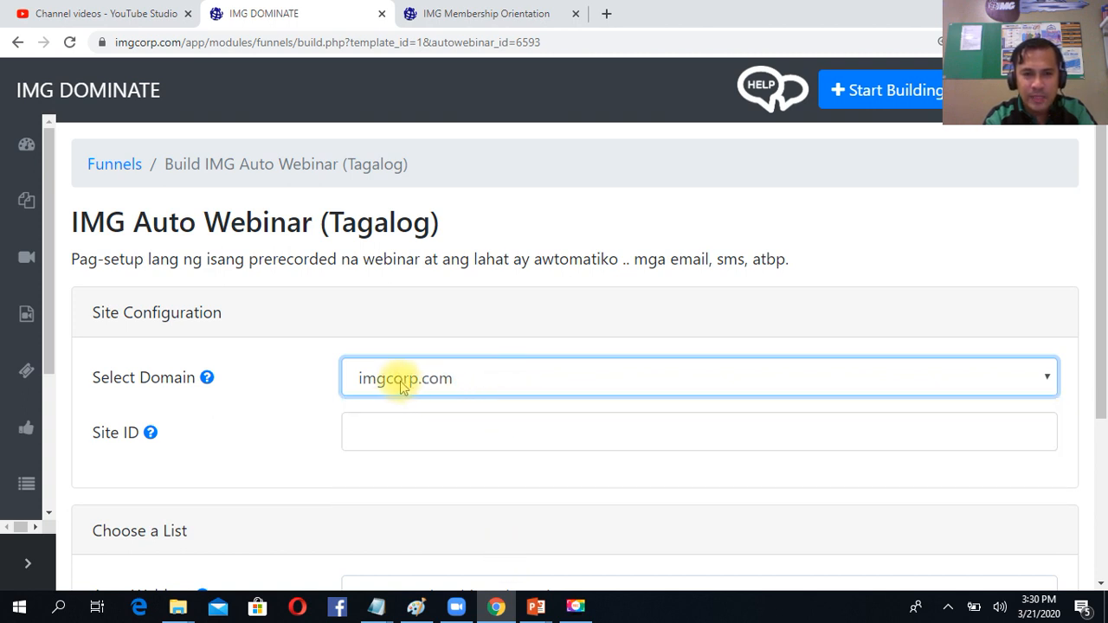
{"action": "left_click", "coordinate": [697, 431]}
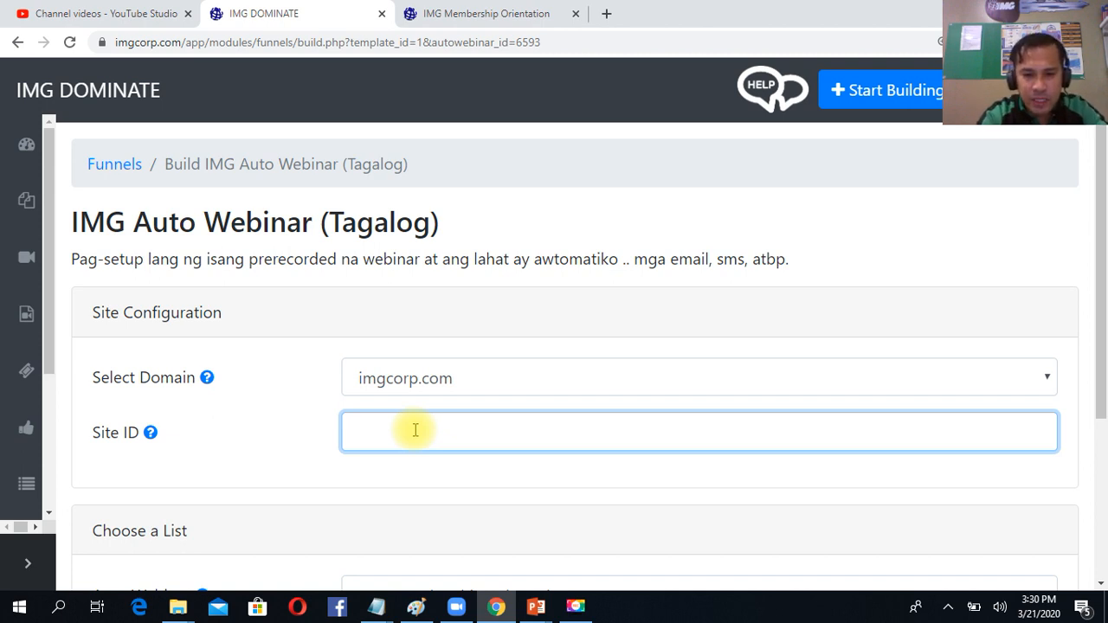
Step: Enter img-top-memebership-orientation as the funnel's site ID, correcting typos along the way
{"action": "type", "text": "im"}
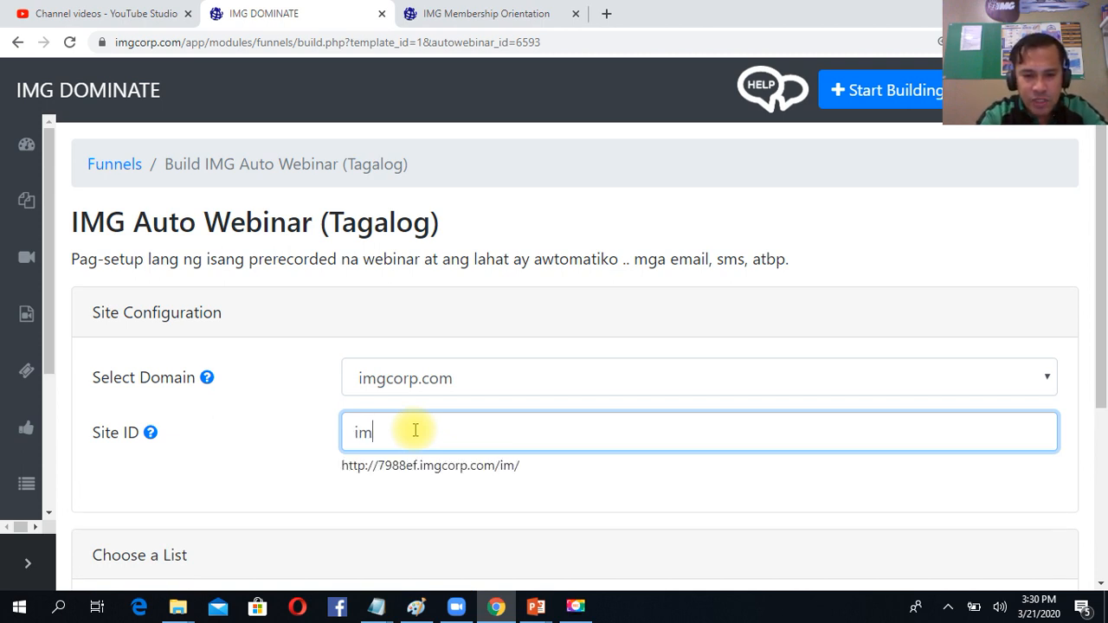
{"action": "type", "text": "g-"}
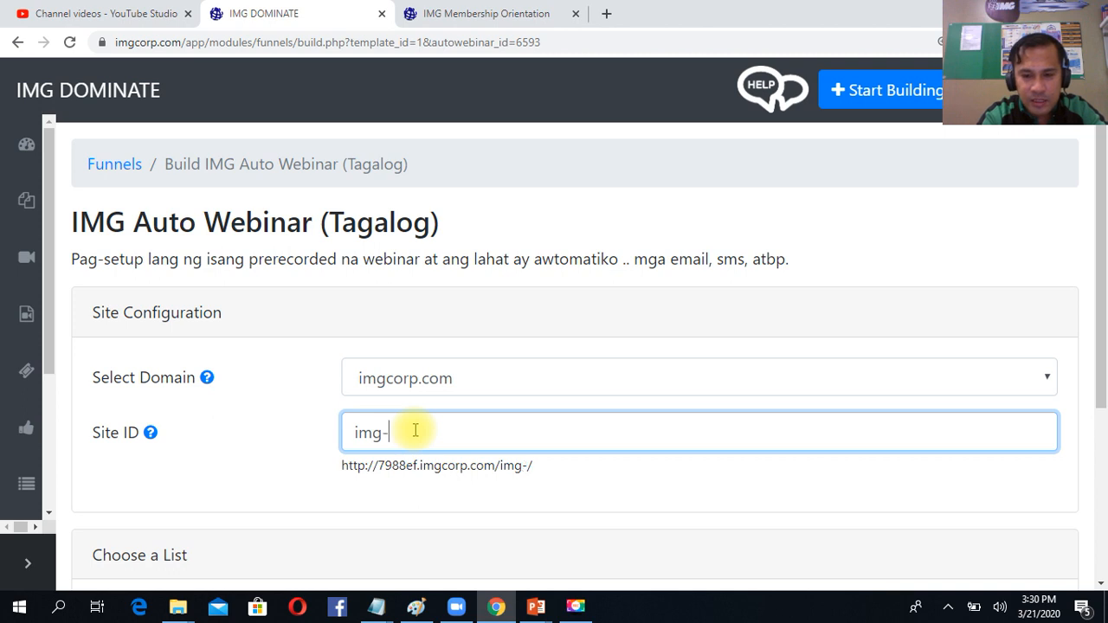
{"action": "type", "text": "mo"}
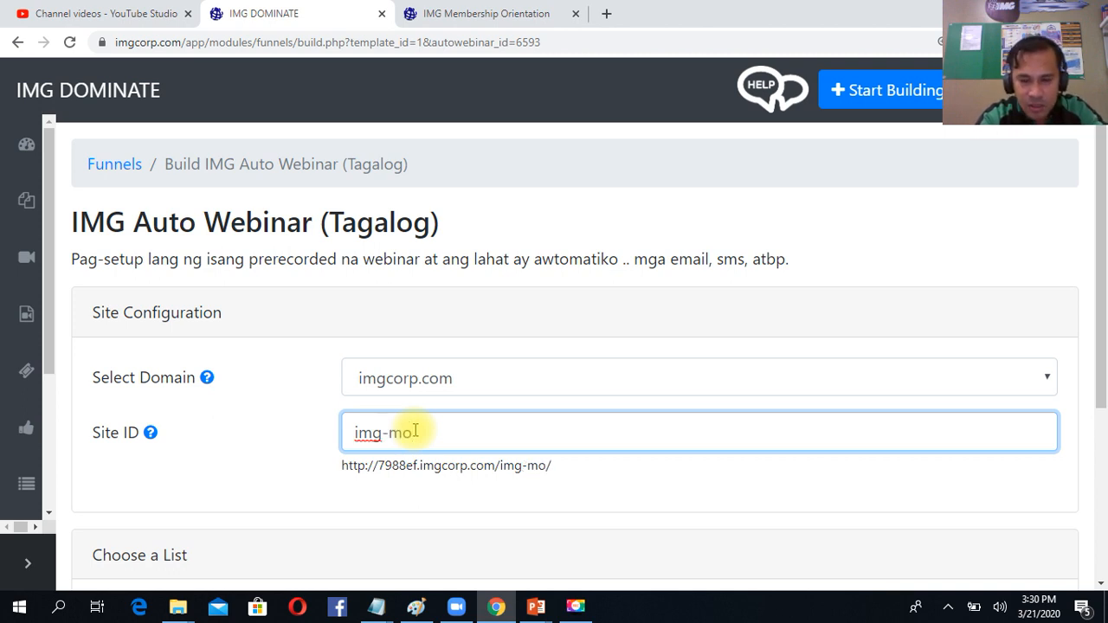
{"action": "key", "text": "Backspace"}
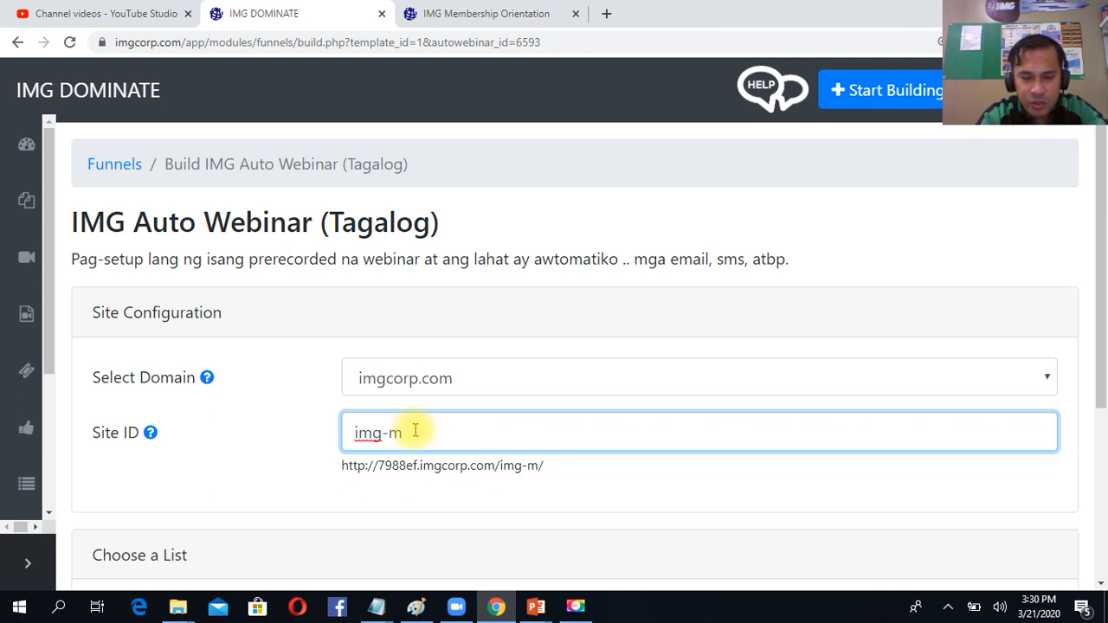
{"action": "type", "text": "op"}
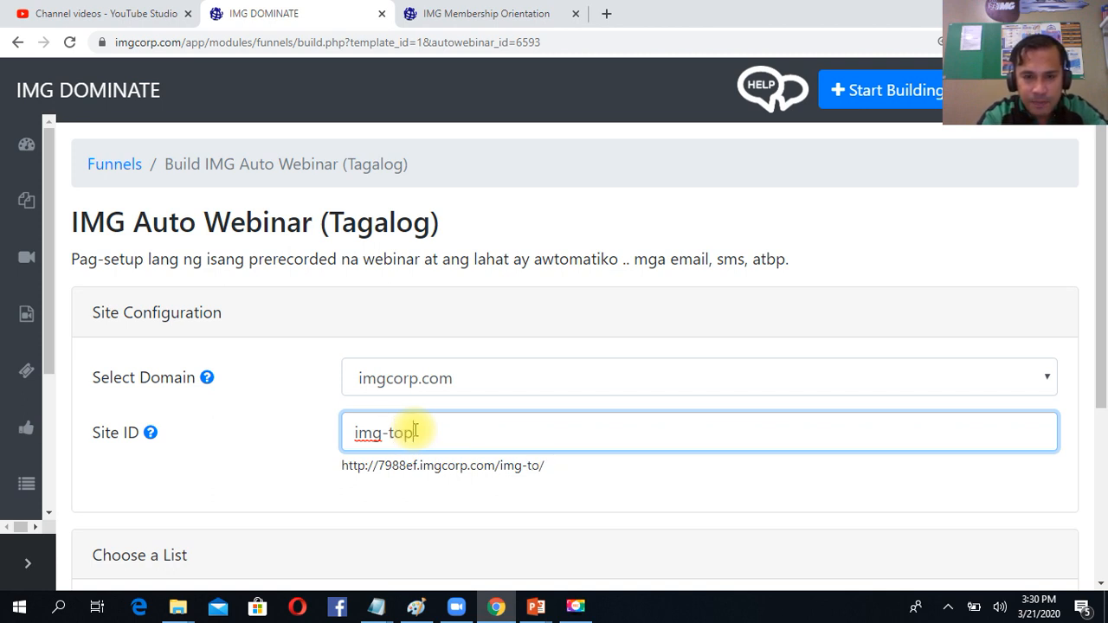
{"action": "type", "text": "p"}
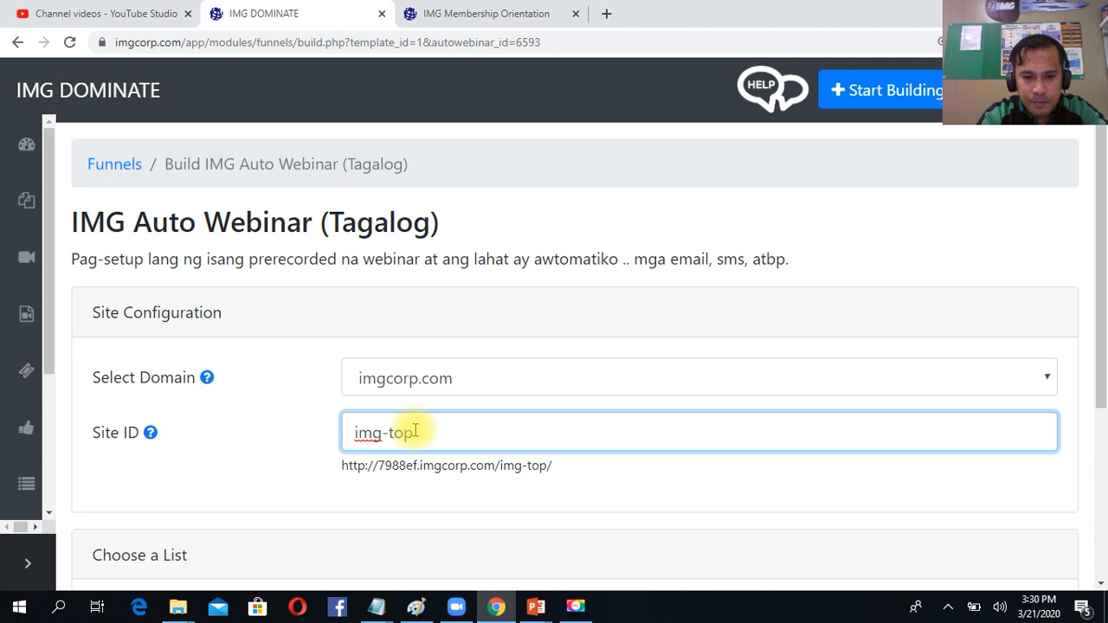
{"action": "type", "text": "mem"}
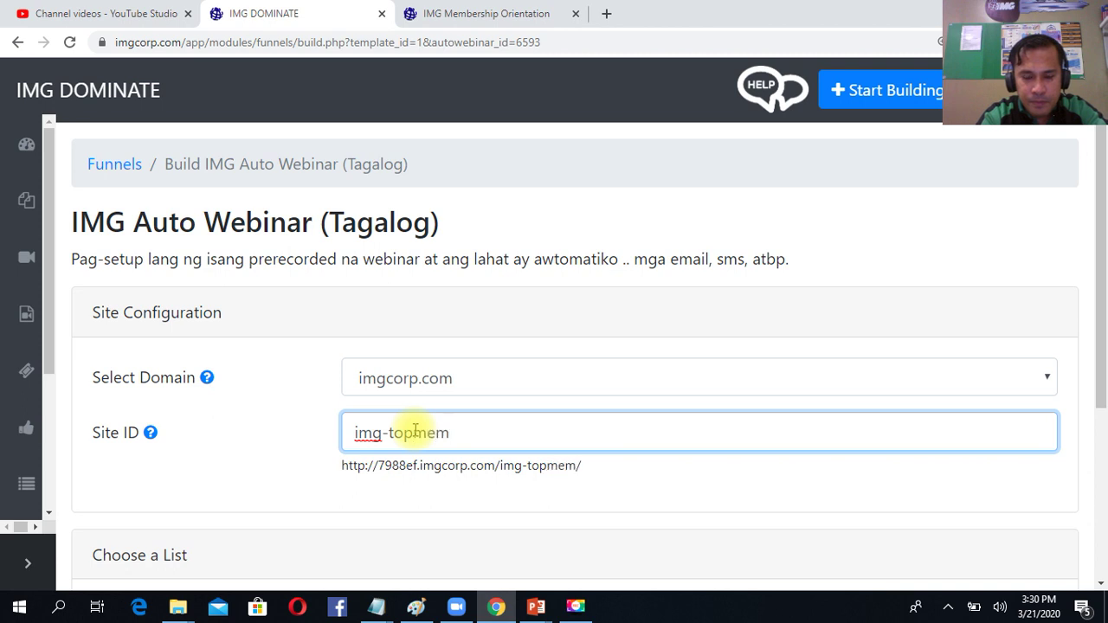
{"action": "type", "text": "ebership"}
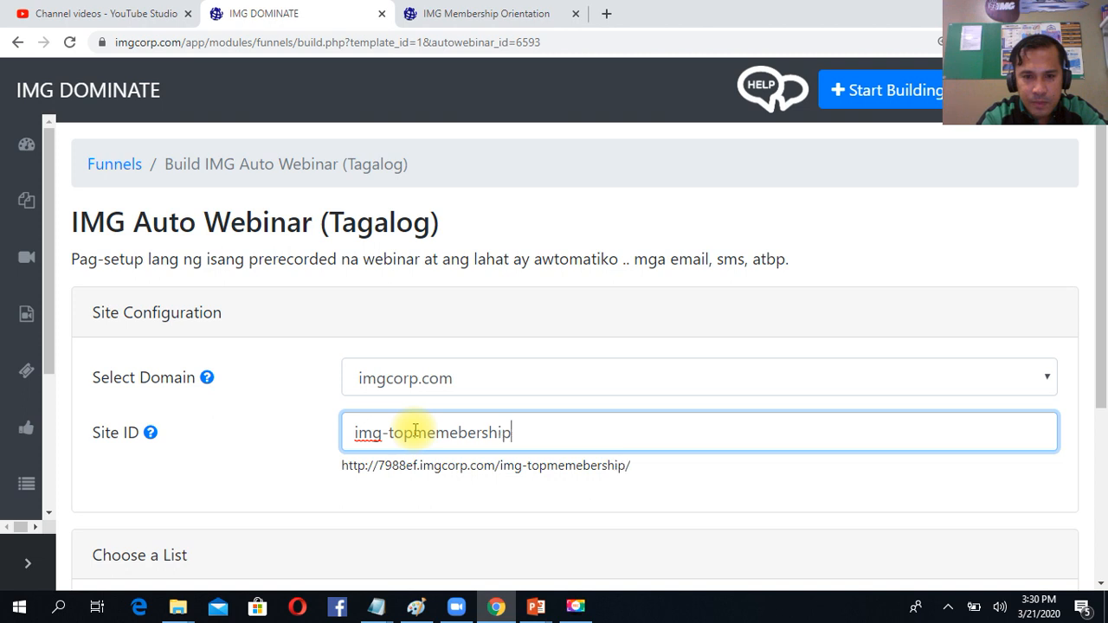
{"action": "type", "text": "-o"}
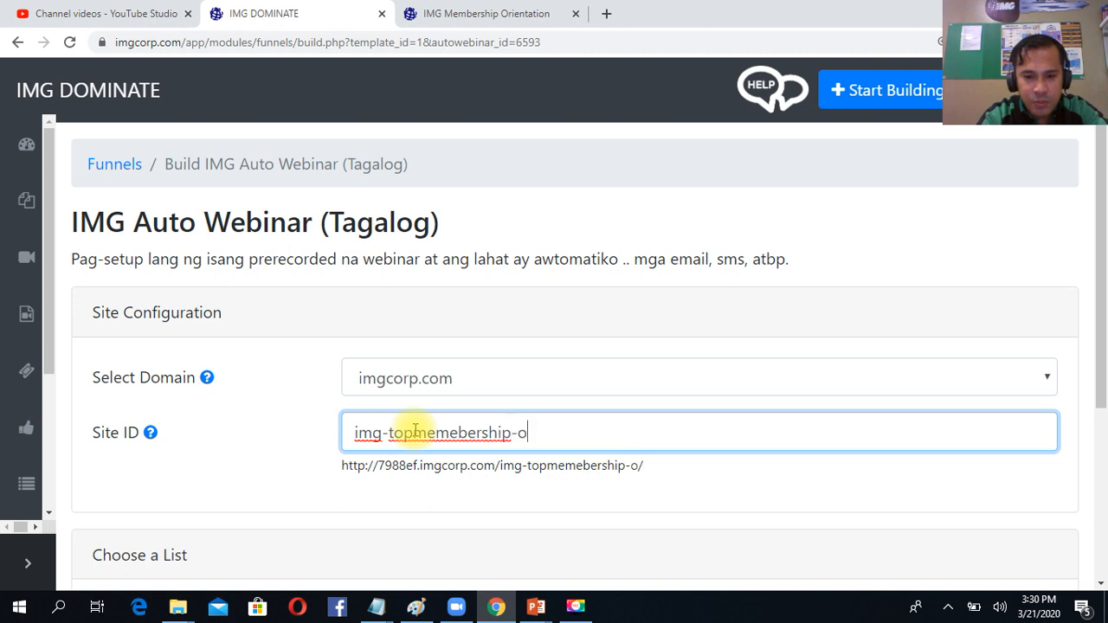
{"action": "type", "text": "rientat"}
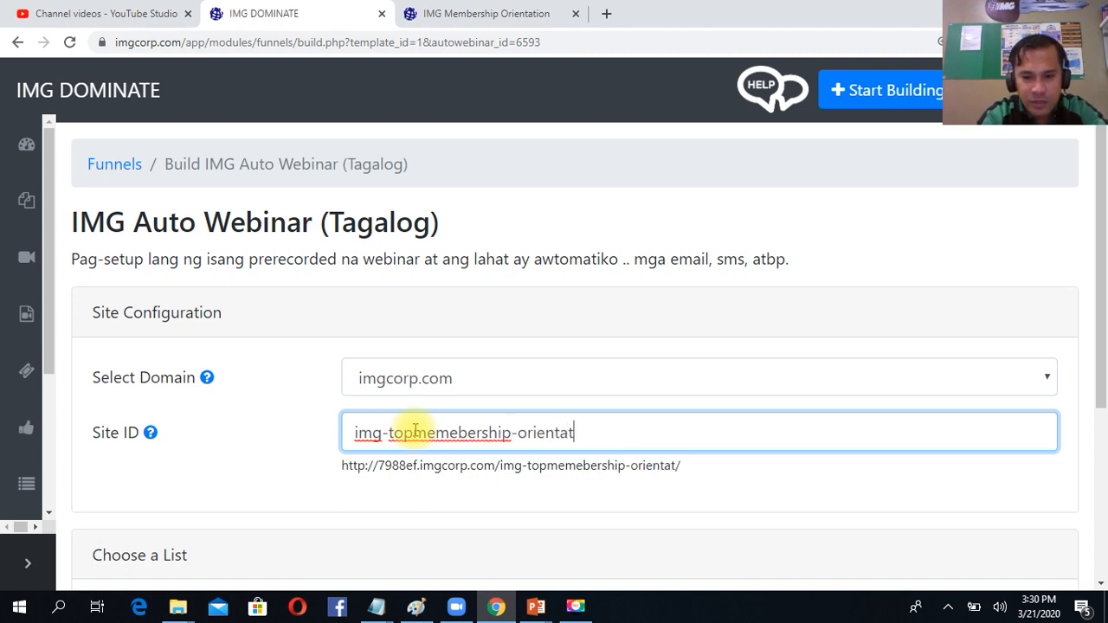
{"action": "type", "text": "ion"}
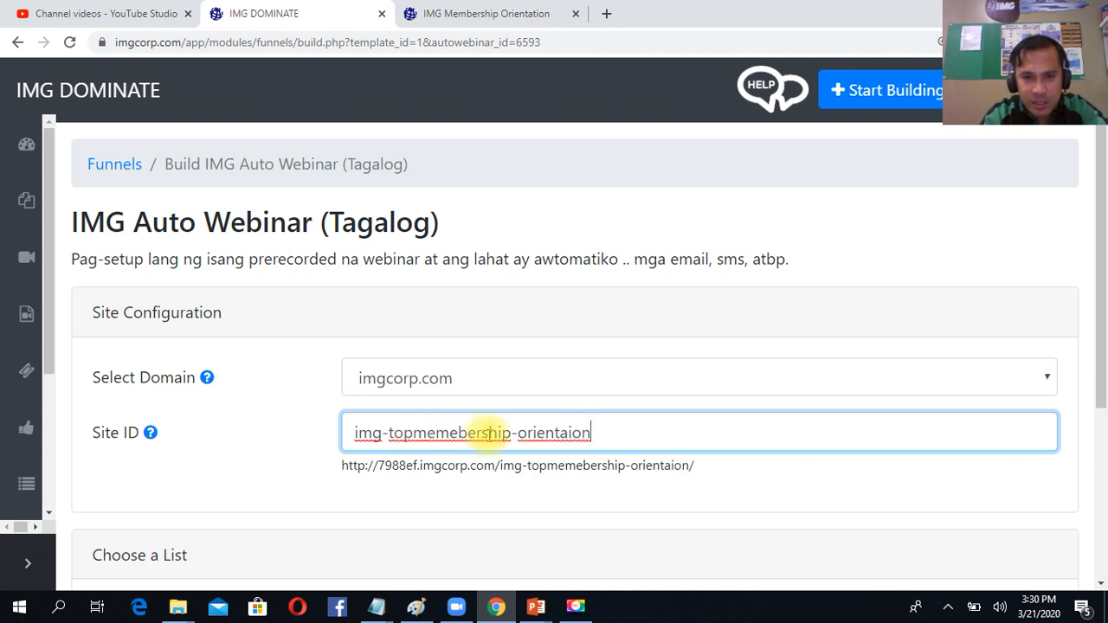
{"action": "right_click", "coordinate": [552, 432]}
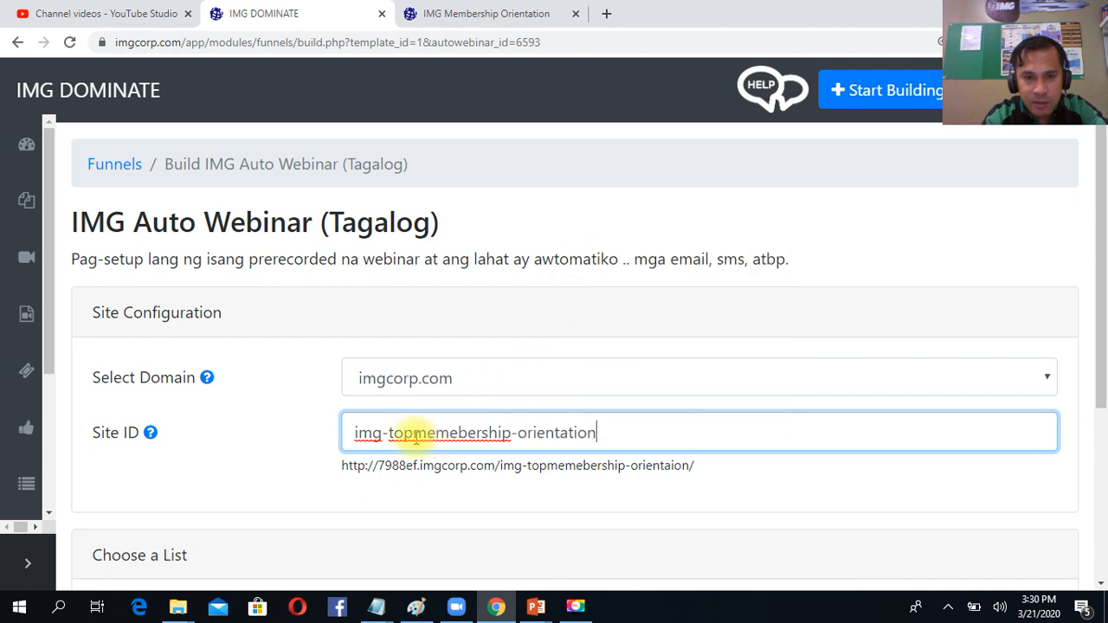
{"action": "type", "text": "-"}
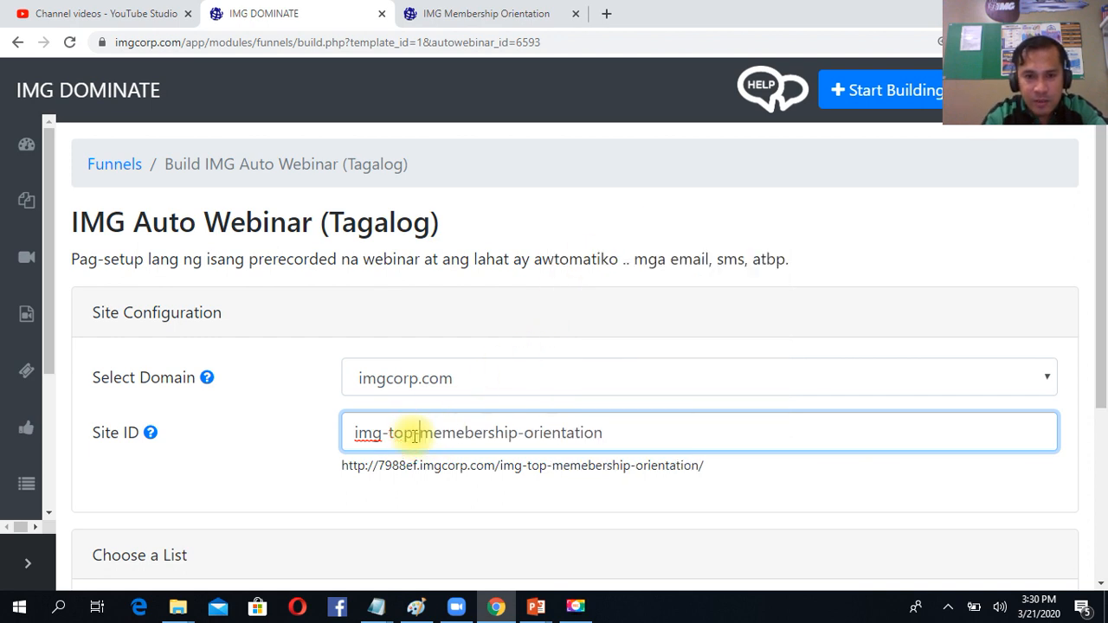
Step: Keep IMG Membership Orientation as the auto webinar and choose Example List as the email list
{"action": "scroll", "scroll_direction": "down", "scroll_amount": 3}
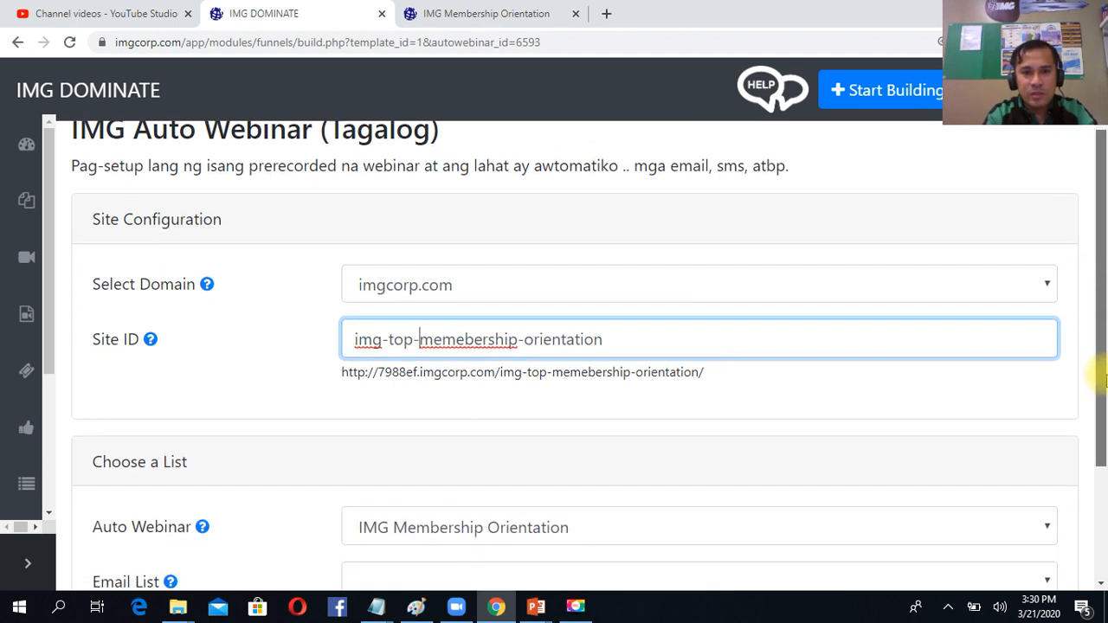
{"action": "scroll", "scroll_direction": "down", "scroll_amount": 3}
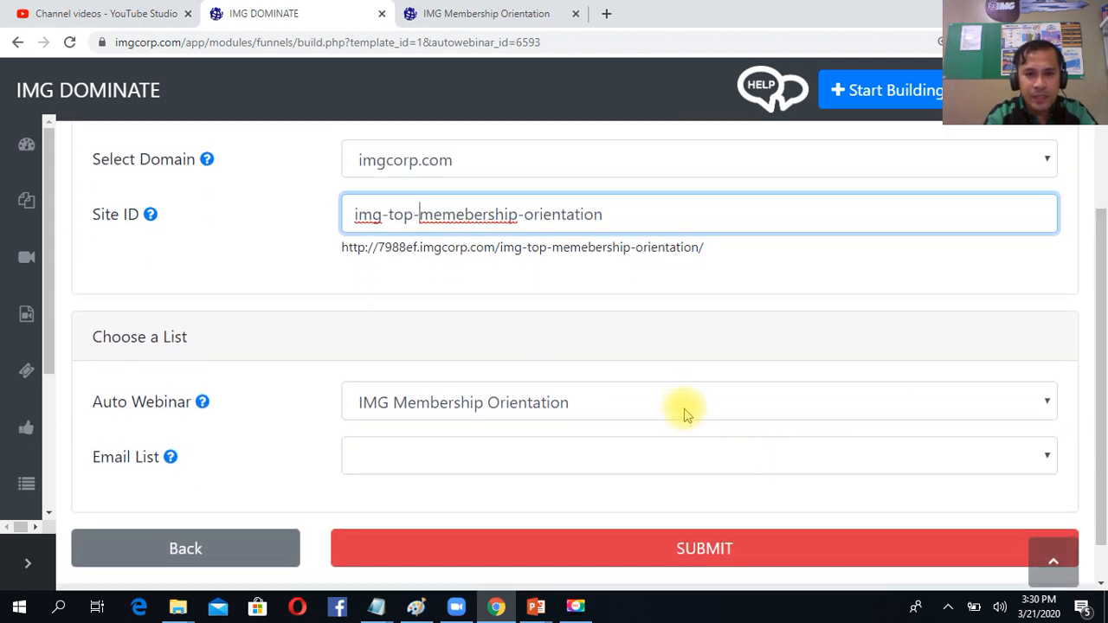
{"action": "left_click", "coordinate": [697, 401]}
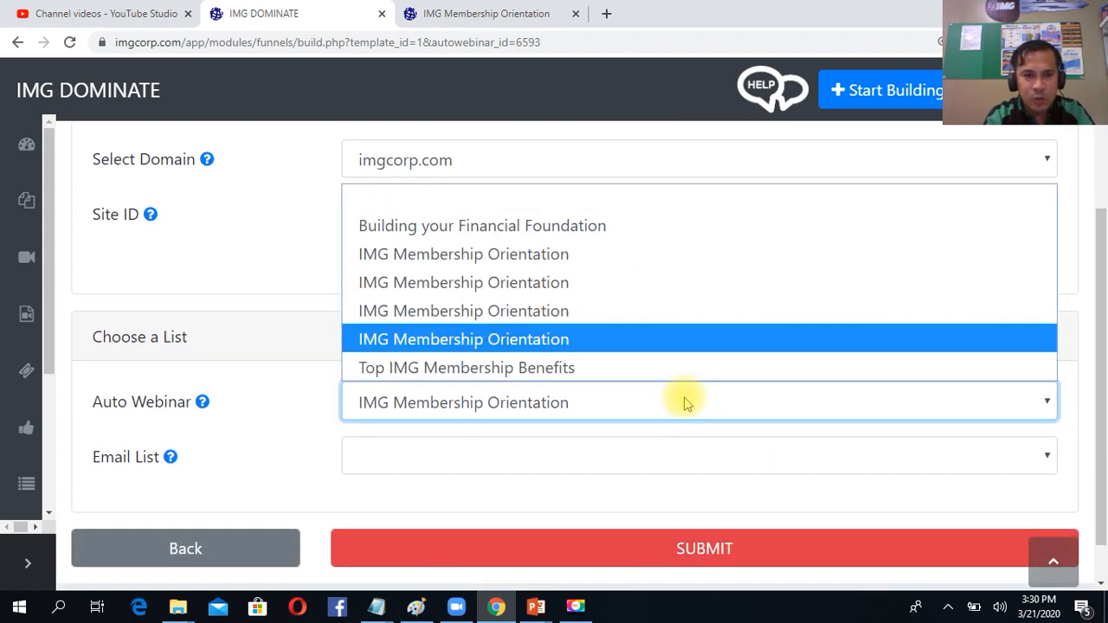
{"action": "mouse_move", "coordinate": [630, 367]}
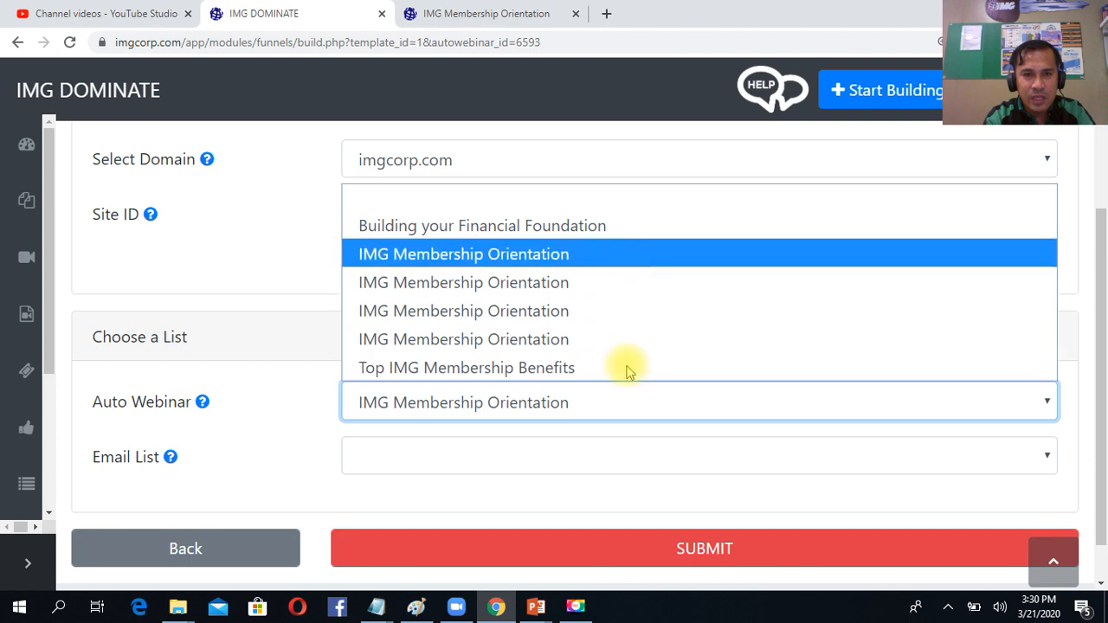
{"action": "mouse_move", "coordinate": [612, 337]}
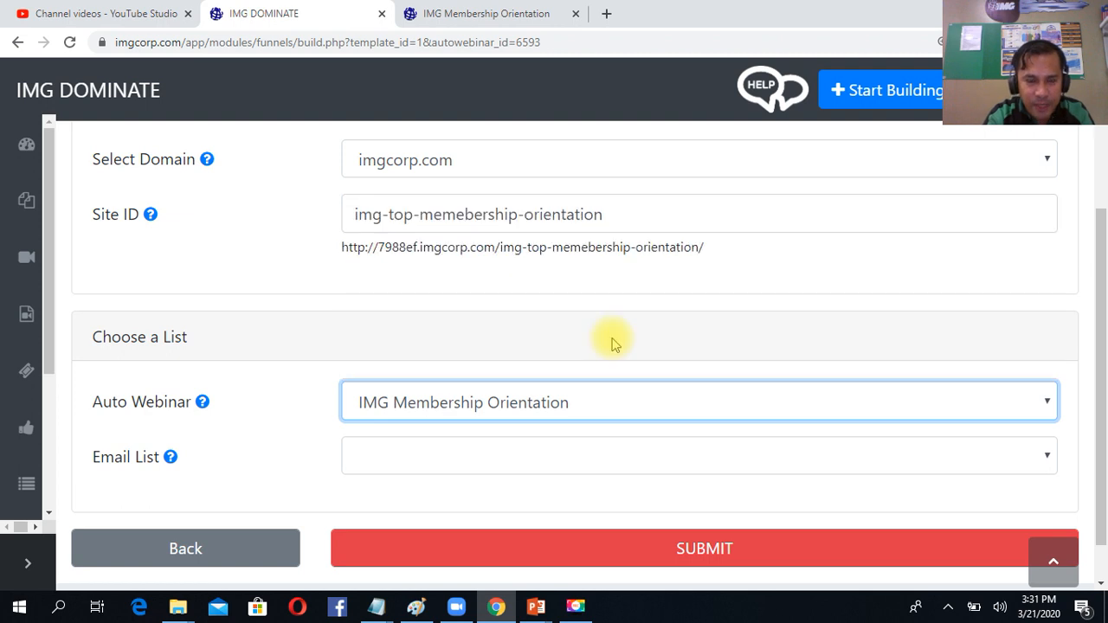
{"action": "left_click", "coordinate": [696, 453]}
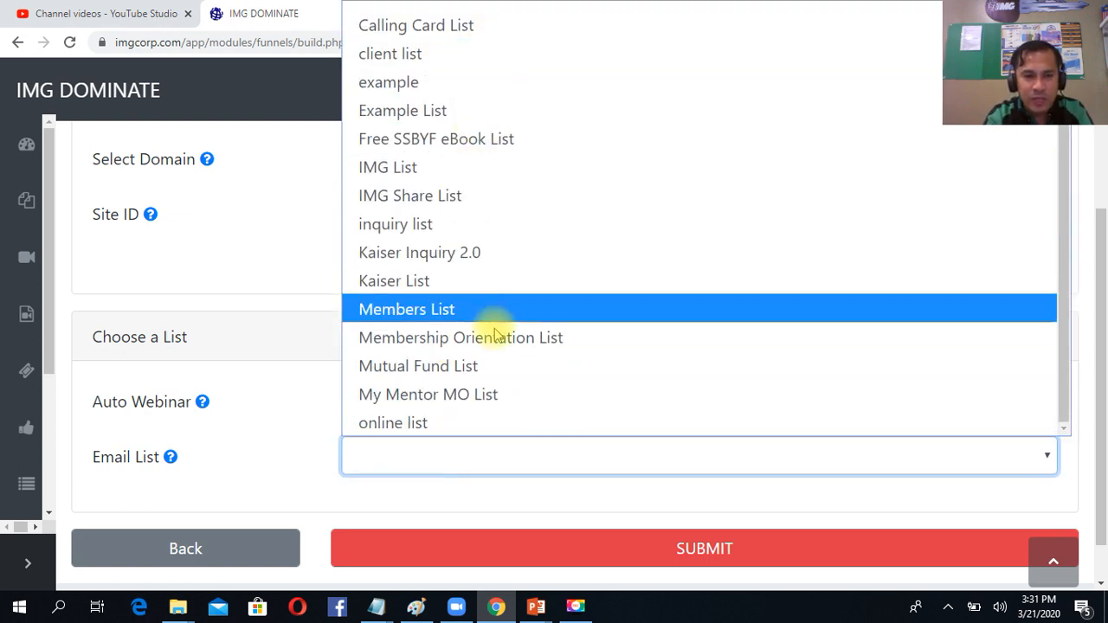
{"action": "mouse_move", "coordinate": [511, 111]}
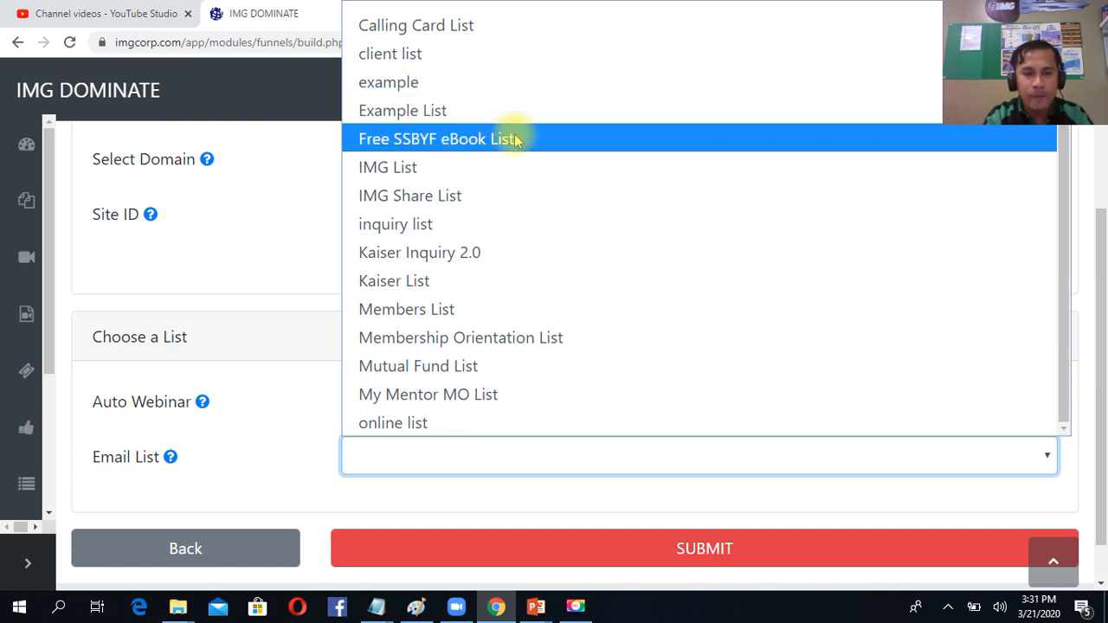
{"action": "mouse_move", "coordinate": [407, 121]}
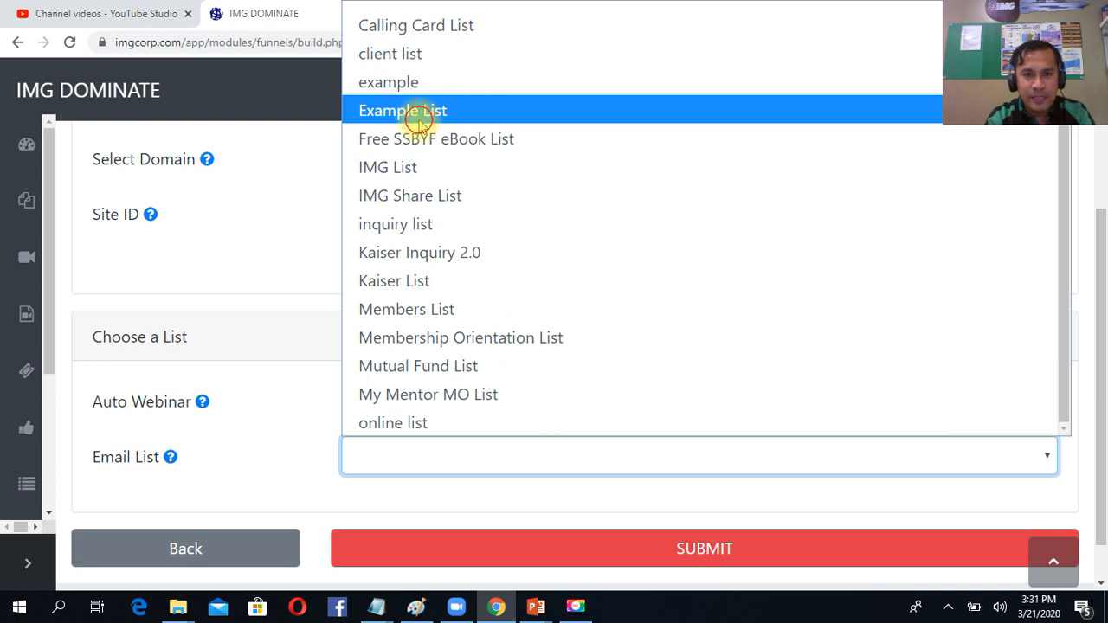
{"action": "left_click", "coordinate": [402, 111]}
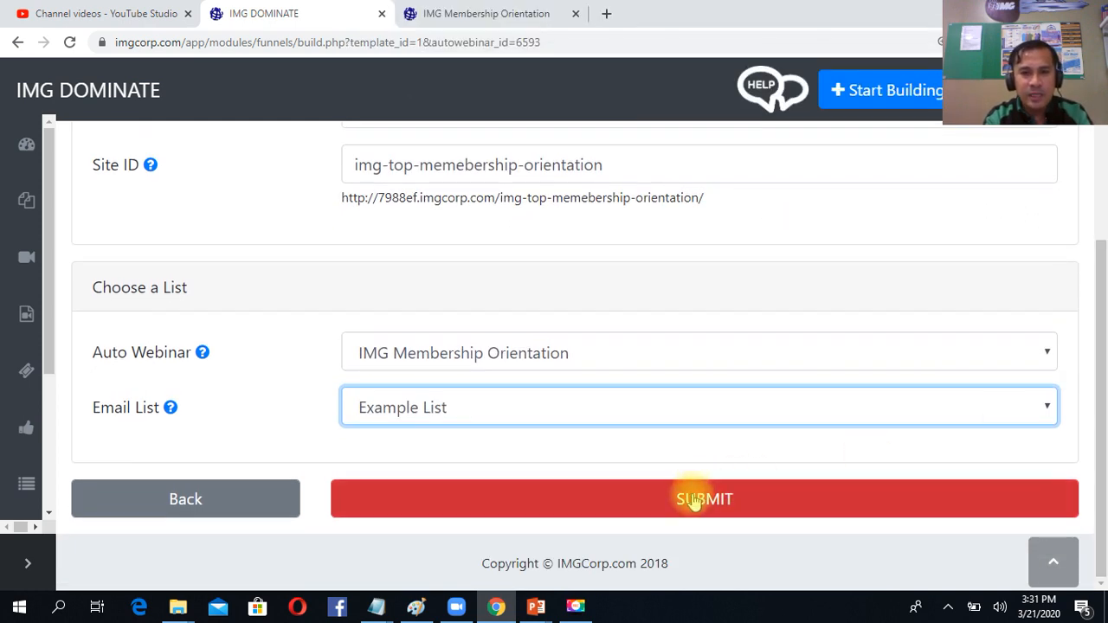
{"action": "left_click", "coordinate": [699, 407]}
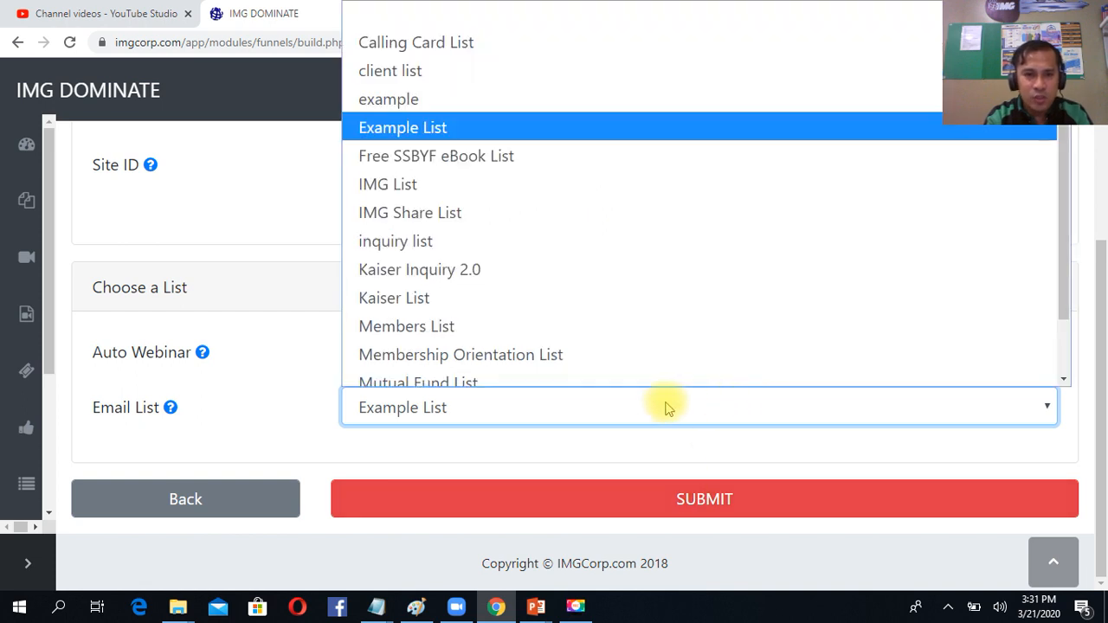
{"action": "mouse_move", "coordinate": [571, 173]}
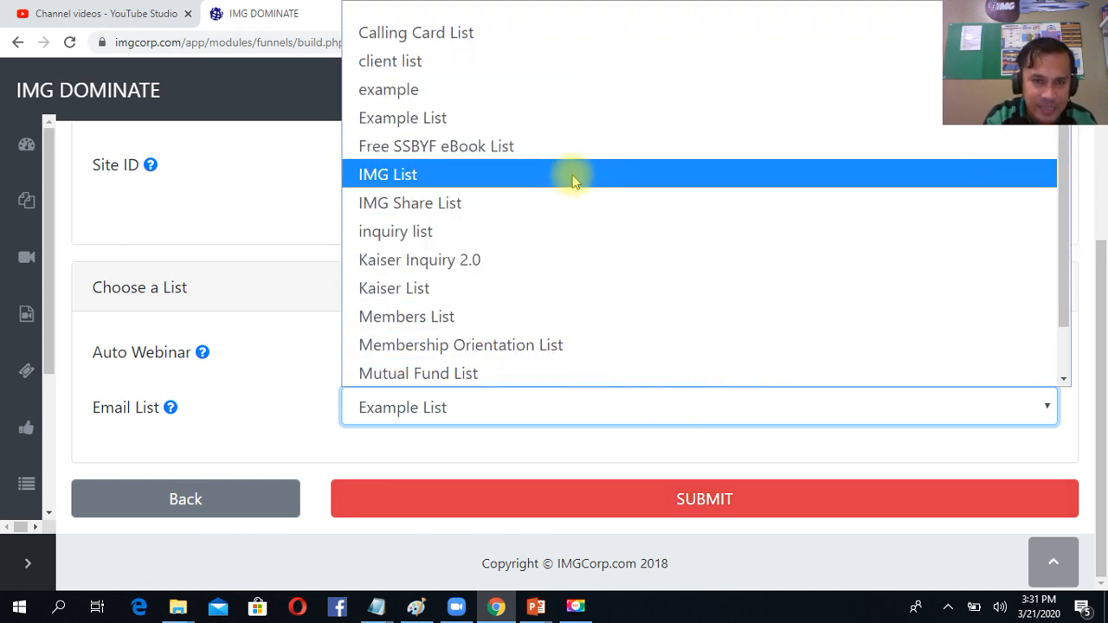
{"action": "left_click", "coordinate": [388, 173]}
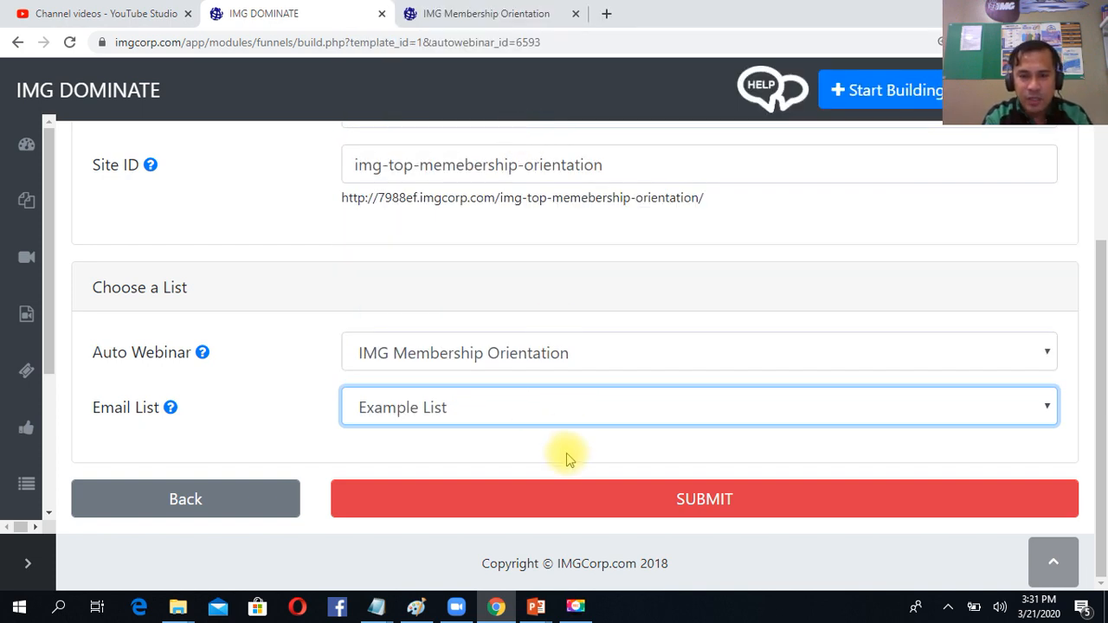
{"action": "mouse_move", "coordinate": [575, 500]}
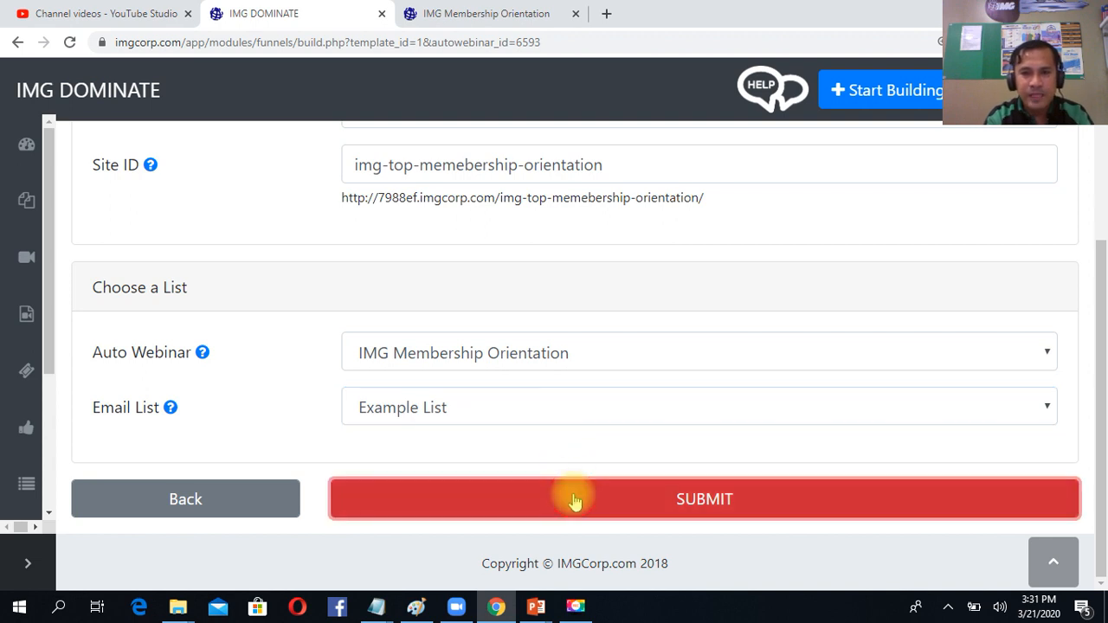
Step: Submit the funnel to create its pages and open the new site from the success dialog
{"action": "left_click", "coordinate": [703, 499]}
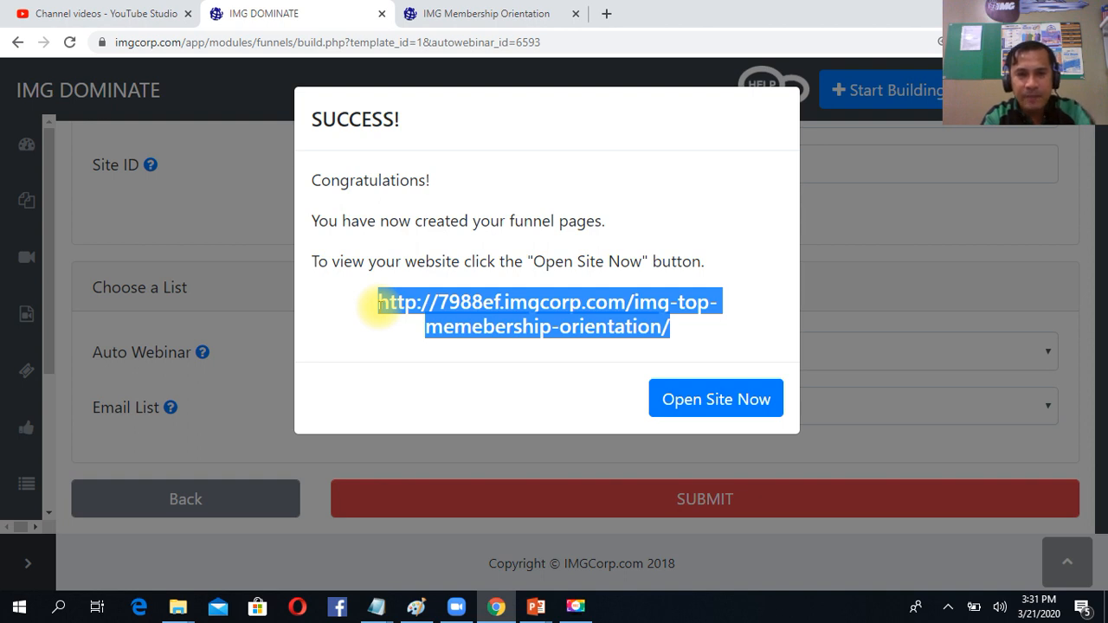
{"action": "mouse_move", "coordinate": [606, 118]}
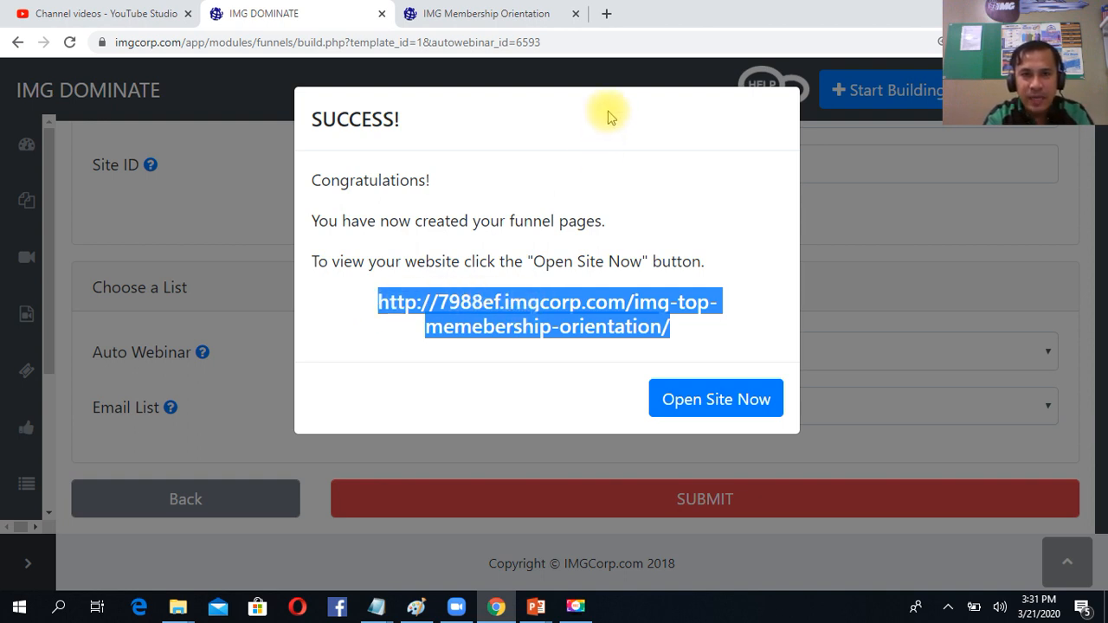
{"action": "left_click", "coordinate": [717, 398]}
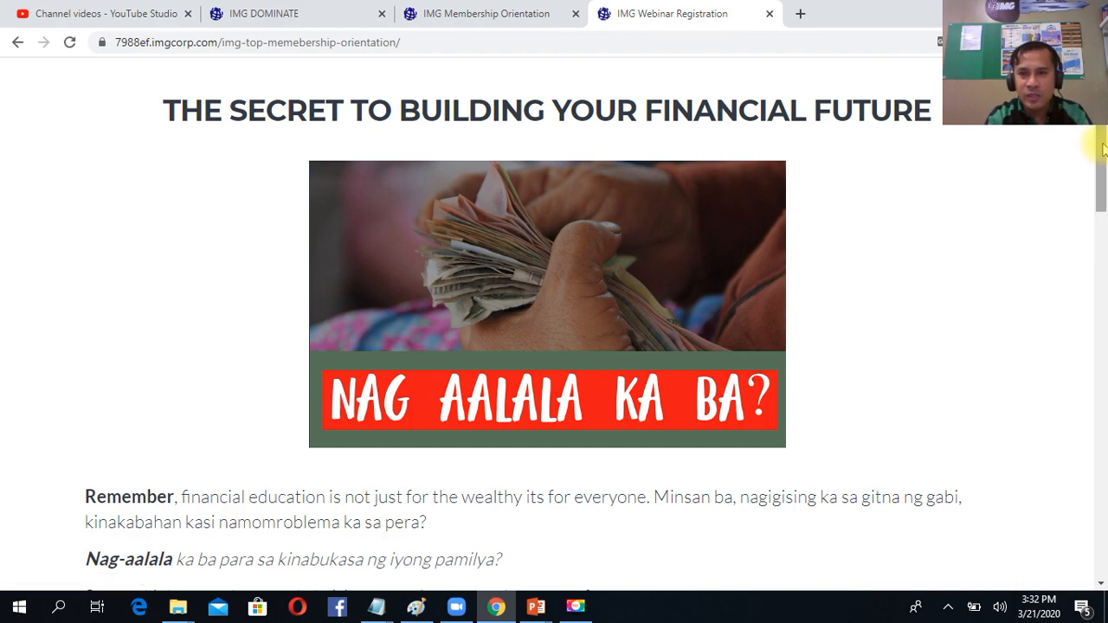
{"action": "scroll", "scroll_direction": "down", "scroll_amount": 3}
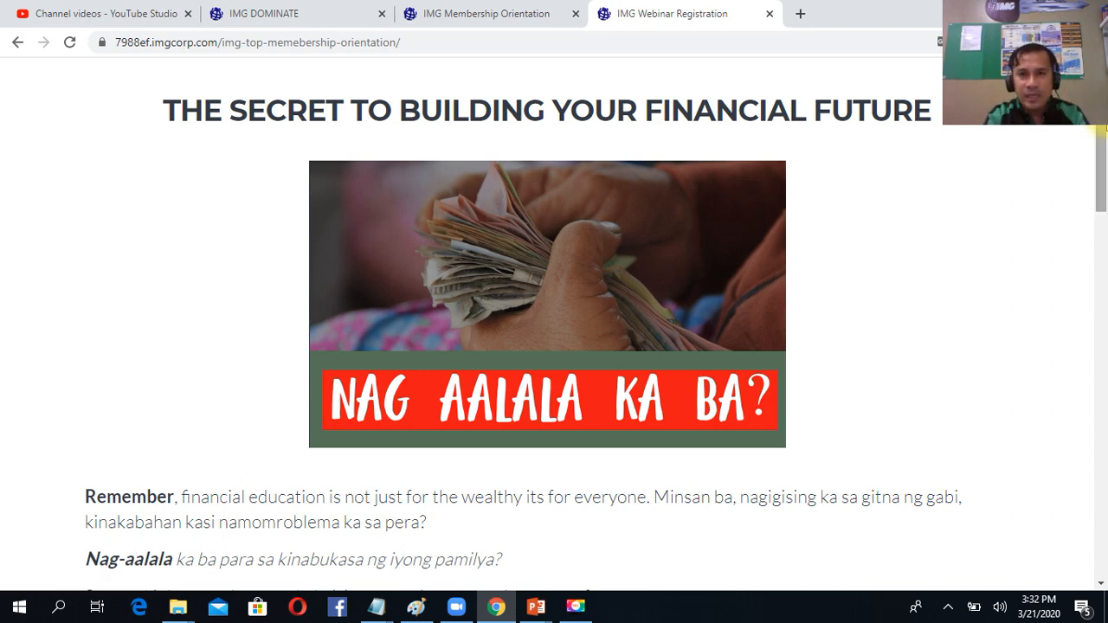
{"action": "scroll", "scroll_direction": "down", "scroll_amount": 3}
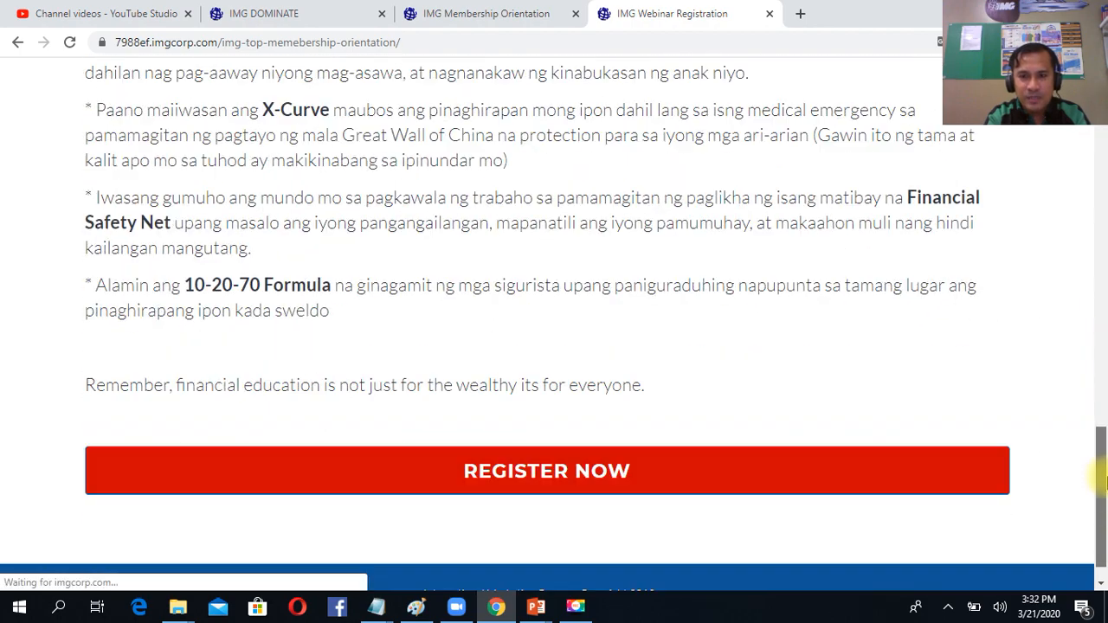
{"action": "scroll", "scroll_direction": "up", "scroll_amount": 3}
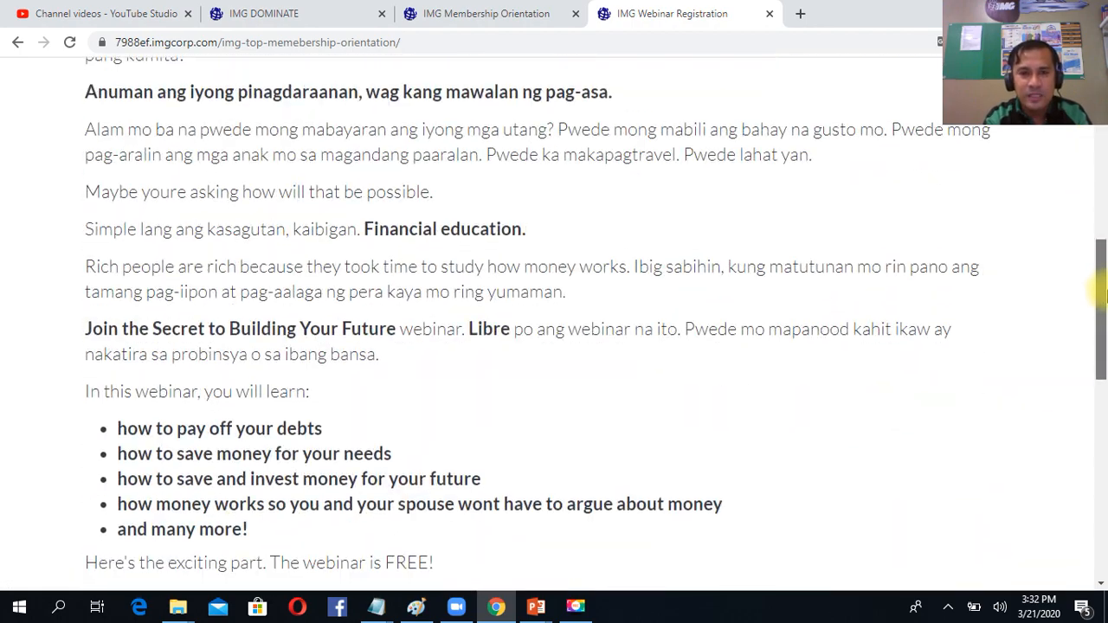
{"action": "scroll", "scroll_direction": "up", "scroll_amount": 3}
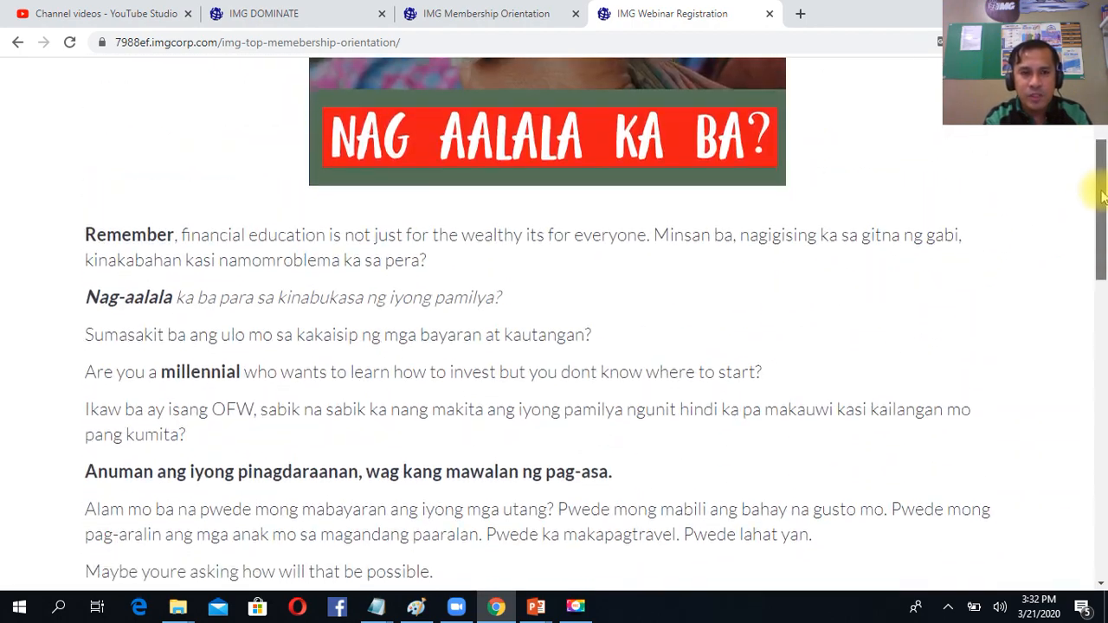
{"action": "scroll", "scroll_direction": "down", "scroll_amount": 3}
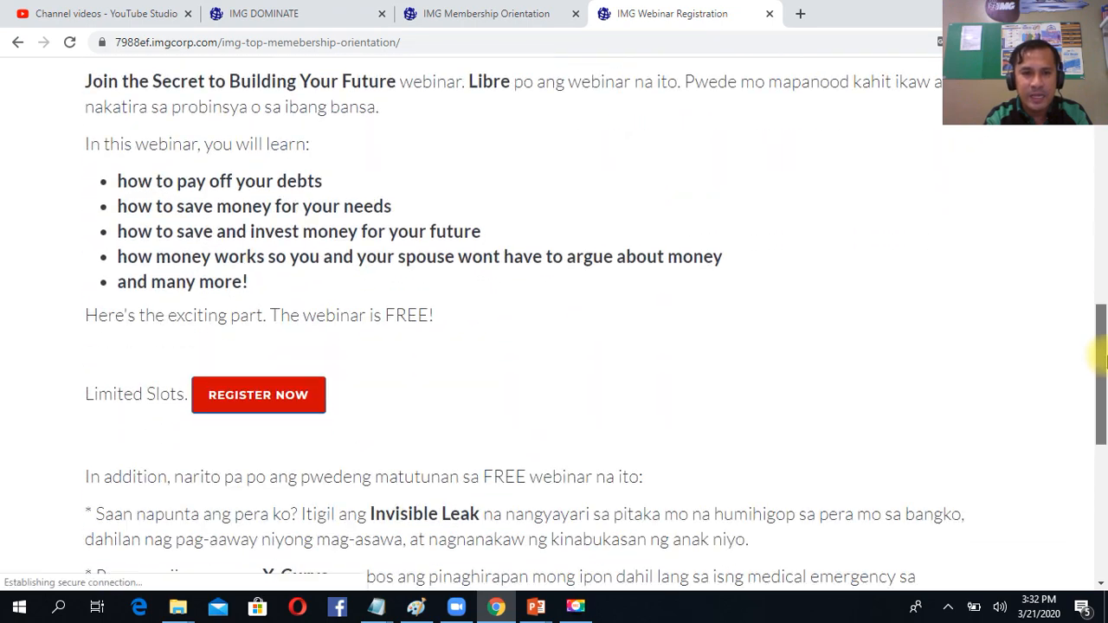
{"action": "scroll", "scroll_direction": "down", "scroll_amount": 3}
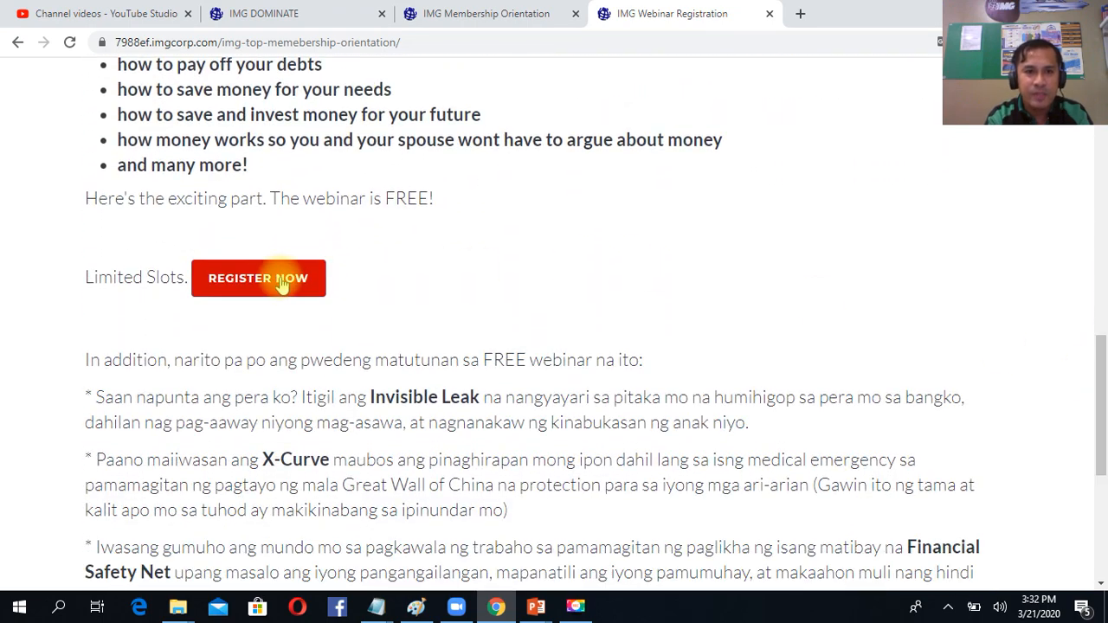
{"action": "left_click", "coordinate": [258, 277]}
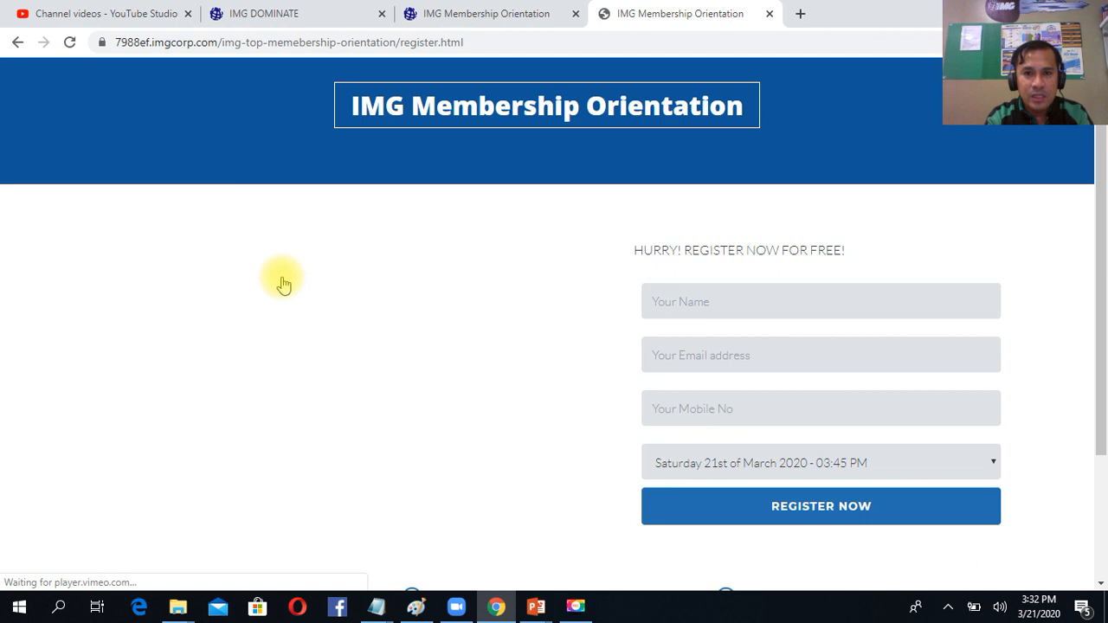
{"action": "left_click", "coordinate": [821, 506]}
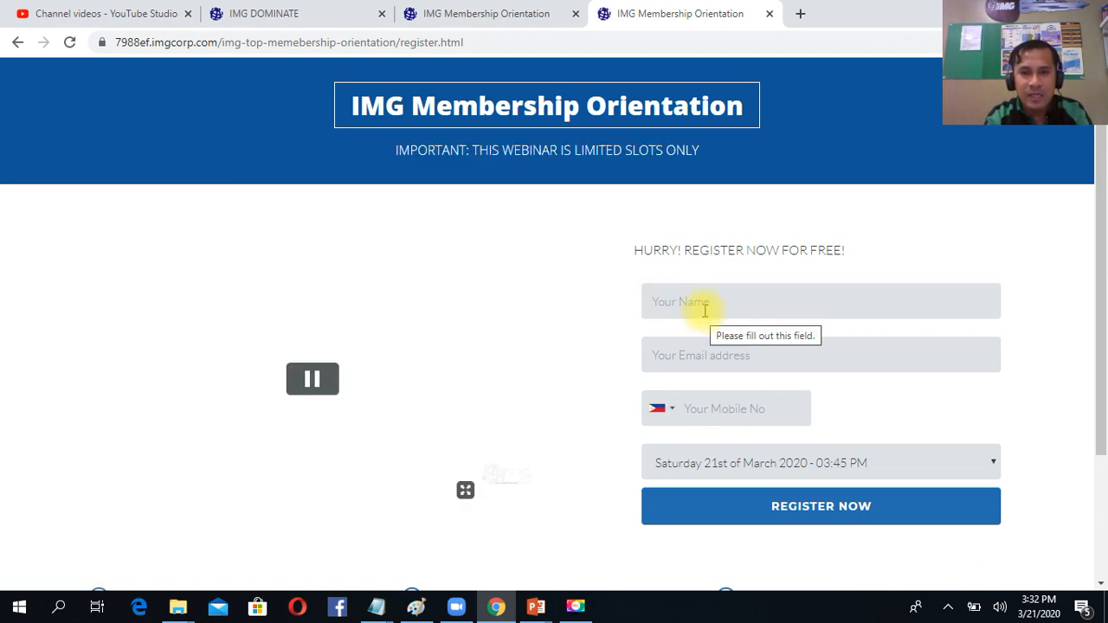
{"action": "type", "text": "D"}
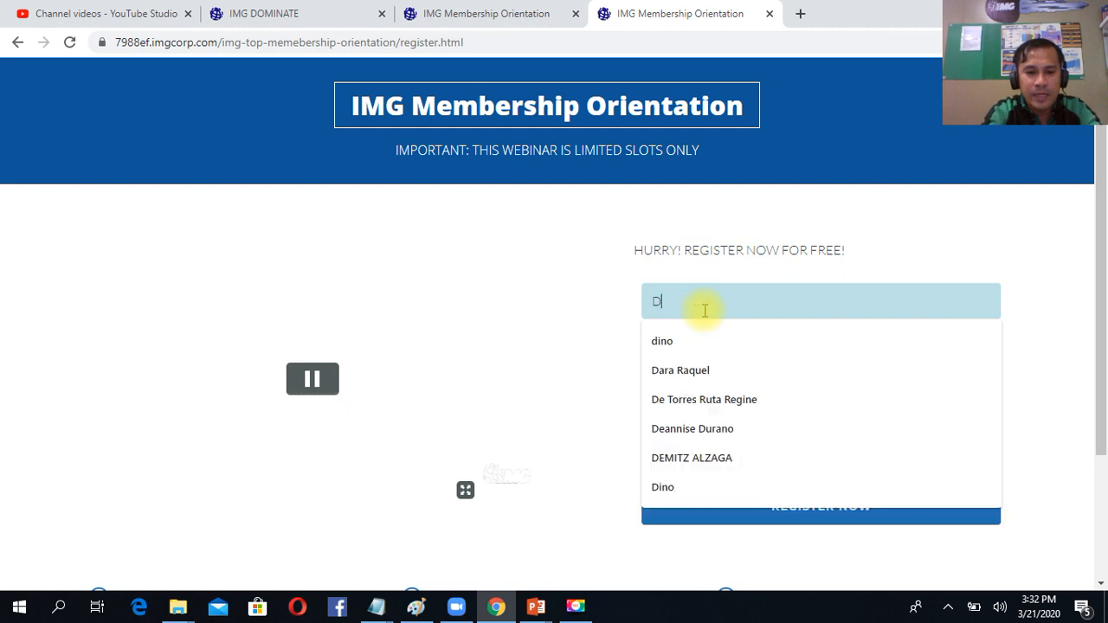
{"action": "type", "text": "emo"}
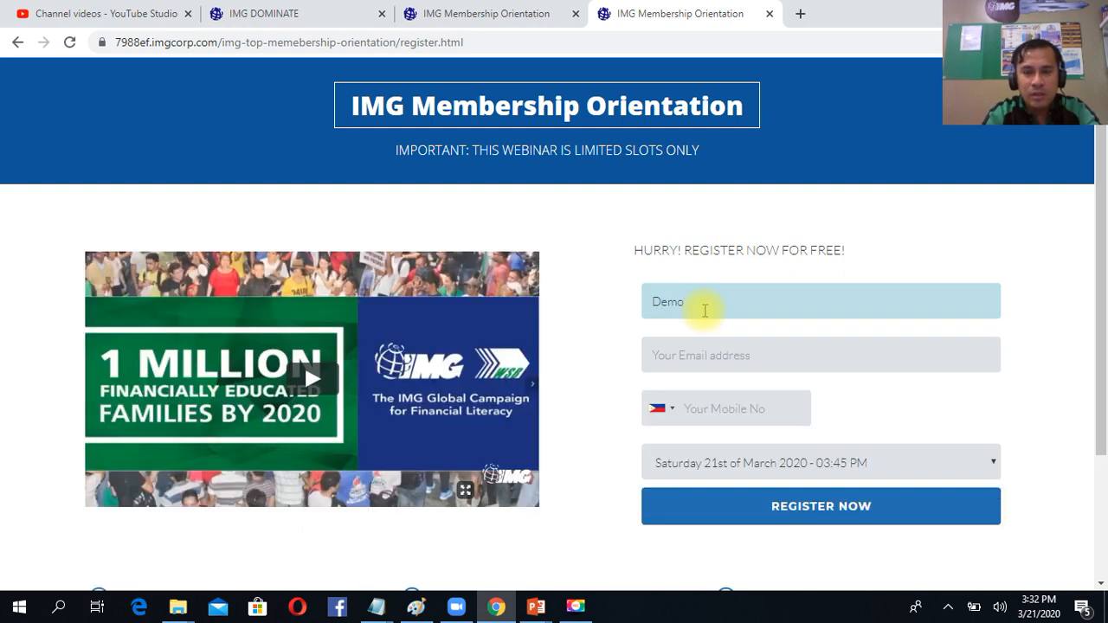
{"action": "type", "text": "Dea"}
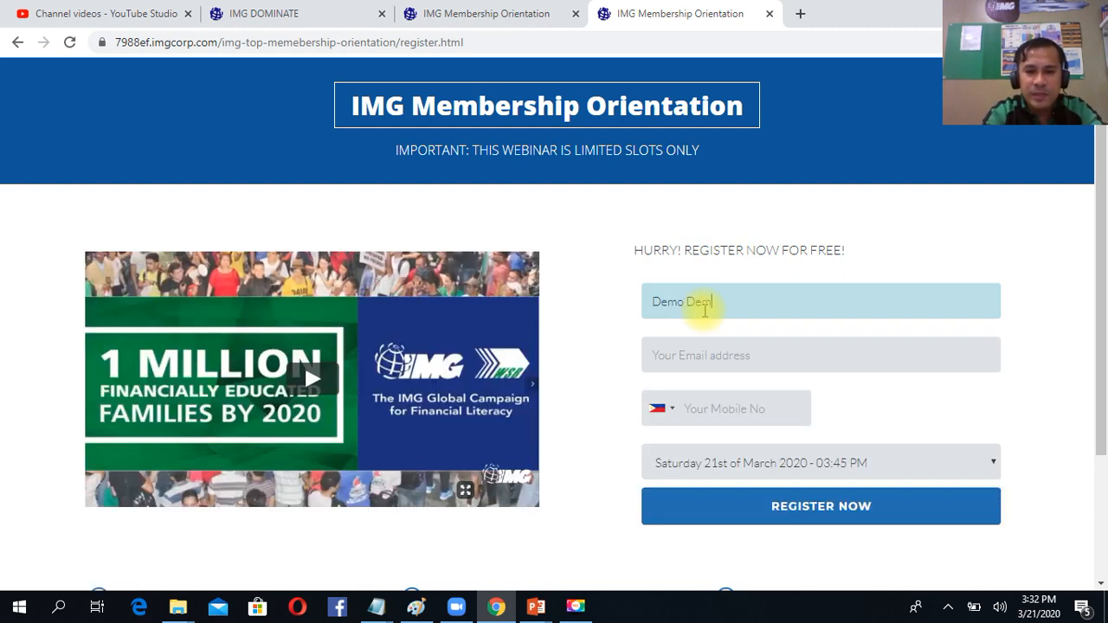
{"action": "left_click", "coordinate": [821, 355]}
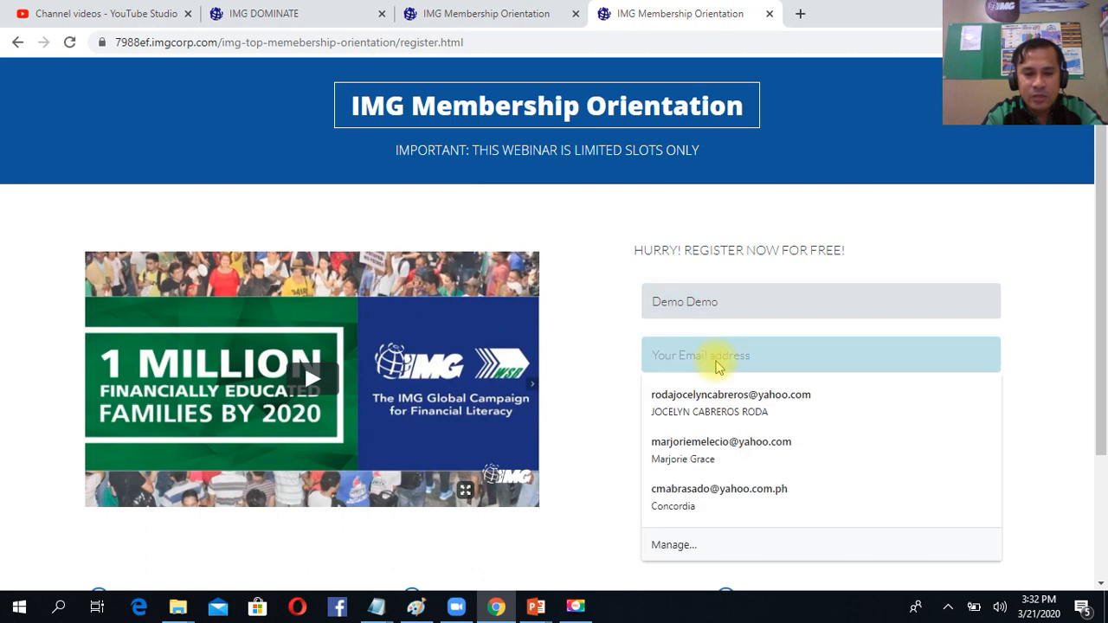
{"action": "type", "text": "demo"}
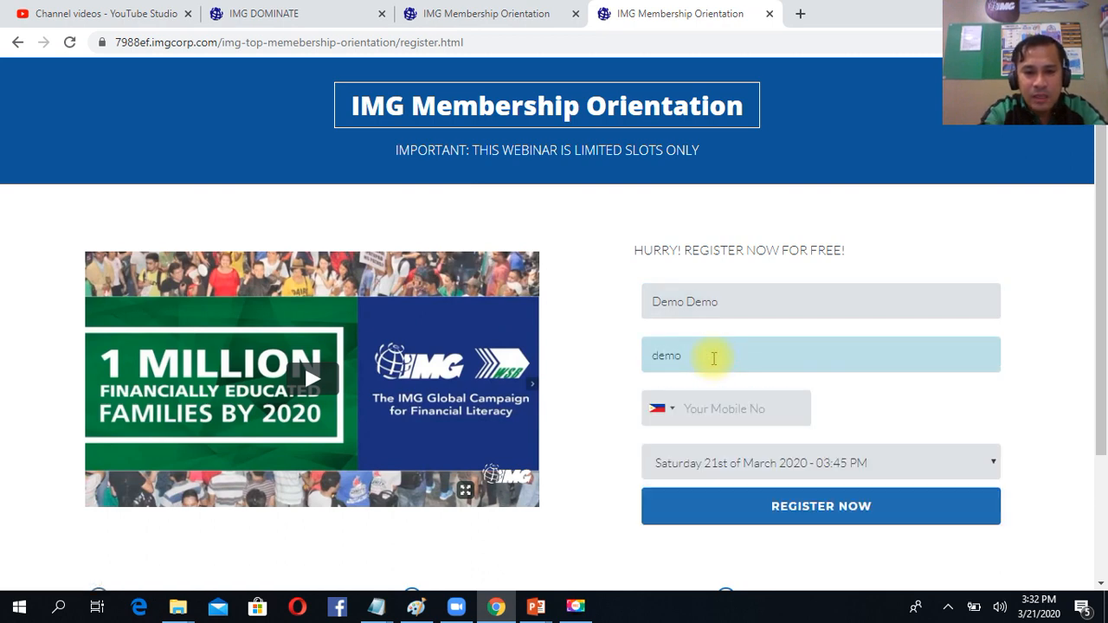
{"action": "type", "text": "@demo"}
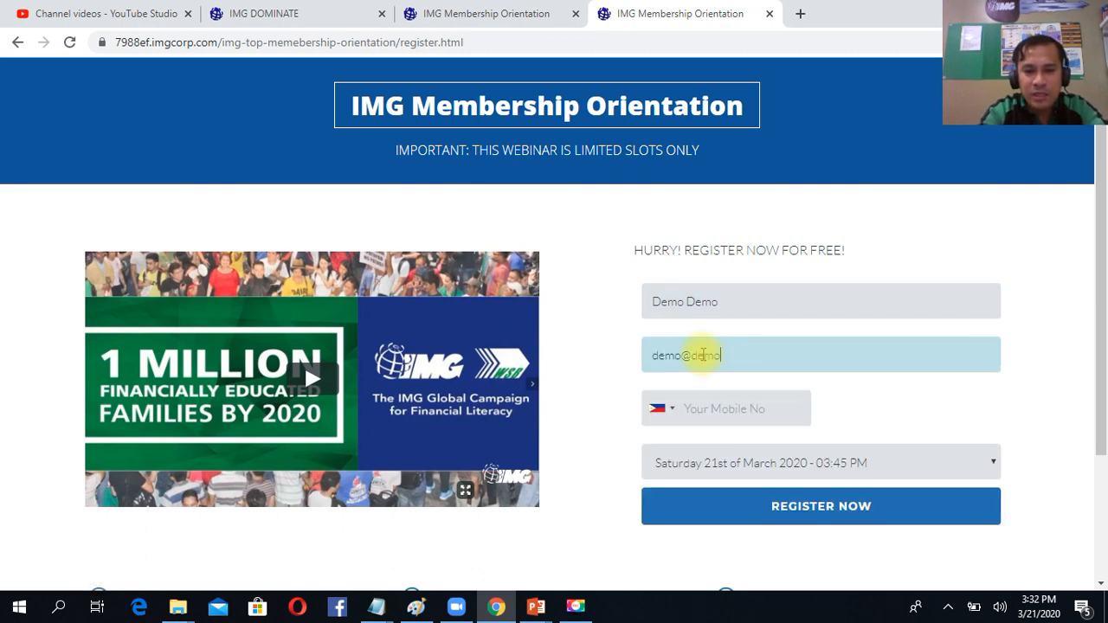
{"action": "type", "text": ".com"}
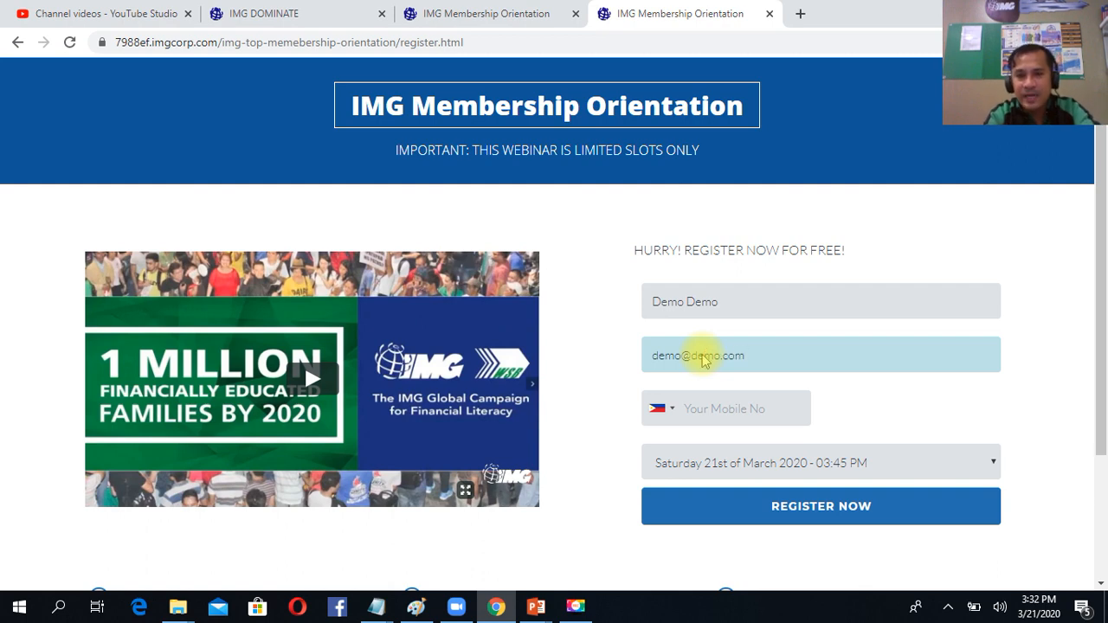
Step: Add a saved mobile number and submit the webinar registration
{"action": "left_click", "coordinate": [725, 409]}
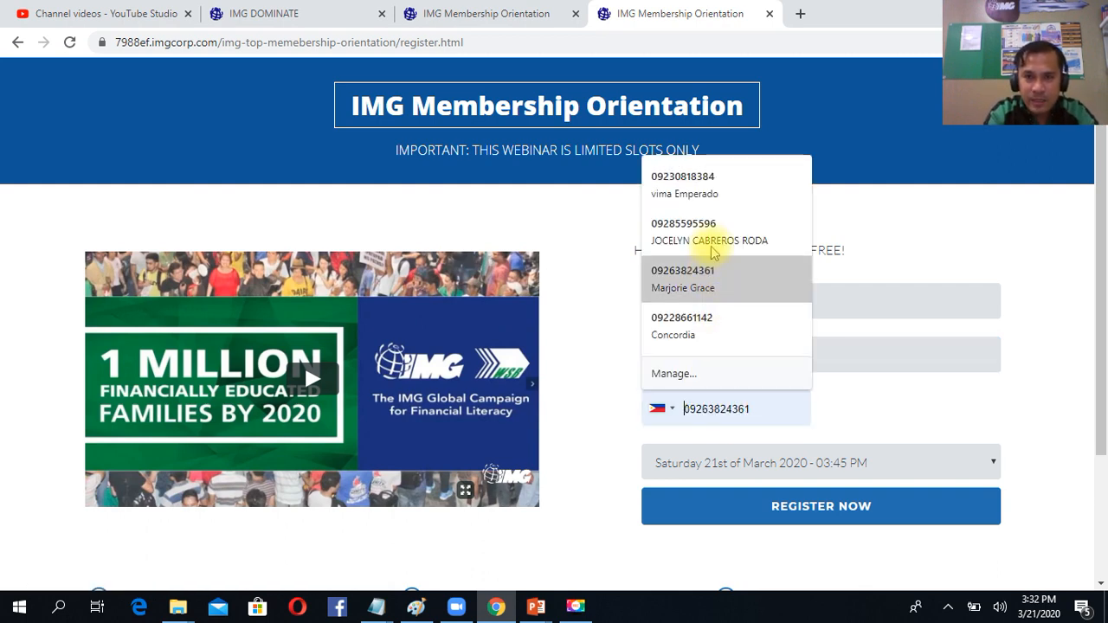
{"action": "left_click", "coordinate": [684, 184]}
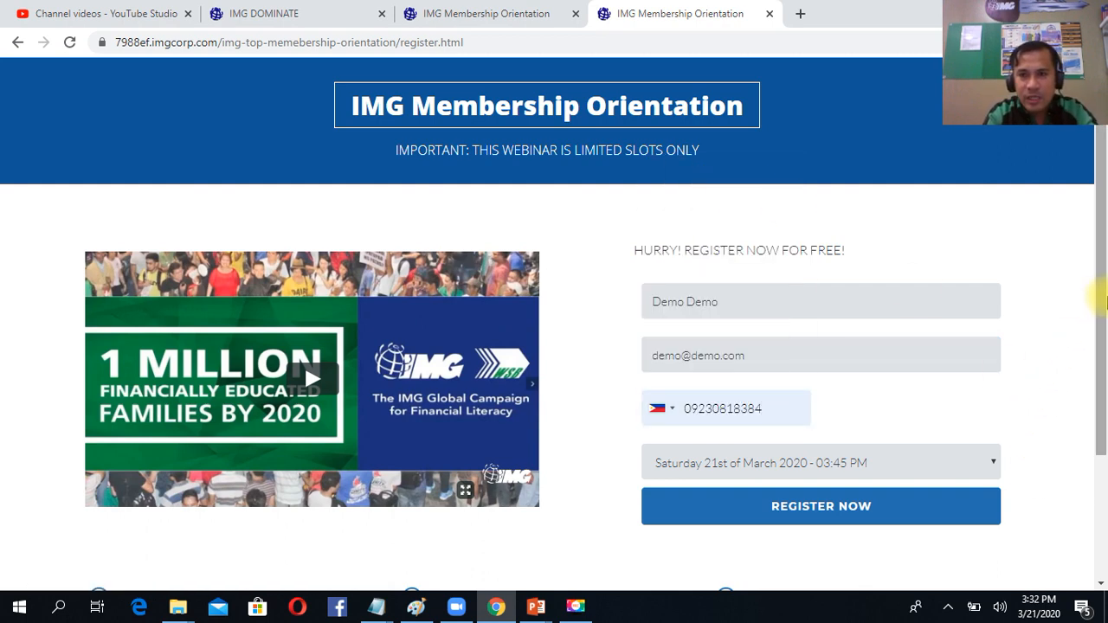
{"action": "scroll", "scroll_direction": "down", "scroll_amount": 3}
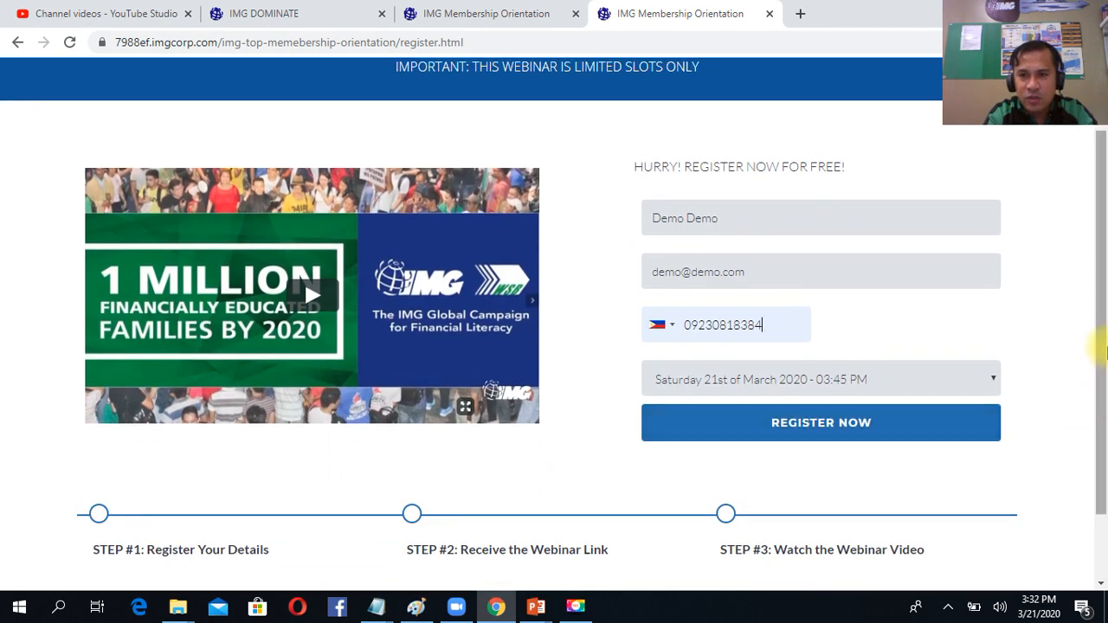
{"action": "scroll", "scroll_direction": "down", "scroll_amount": 3}
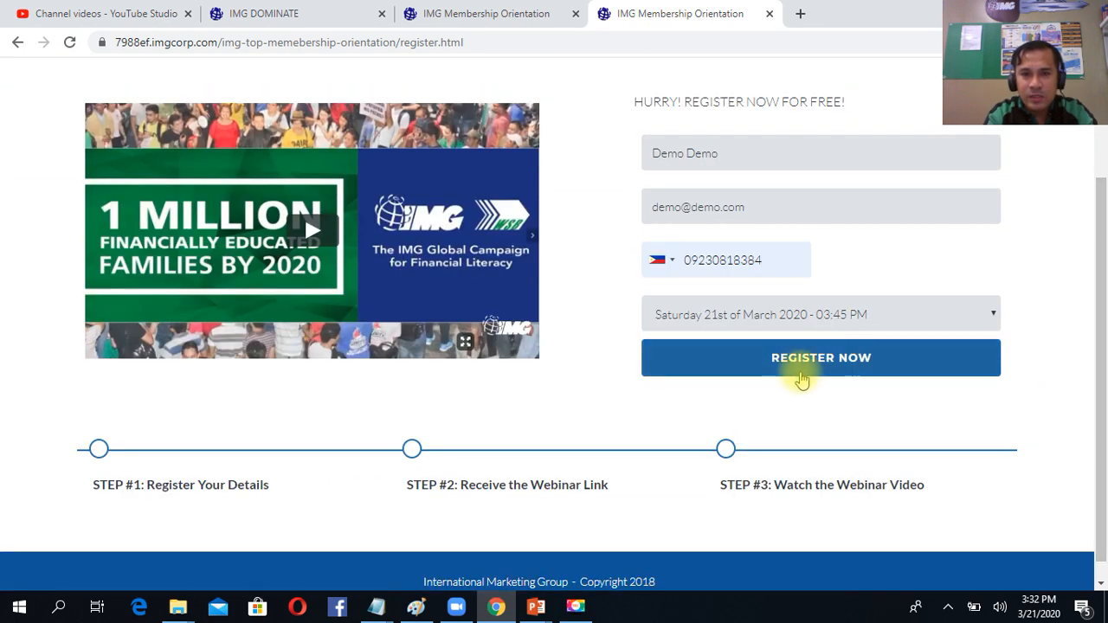
{"action": "left_click", "coordinate": [820, 356]}
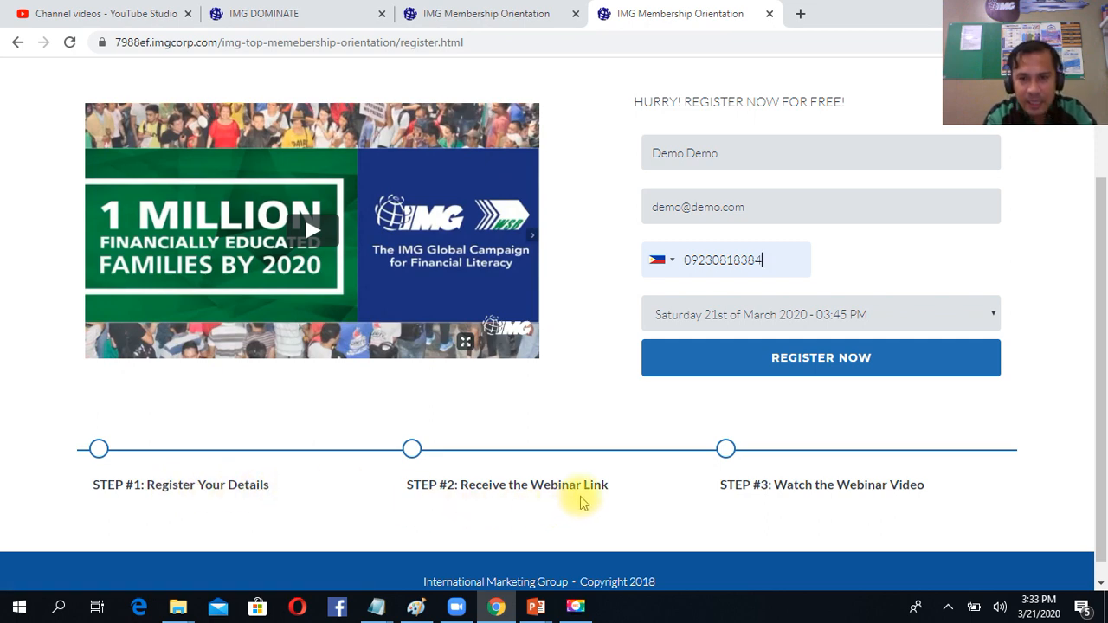
{"action": "mouse_move", "coordinate": [852, 357]}
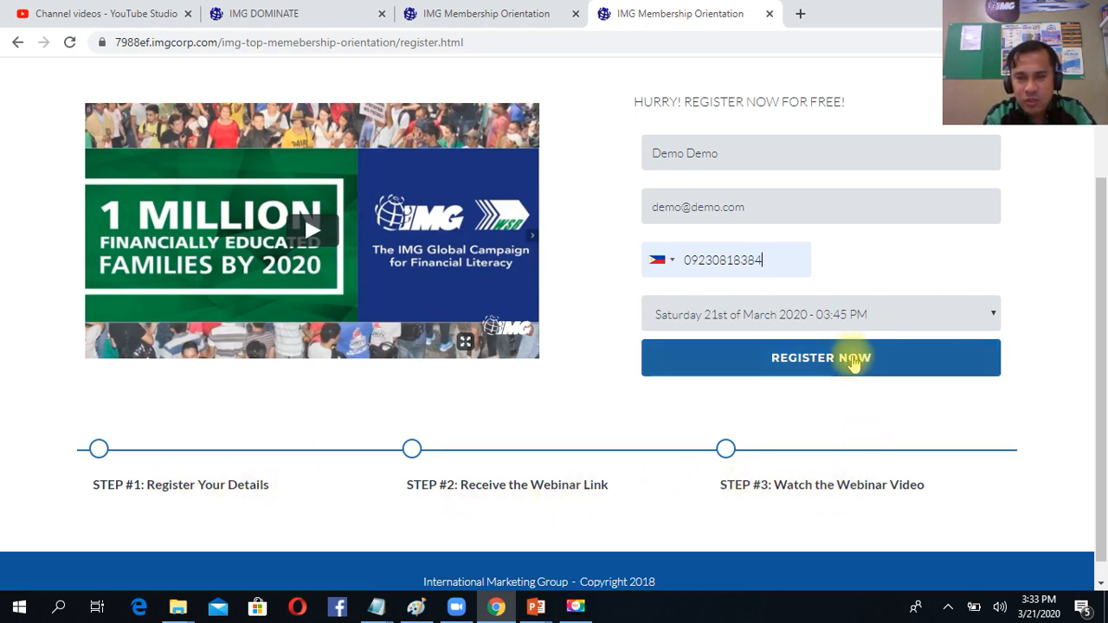
{"action": "left_click", "coordinate": [820, 356]}
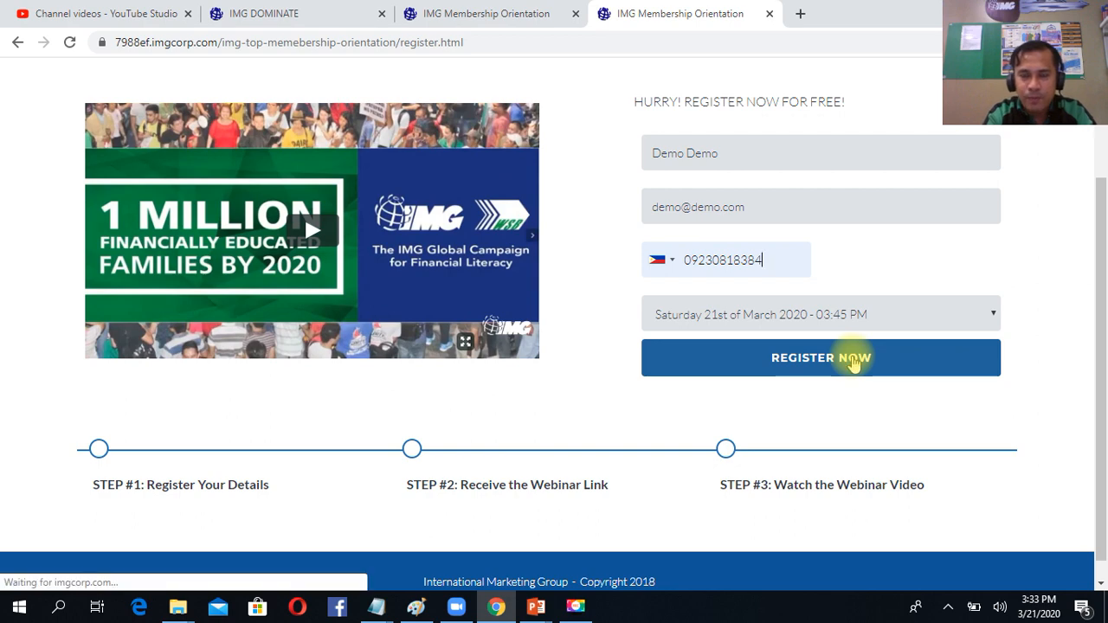
{"action": "scroll", "scroll_direction": "down", "scroll_amount": 3}
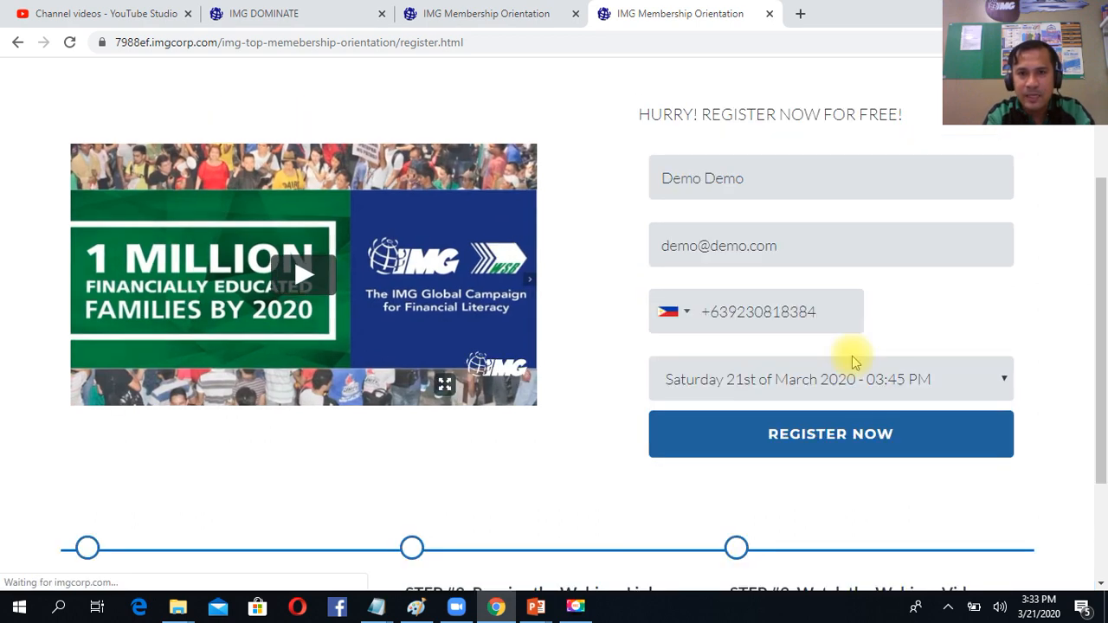
Step: Submit the demo registration to book the March 21, 3:45 PM IMG Membership Orientation webinar
{"action": "left_click", "coordinate": [831, 433]}
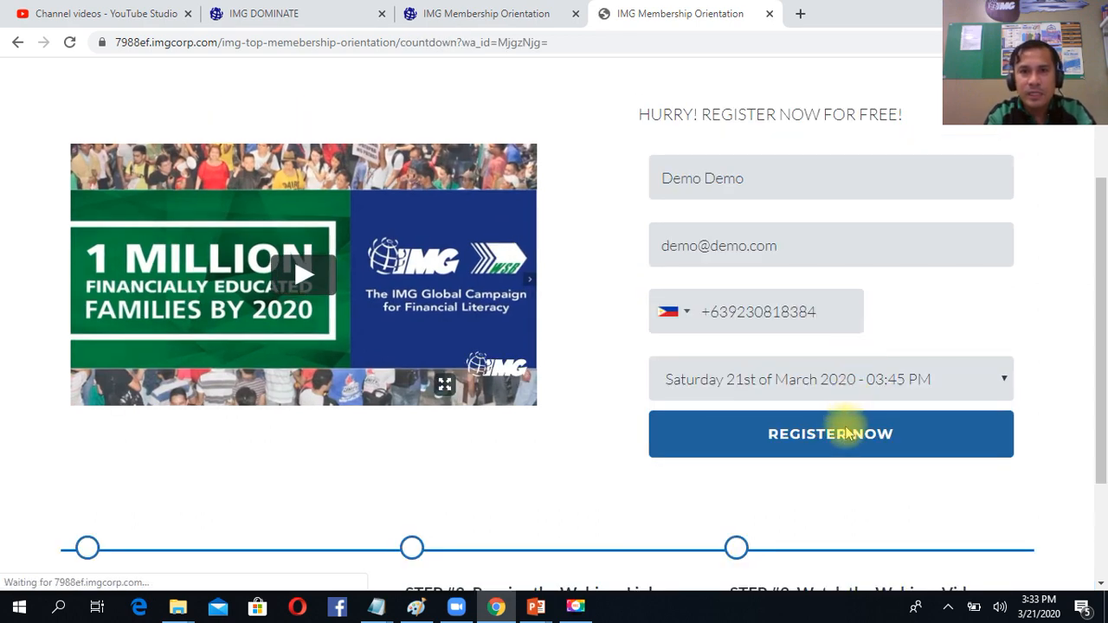
{"action": "left_click", "coordinate": [831, 433]}
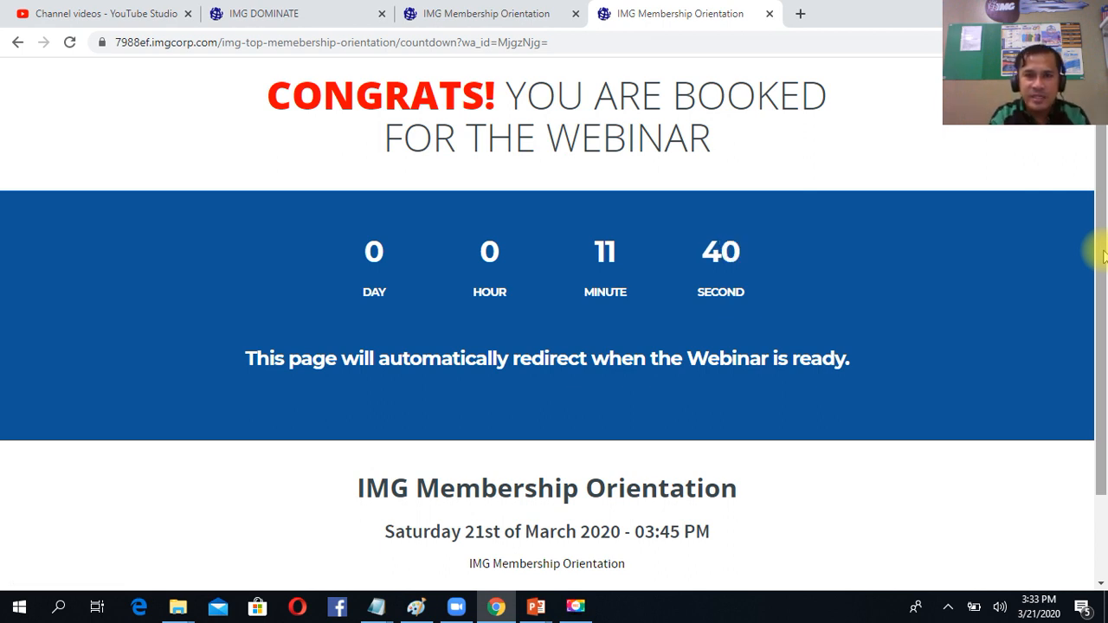
{"action": "mouse_move", "coordinate": [789, 183]}
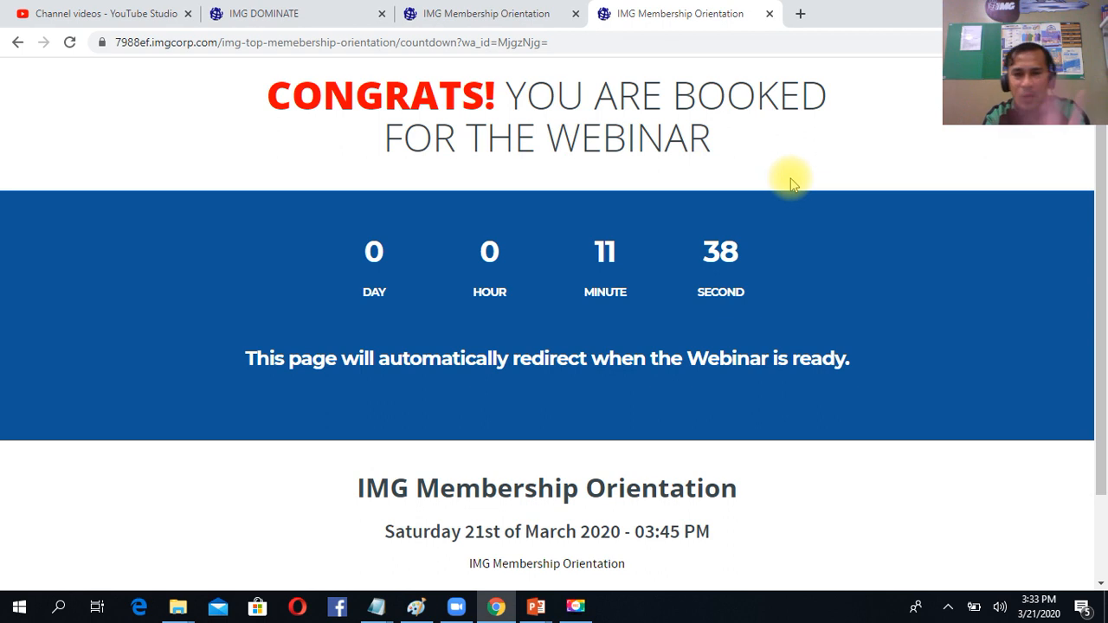
{"action": "mouse_move", "coordinate": [512, 38]}
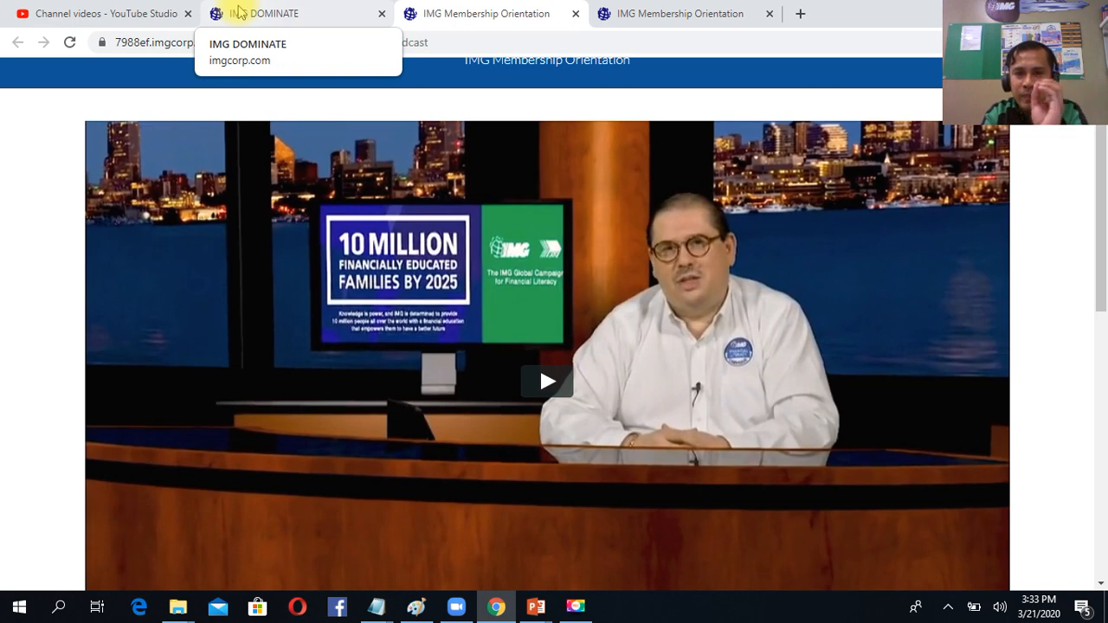
Step: Check the booking countdown and broadcast pages, then return to the IMG DOMINATE funnel builder
{"action": "left_click", "coordinate": [679, 13]}
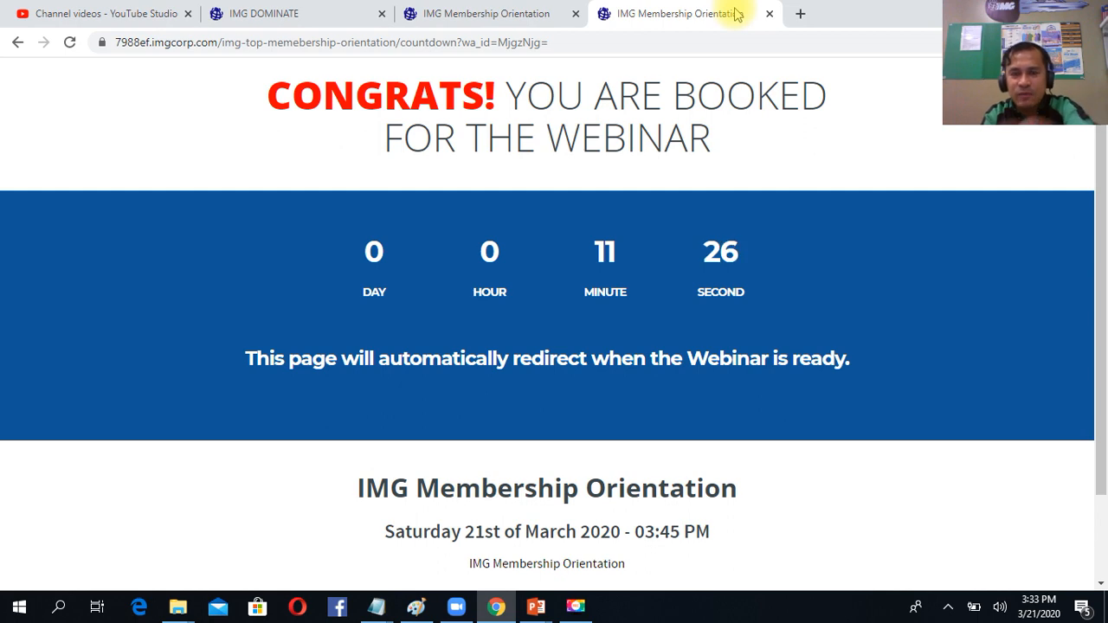
{"action": "left_click", "coordinate": [485, 14]}
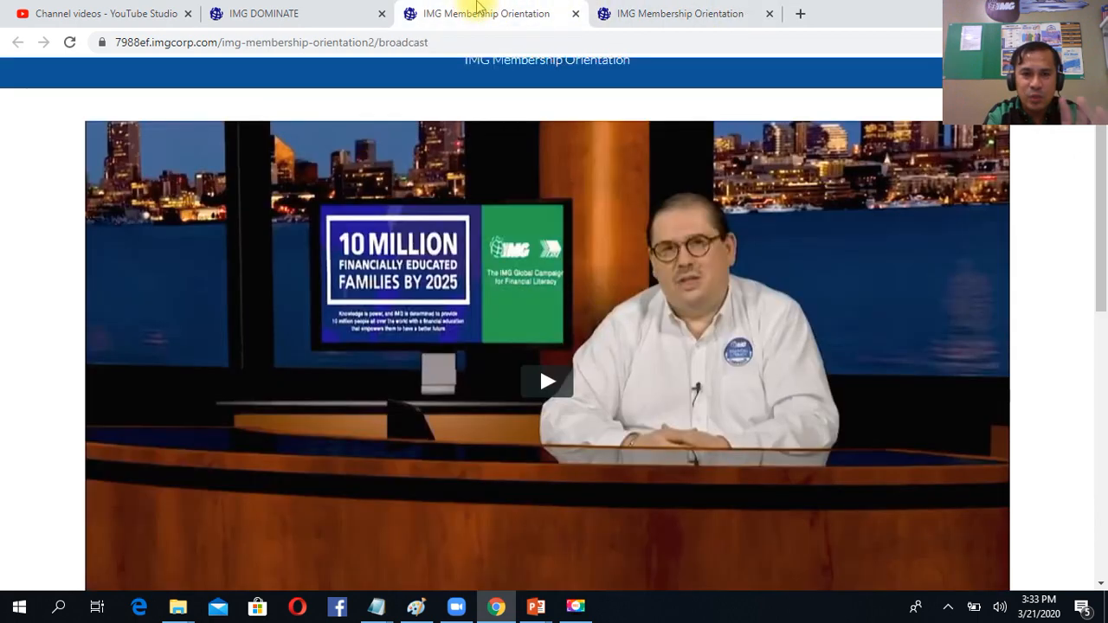
{"action": "left_click", "coordinate": [260, 14]}
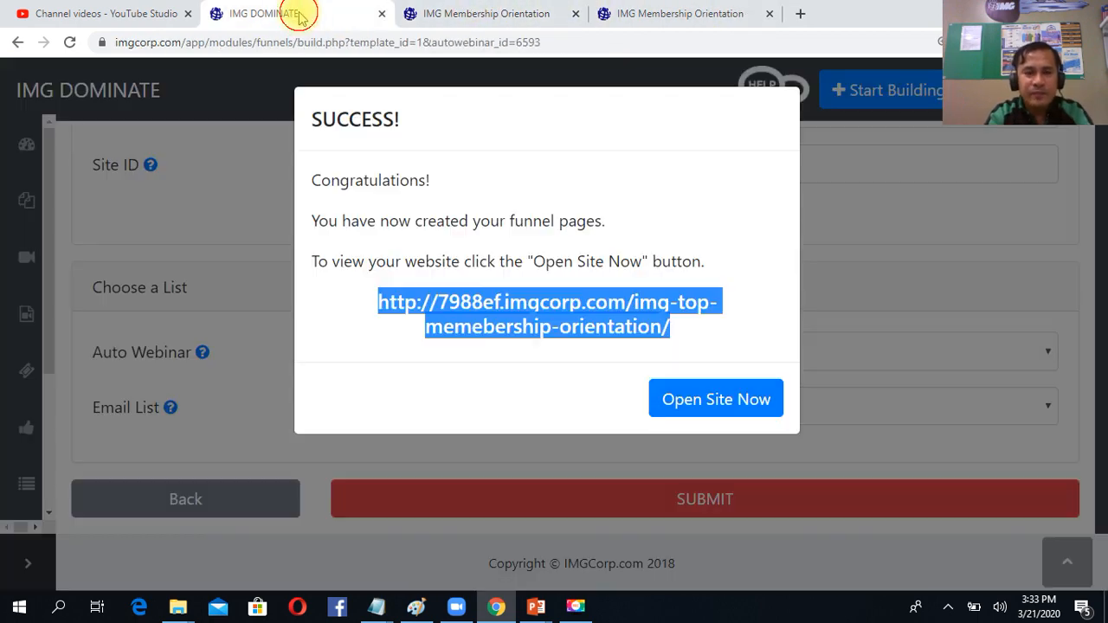
{"action": "mouse_move", "coordinate": [759, 290]}
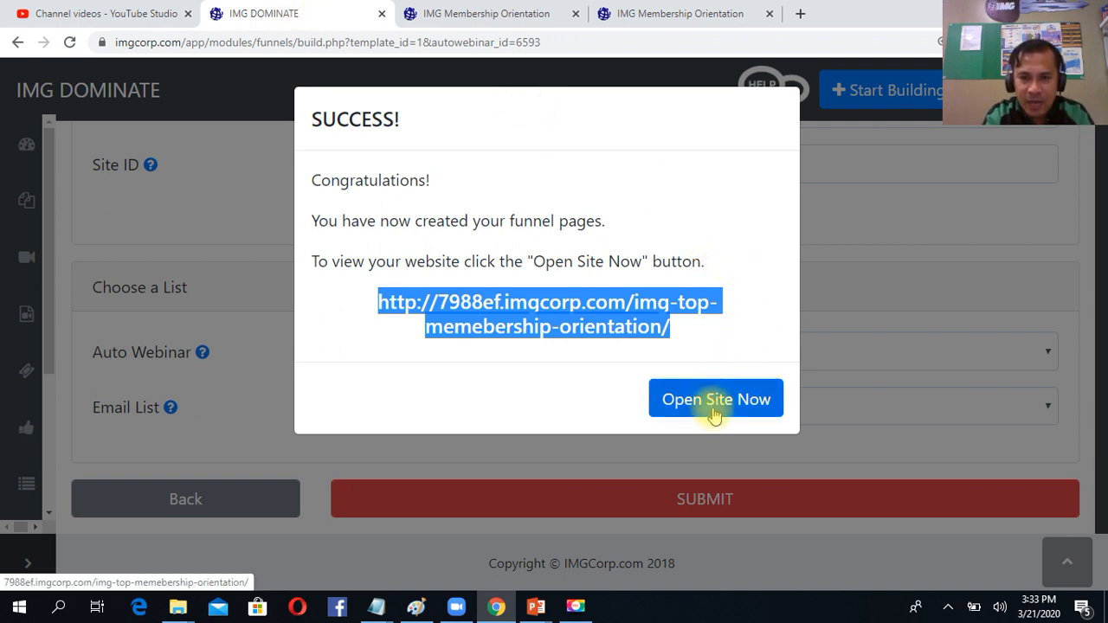
Step: Open the newly created img-top-memebership-orientation funnel site from the SUCCESS dialog
{"action": "left_click", "coordinate": [716, 398]}
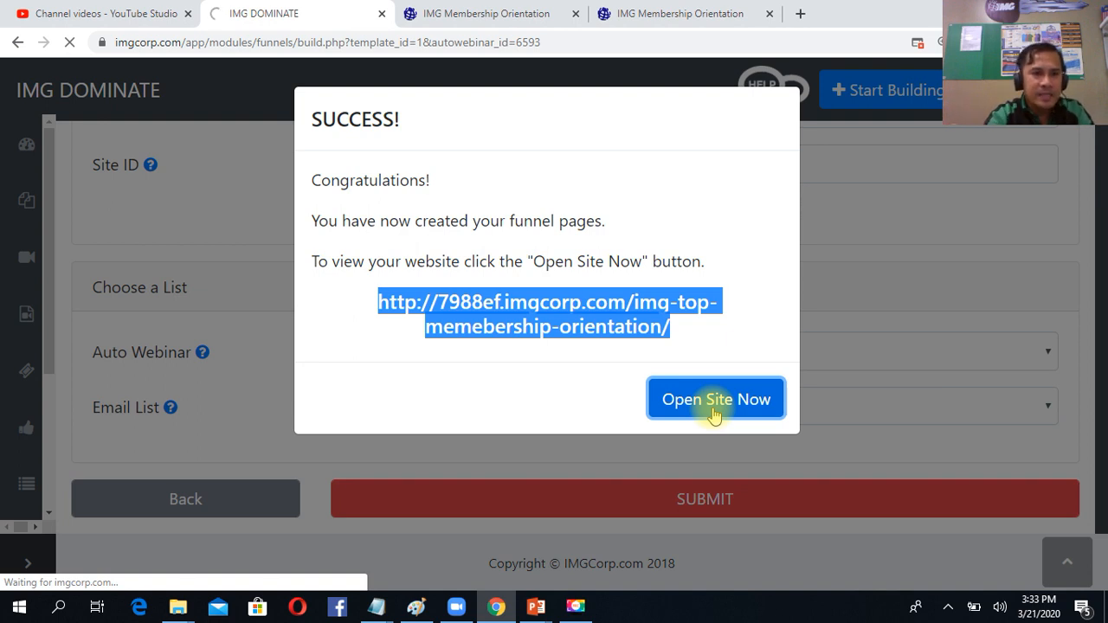
{"action": "left_click", "coordinate": [715, 398]}
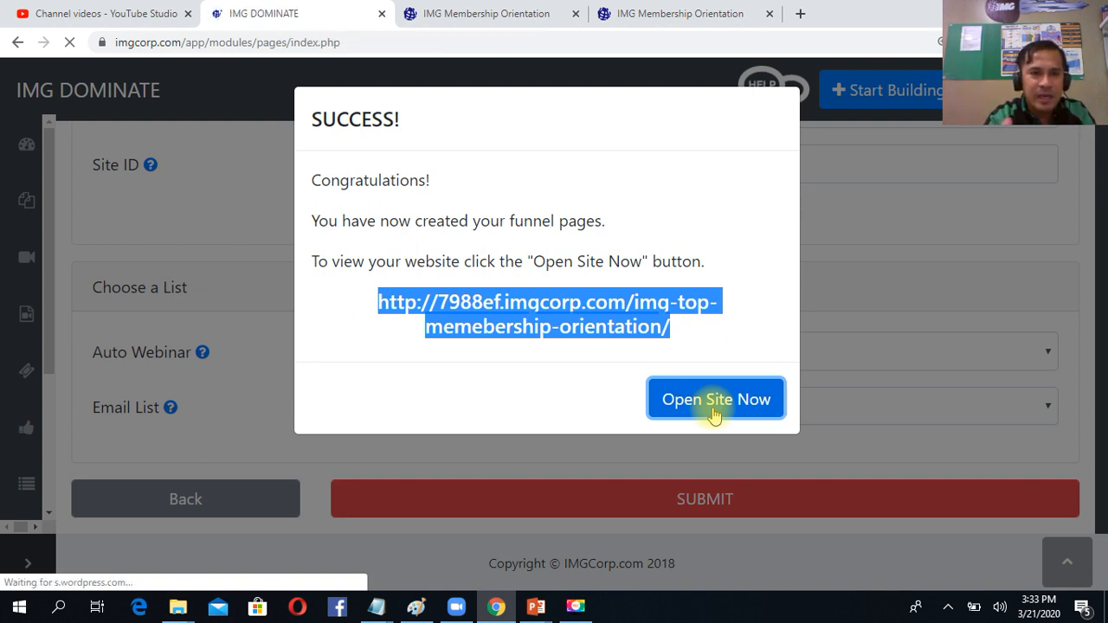
Step: Review the My Funnels entry for IMG Auto Webinar (Tagalog) with its countdown, index, replay, broadcast and register page links
{"action": "left_click", "coordinate": [715, 398]}
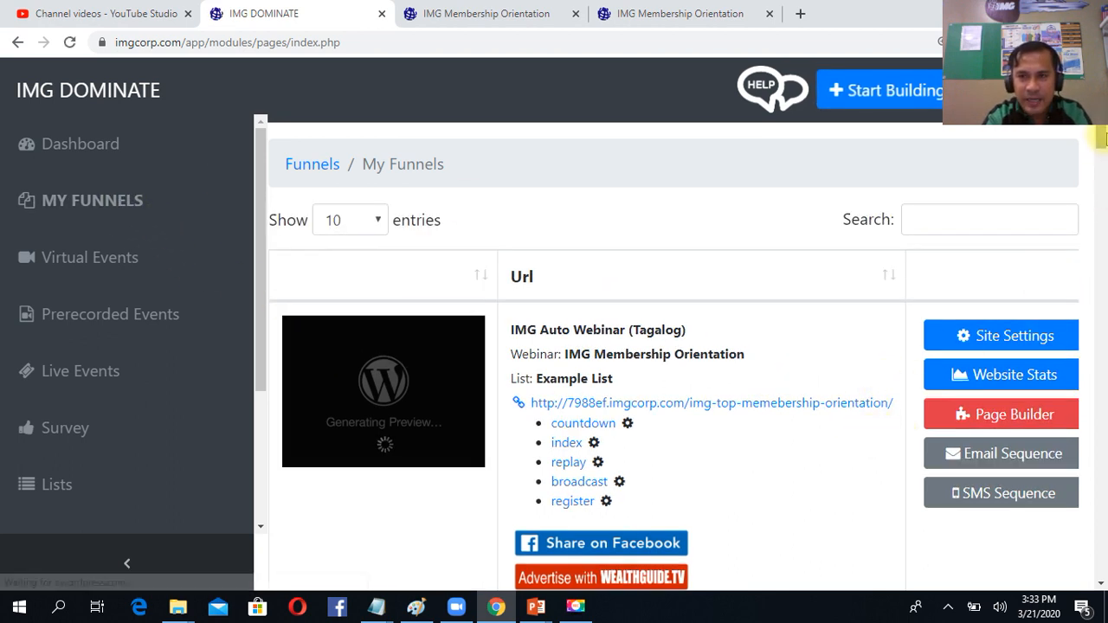
{"action": "mouse_move", "coordinate": [666, 437]}
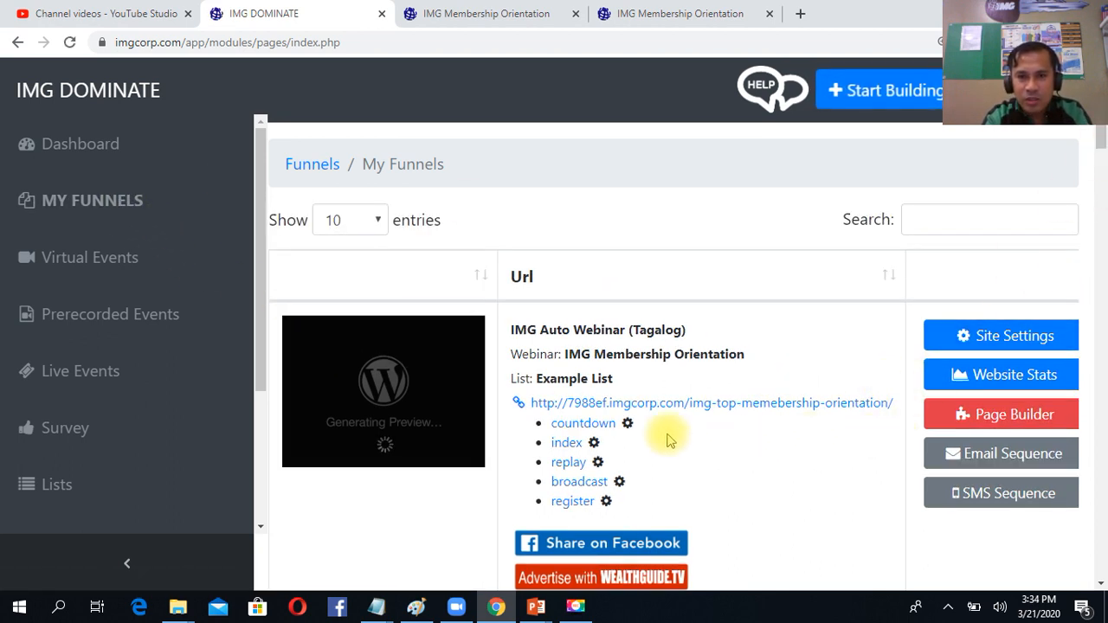
{"action": "mouse_move", "coordinate": [713, 401]}
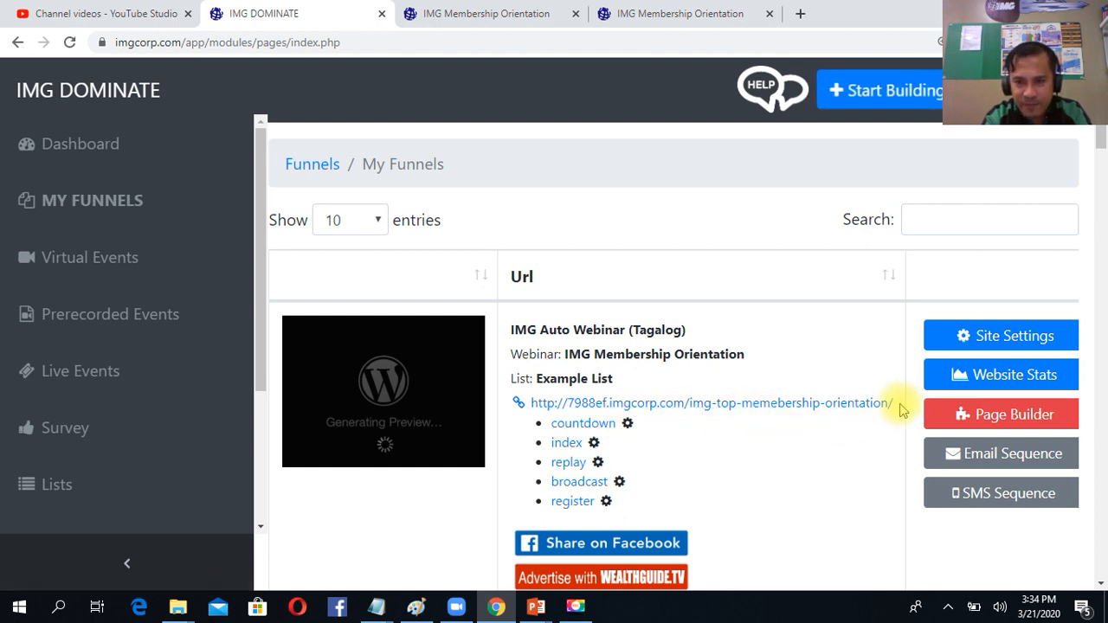
{"action": "right_click", "coordinate": [706, 402]}
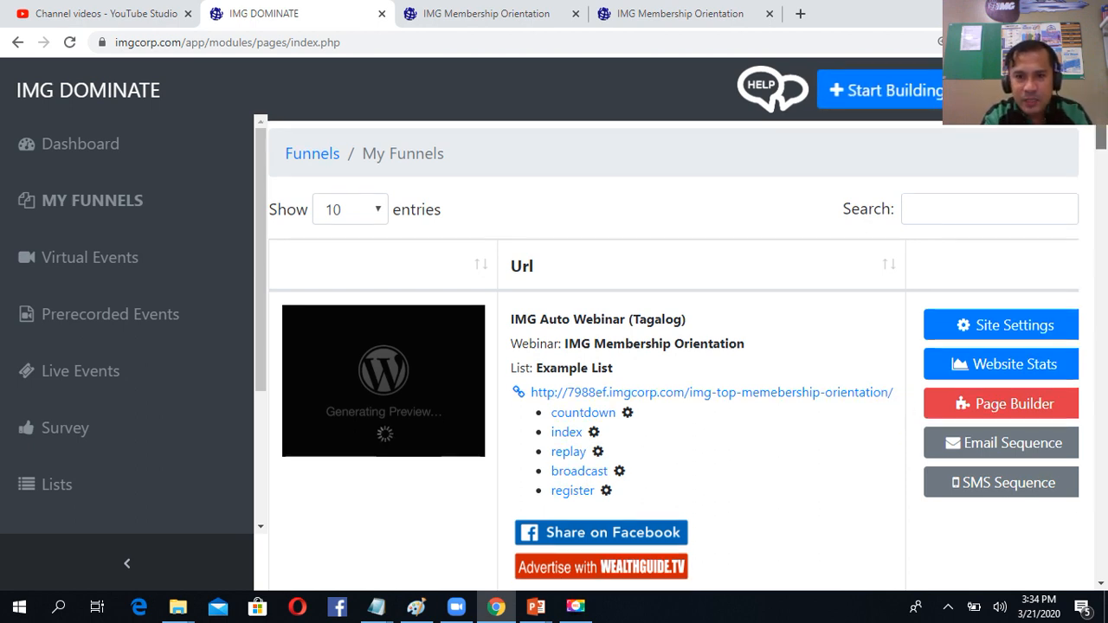
{"action": "scroll", "scroll_direction": "down", "scroll_amount": 3}
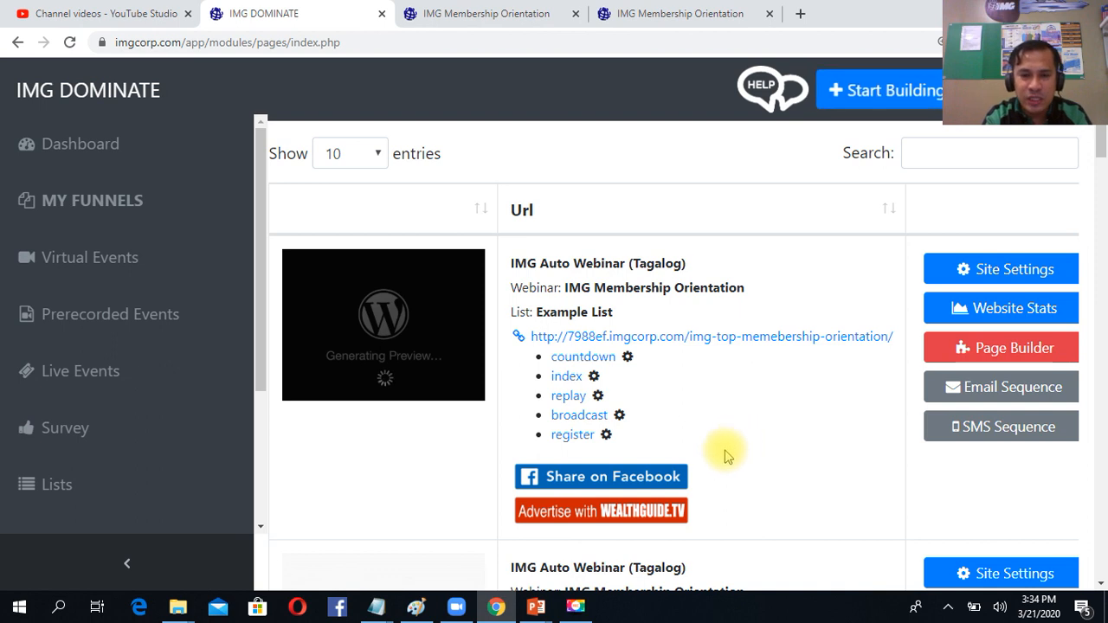
{"action": "mouse_move", "coordinate": [730, 482]}
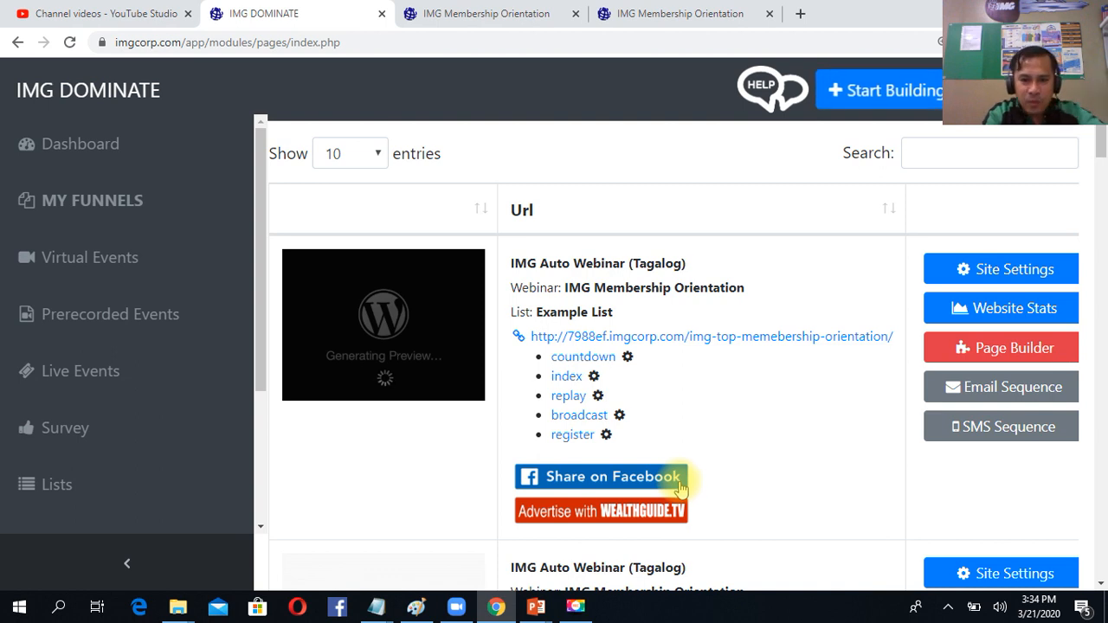
{"action": "mouse_move", "coordinate": [662, 519]}
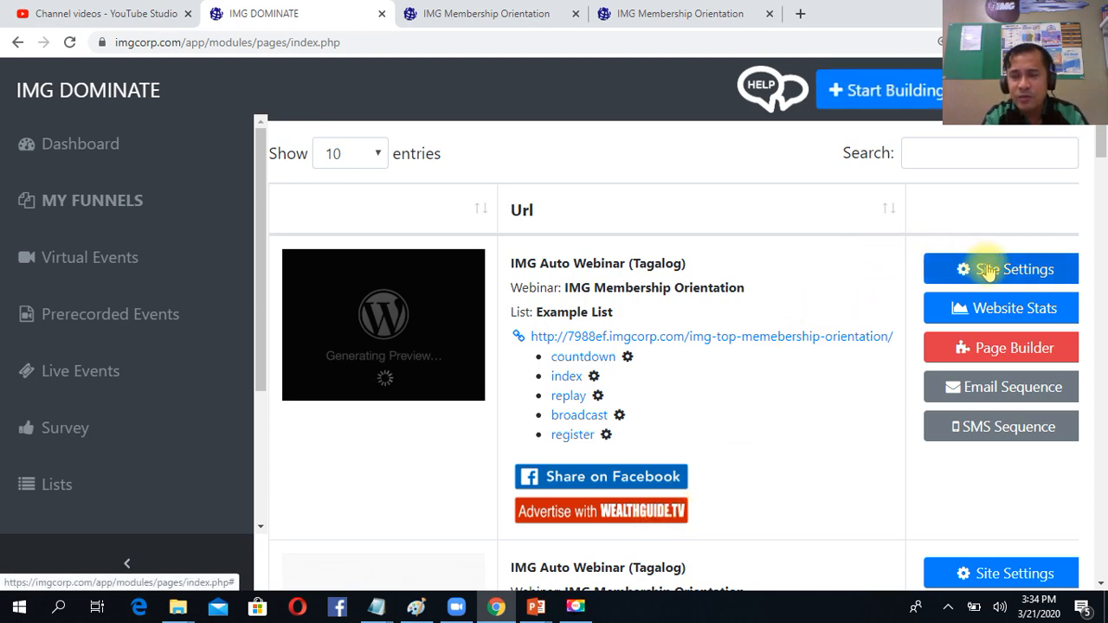
Step: Review the funnel's Site Settings, keeping imgcorp.com as the domain, and close without changes
{"action": "left_click", "coordinate": [1001, 270]}
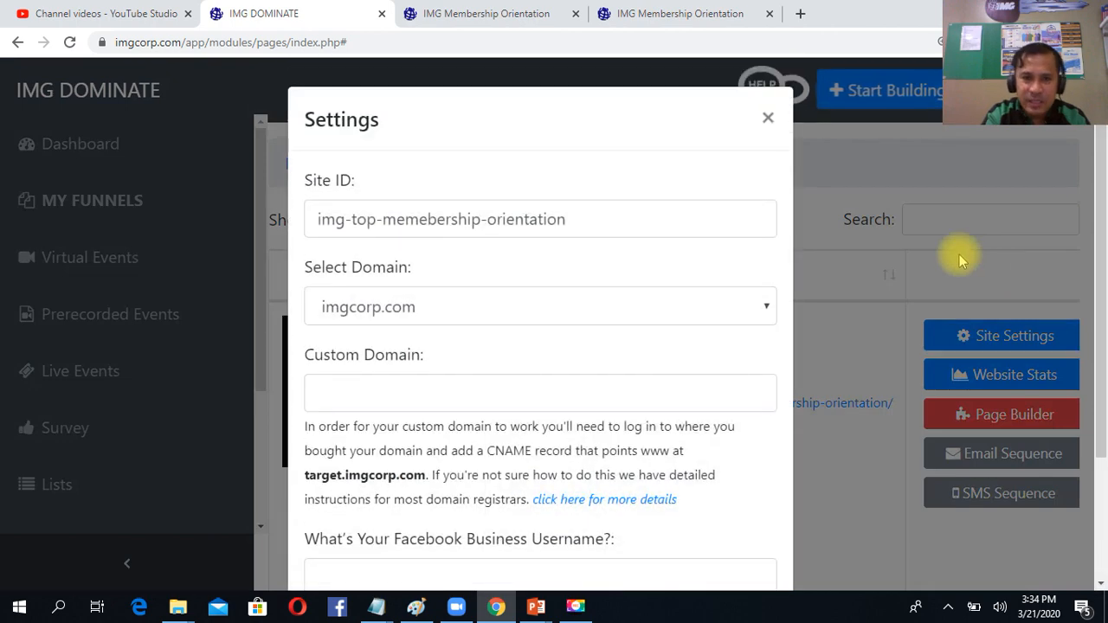
{"action": "left_click", "coordinate": [540, 306]}
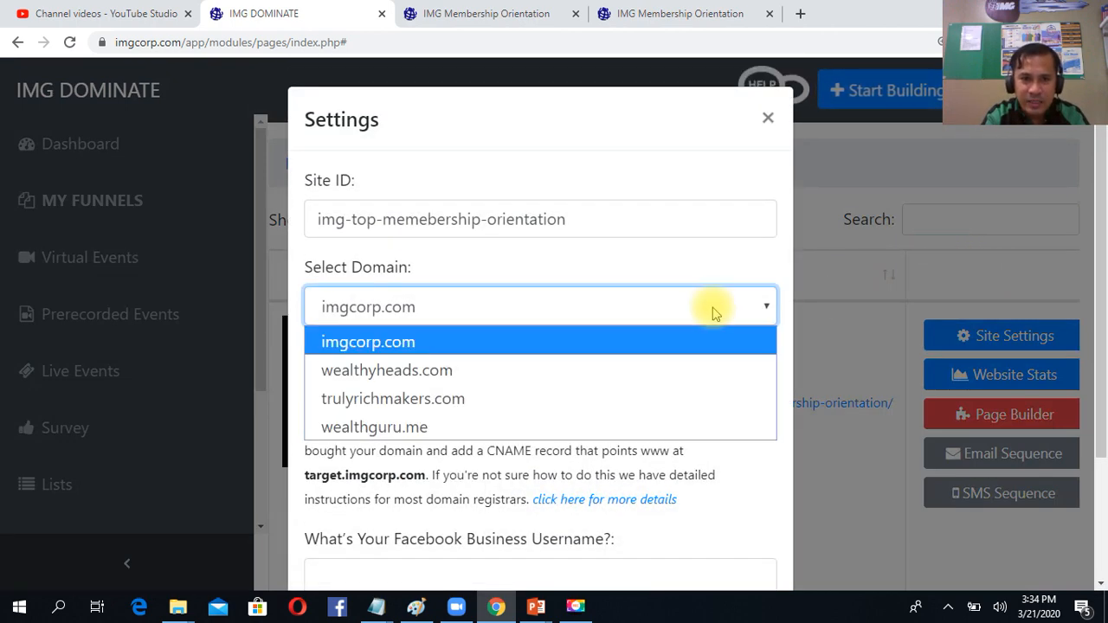
{"action": "left_click", "coordinate": [367, 341]}
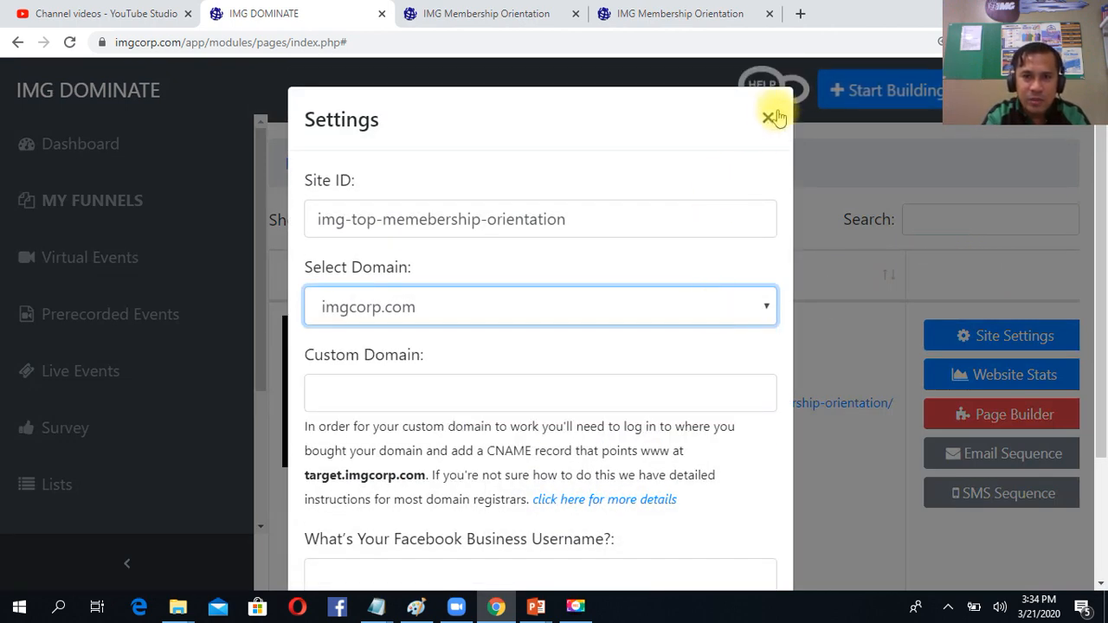
{"action": "left_click", "coordinate": [769, 118]}
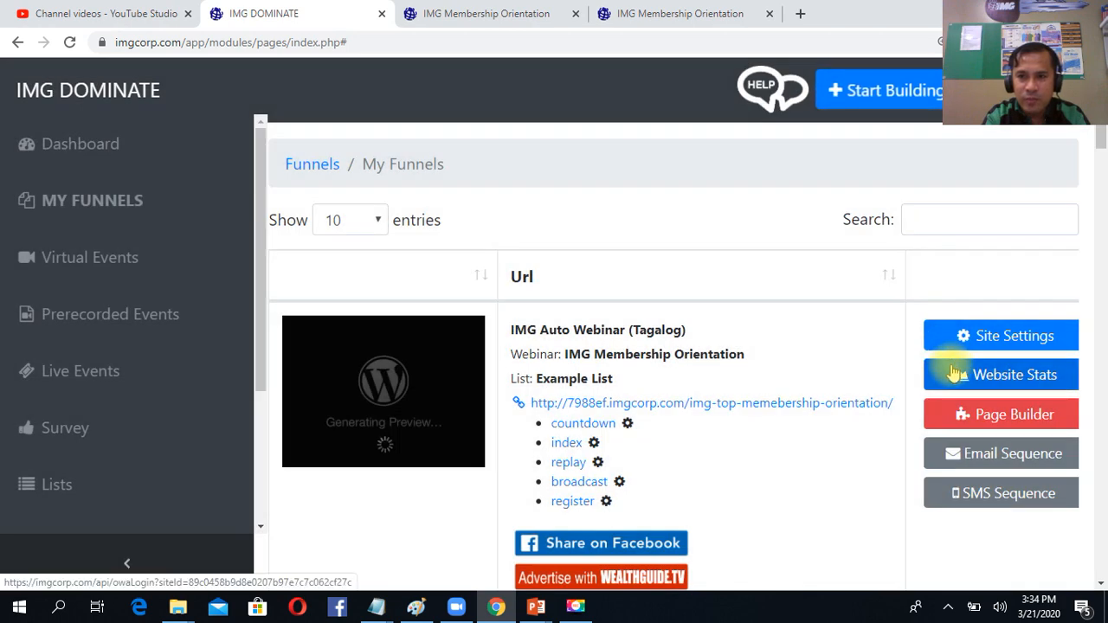
Step: Open the funnel's Website Stats, then go to its Email Sequence of webinar reminder emails
{"action": "left_click", "coordinate": [1011, 374]}
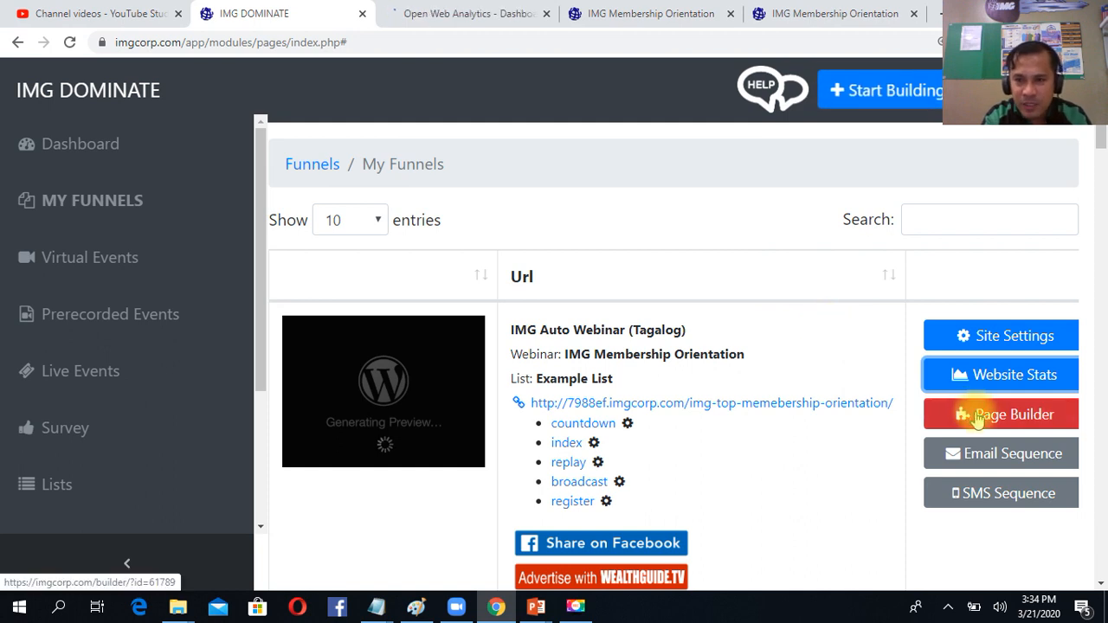
{"action": "mouse_move", "coordinate": [625, 403]}
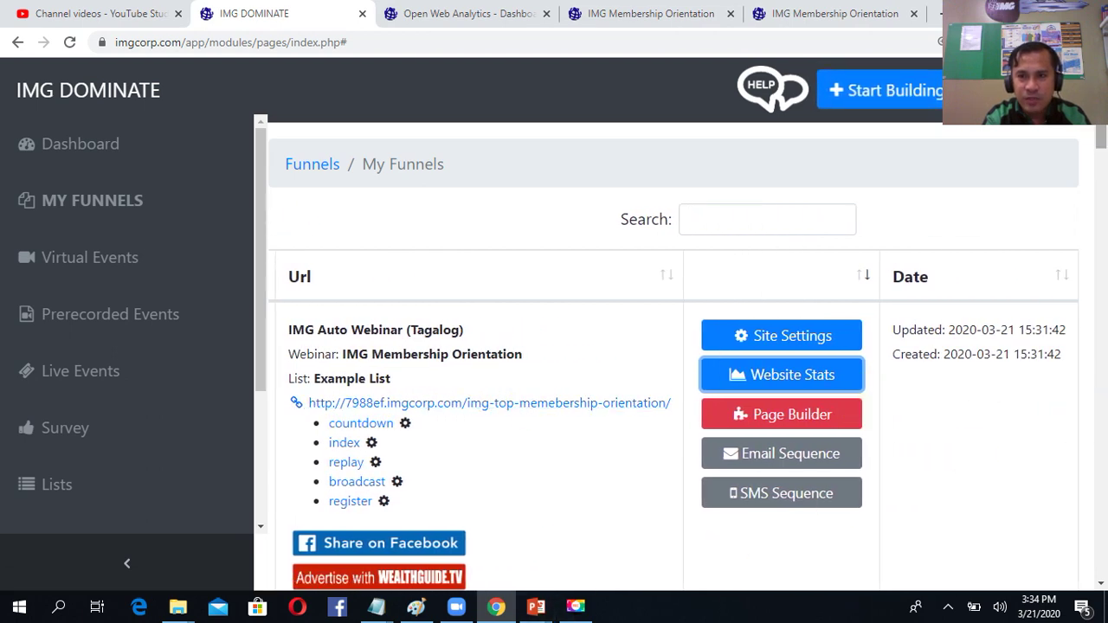
{"action": "scroll", "scroll_direction": "down", "scroll_amount": 3}
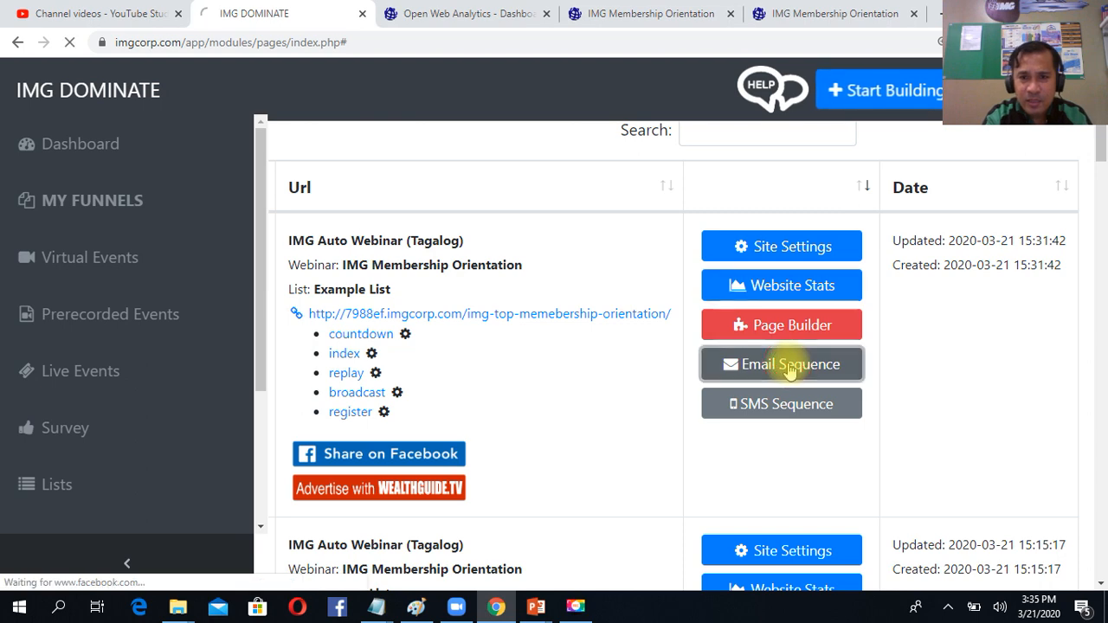
{"action": "left_click", "coordinate": [781, 364]}
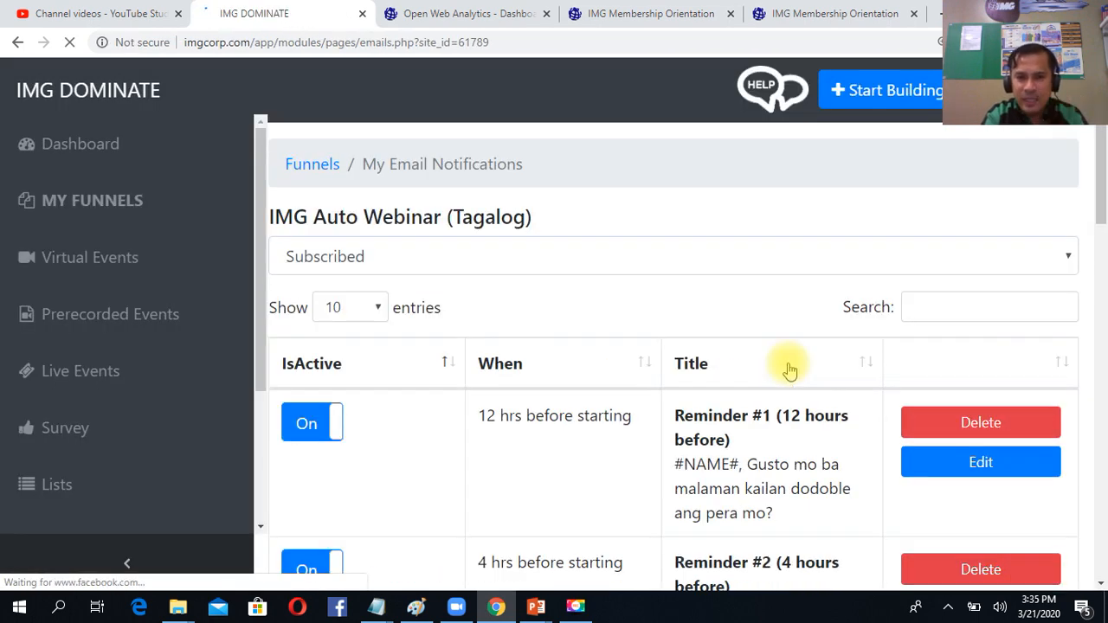
Step: Scroll through the My Email Notifications table reviewing the reminder, Social Proof, Urgency and Replay emails
{"action": "scroll", "scroll_direction": "down", "scroll_amount": 3}
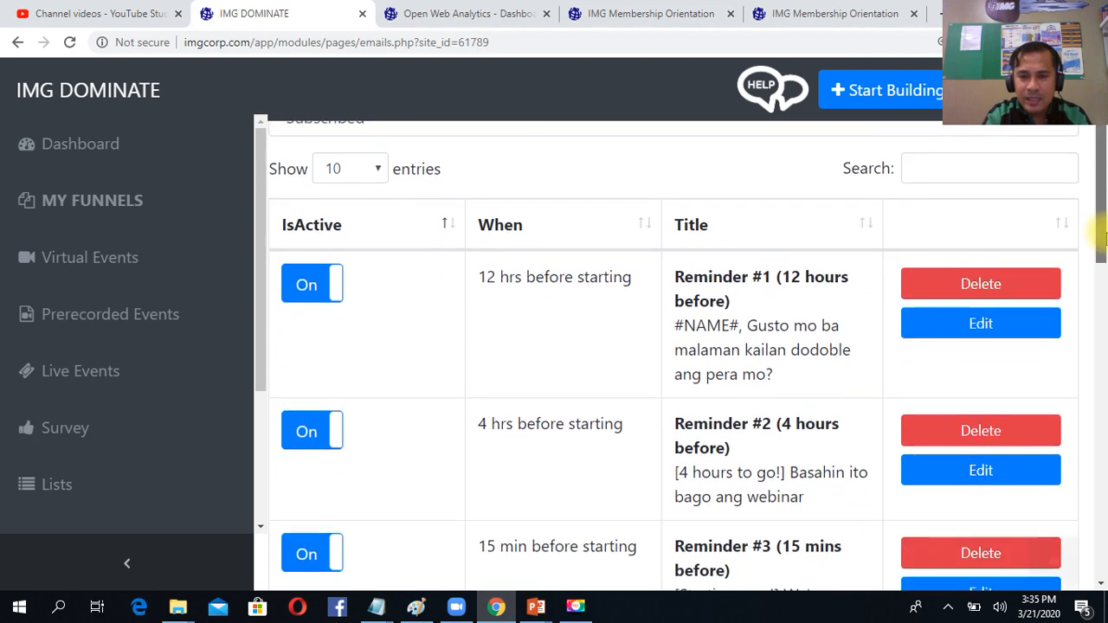
{"action": "scroll", "scroll_direction": "down", "scroll_amount": 3}
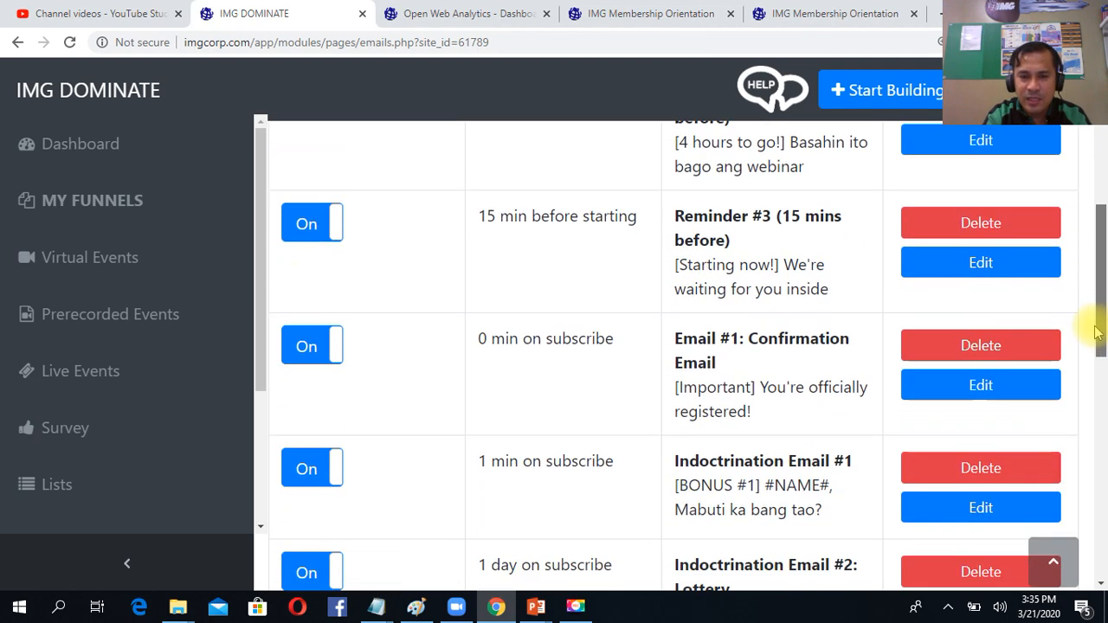
{"action": "scroll", "scroll_direction": "down", "scroll_amount": 3}
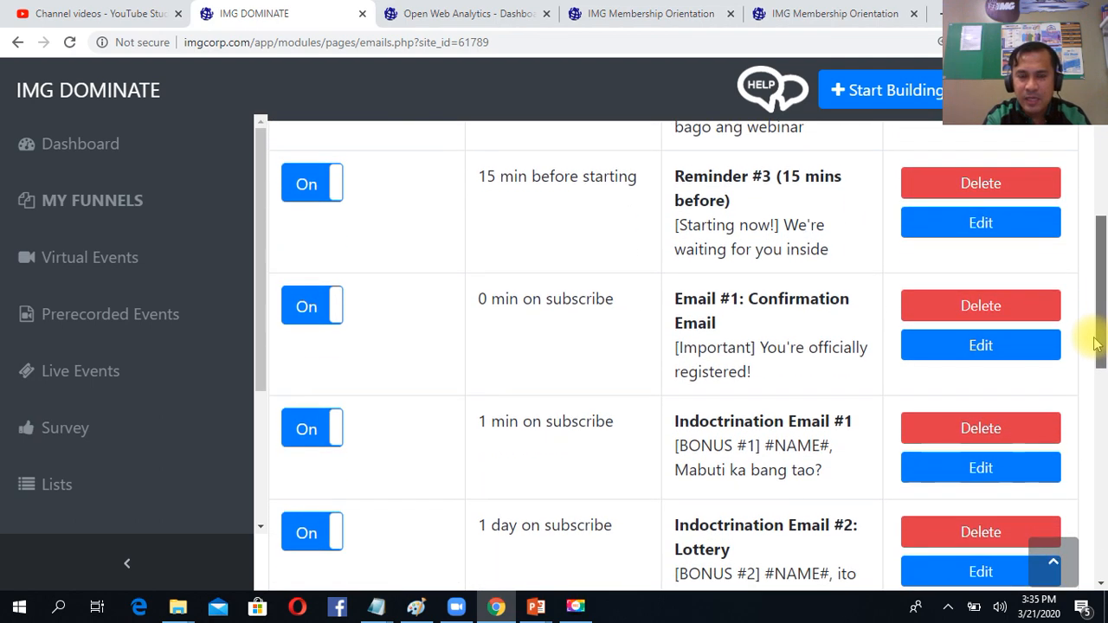
{"action": "scroll", "scroll_direction": "down", "scroll_amount": 3}
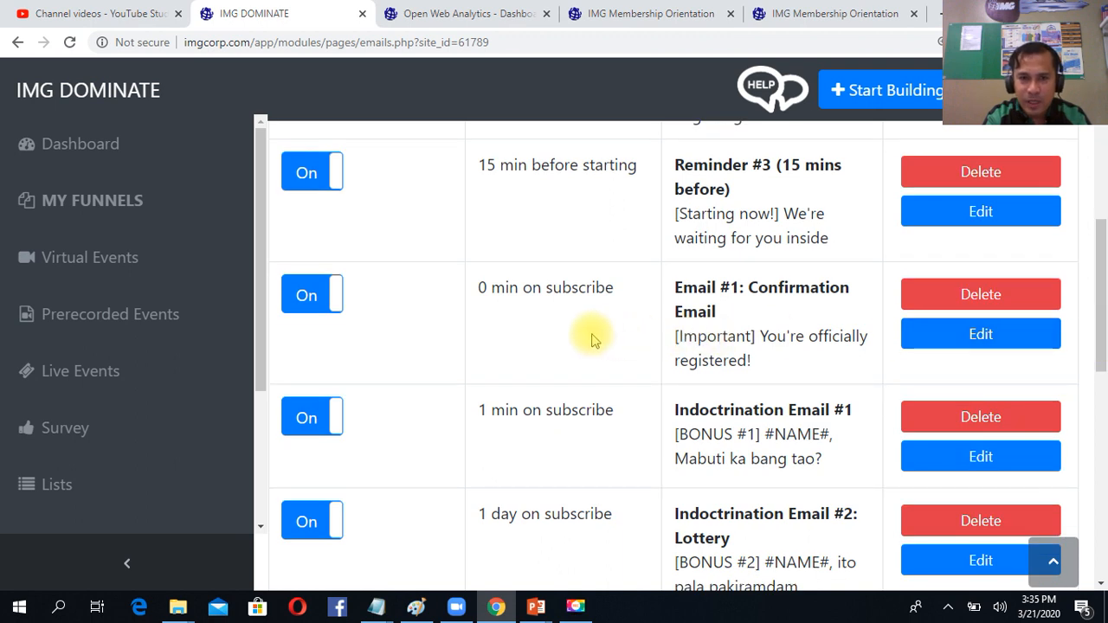
{"action": "mouse_move", "coordinate": [570, 329]}
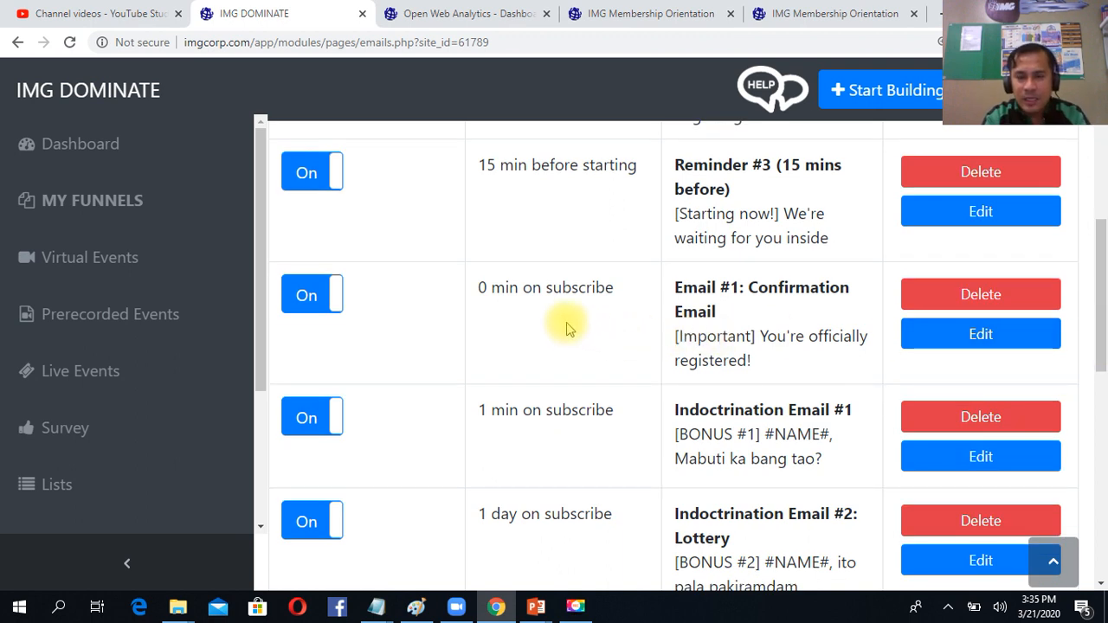
{"action": "mouse_move", "coordinate": [769, 315]}
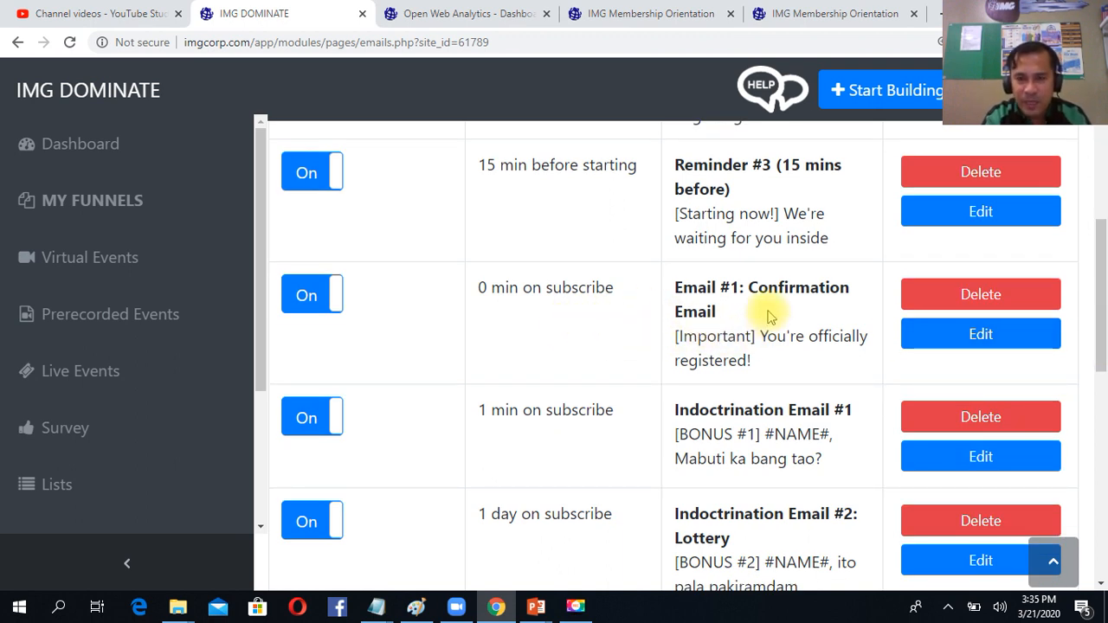
{"action": "scroll", "scroll_direction": "up", "scroll_amount": 3}
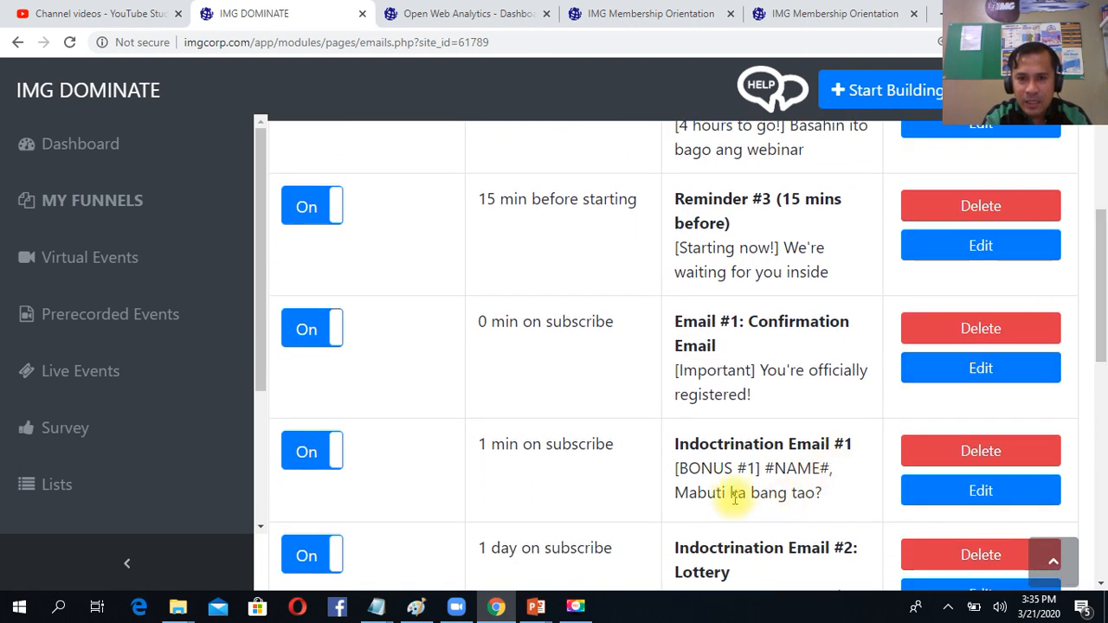
{"action": "mouse_move", "coordinate": [771, 511]}
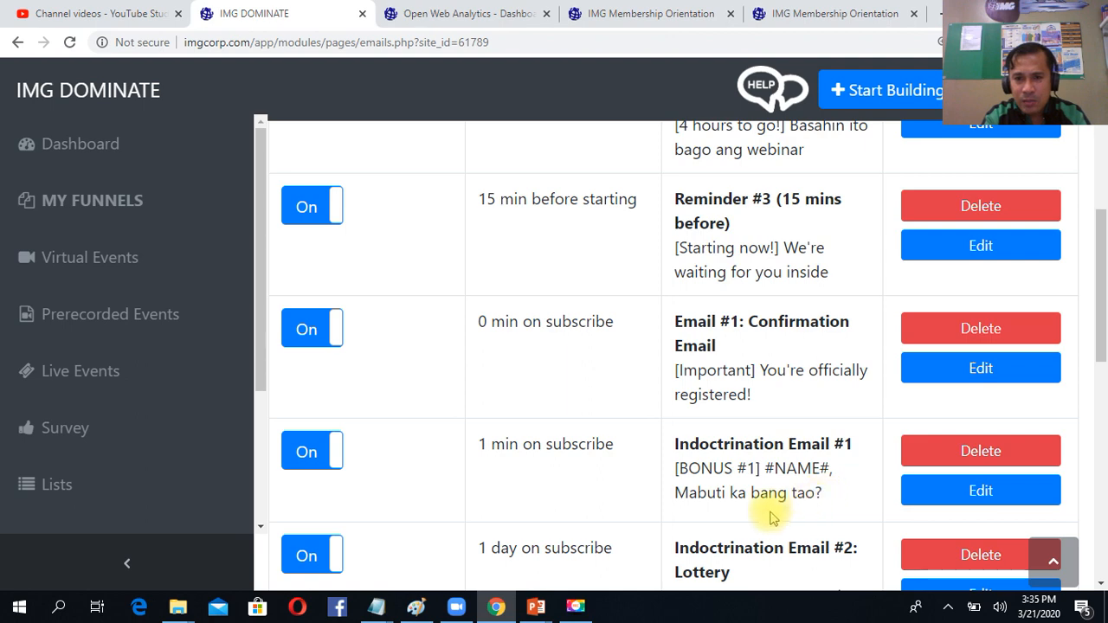
{"action": "mouse_move", "coordinate": [828, 443]}
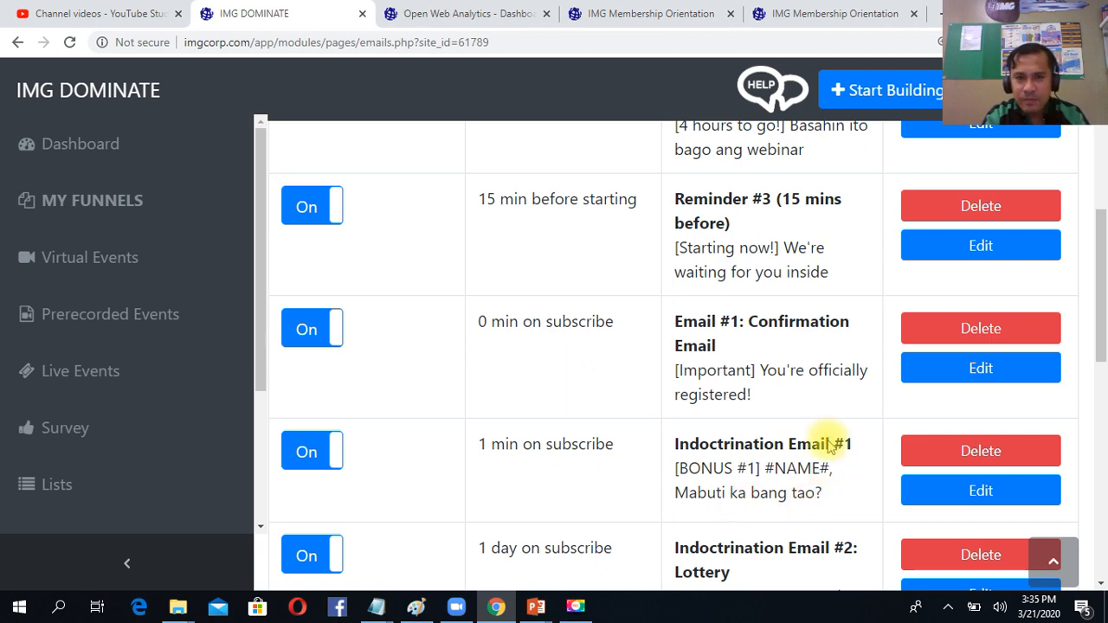
{"action": "scroll", "scroll_direction": "up", "scroll_amount": 3}
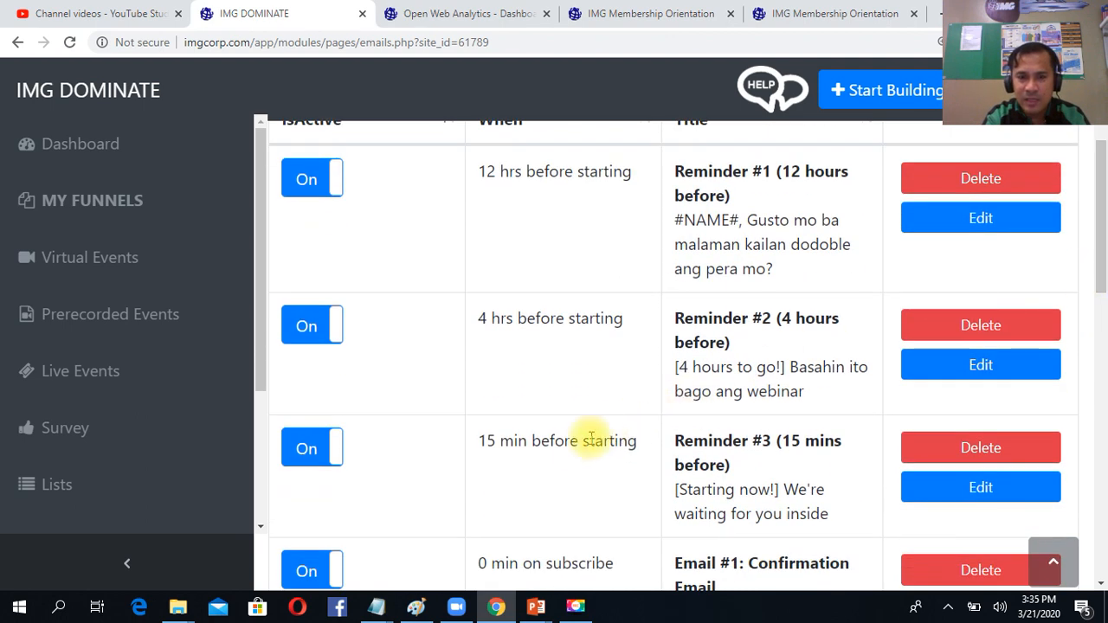
{"action": "scroll", "scroll_direction": "down", "scroll_amount": 3}
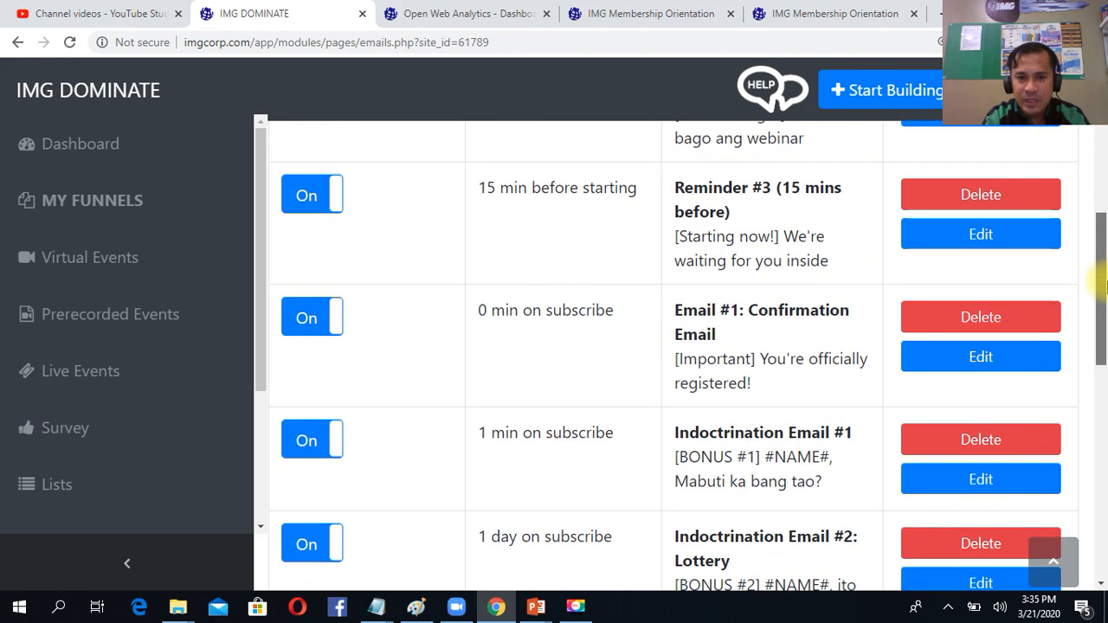
{"action": "scroll", "scroll_direction": "up", "scroll_amount": 3}
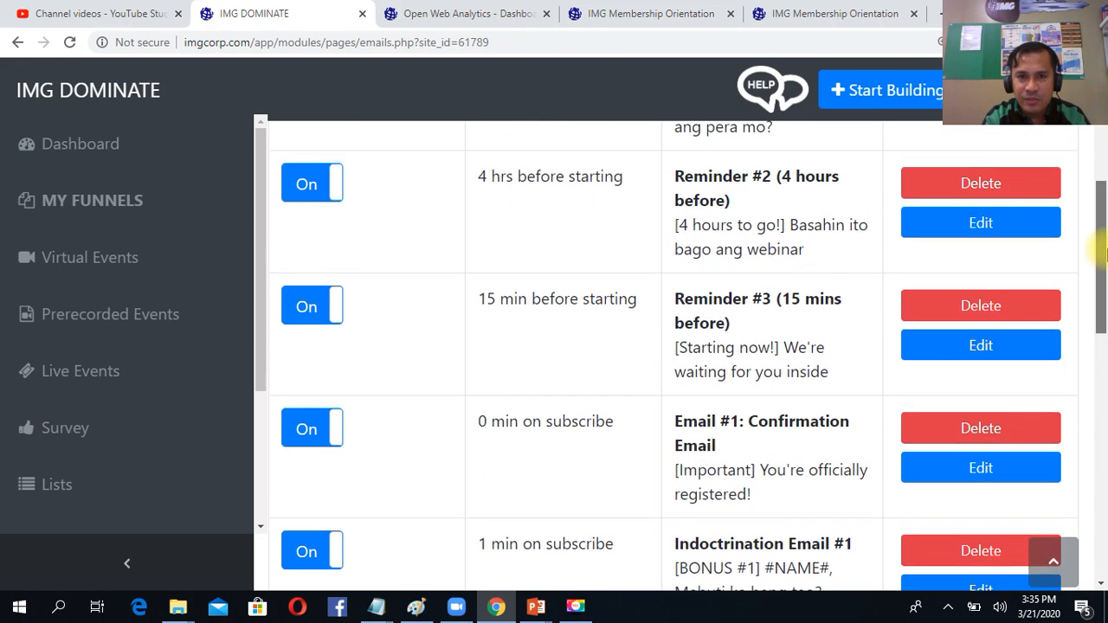
{"action": "scroll", "scroll_direction": "down", "scroll_amount": 3}
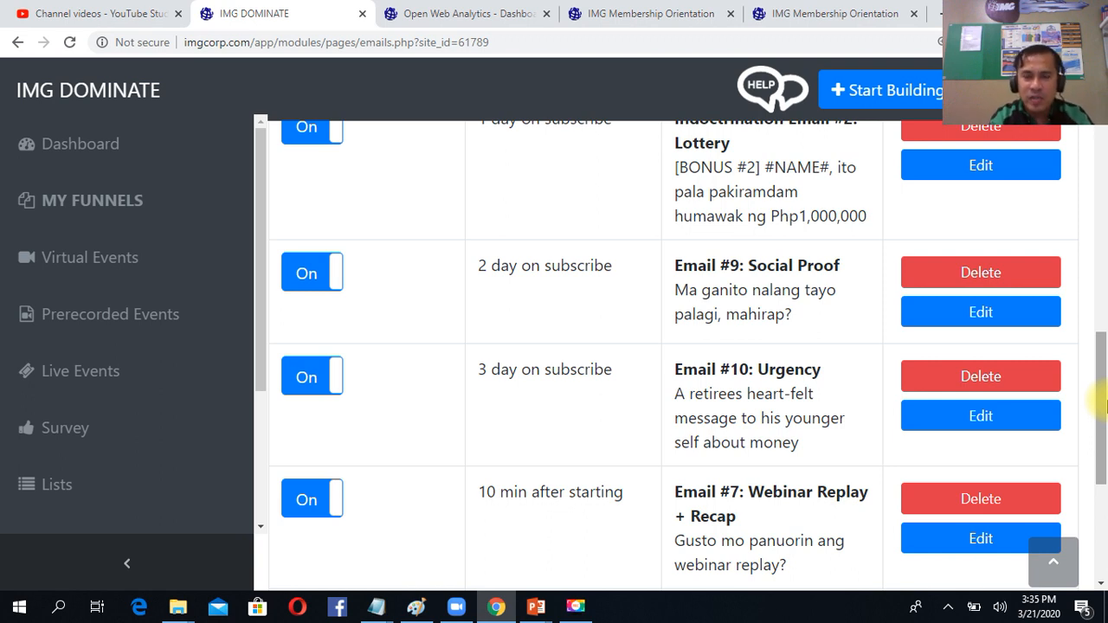
{"action": "scroll", "scroll_direction": "up", "scroll_amount": 3}
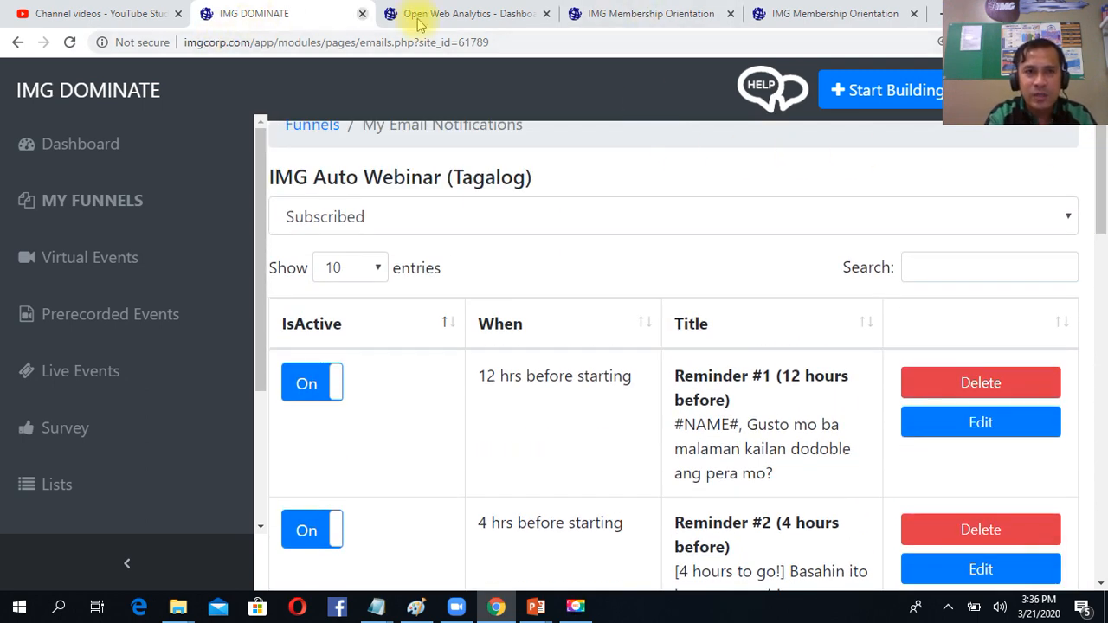
{"action": "mouse_move", "coordinate": [111, 313]}
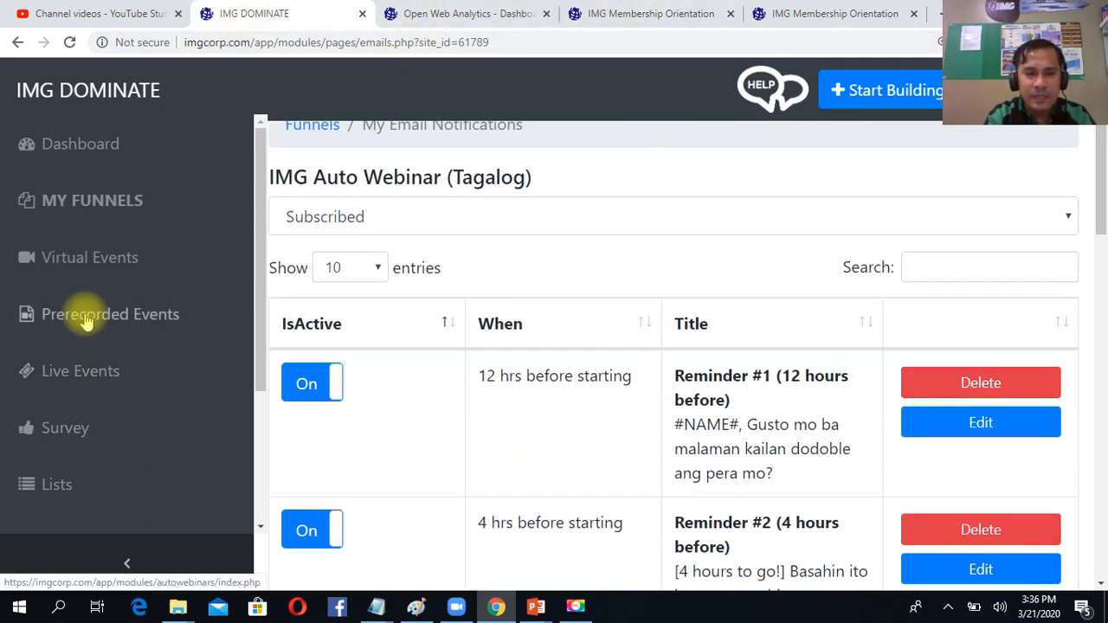
Step: Go to the Prerecorded Events list from the left sidebar
{"action": "left_click", "coordinate": [111, 313]}
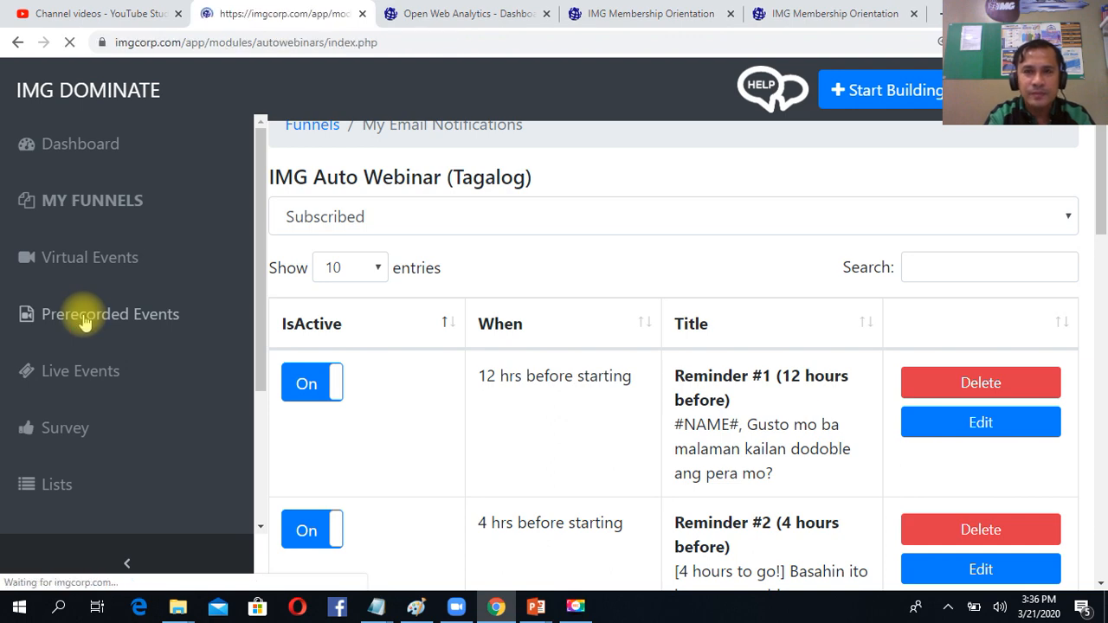
{"action": "left_click", "coordinate": [110, 313]}
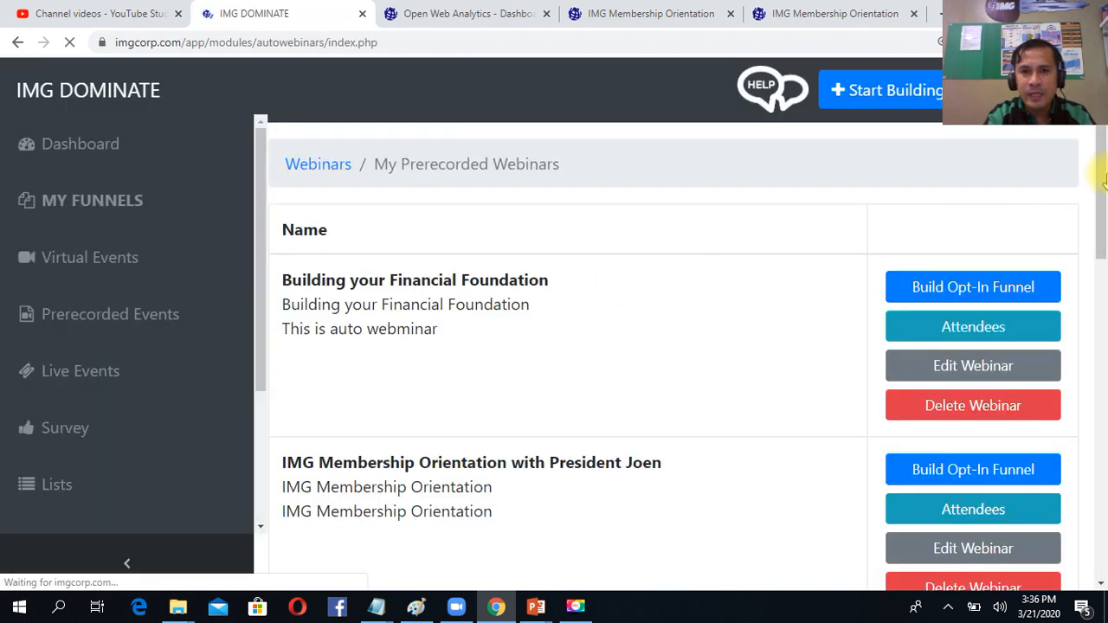
{"action": "scroll", "scroll_direction": "down", "scroll_amount": 3}
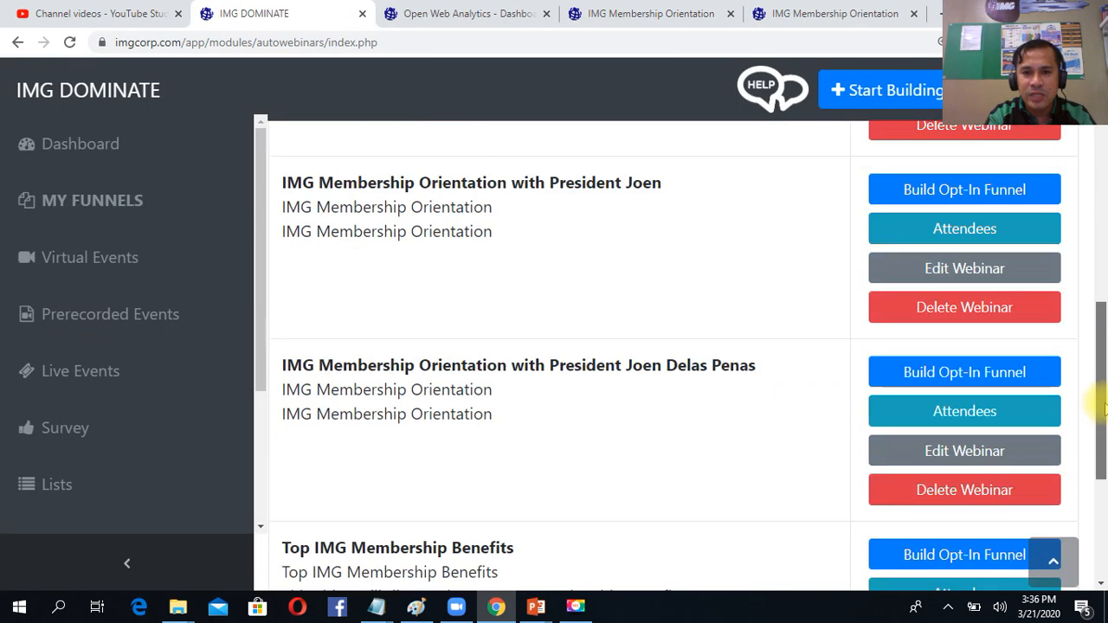
{"action": "scroll", "scroll_direction": "down", "scroll_amount": 3}
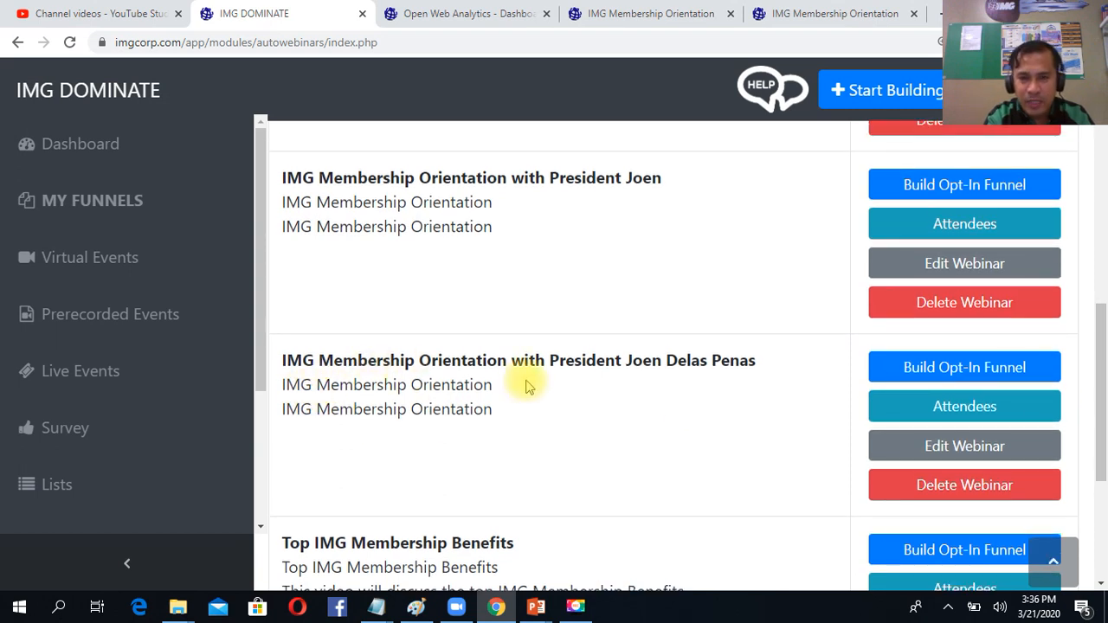
{"action": "mouse_move", "coordinate": [775, 332]}
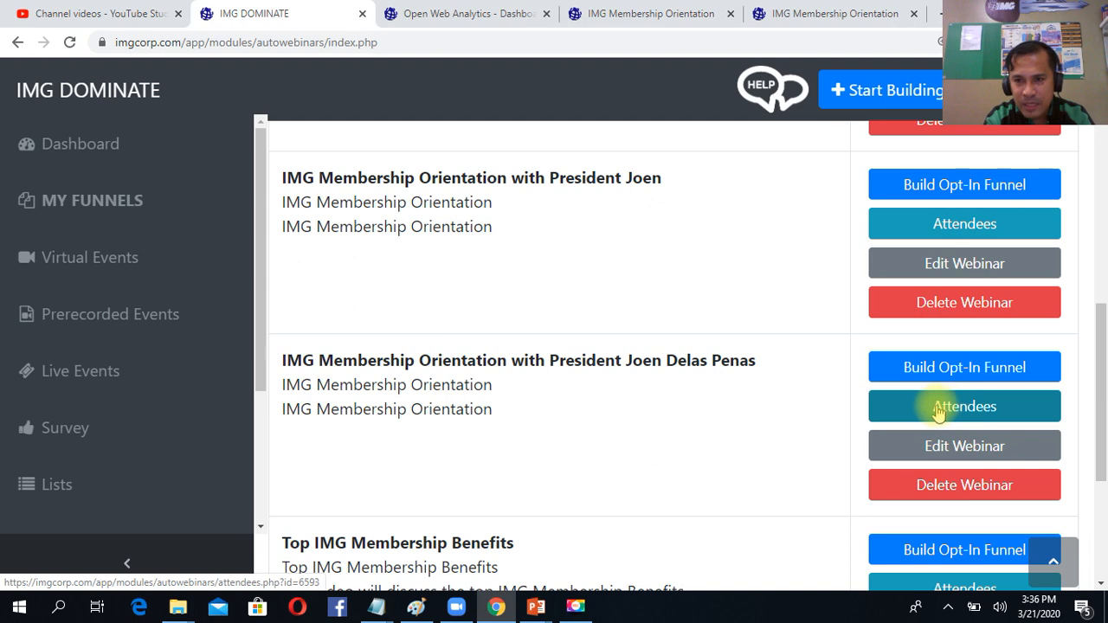
{"action": "left_click", "coordinate": [962, 405]}
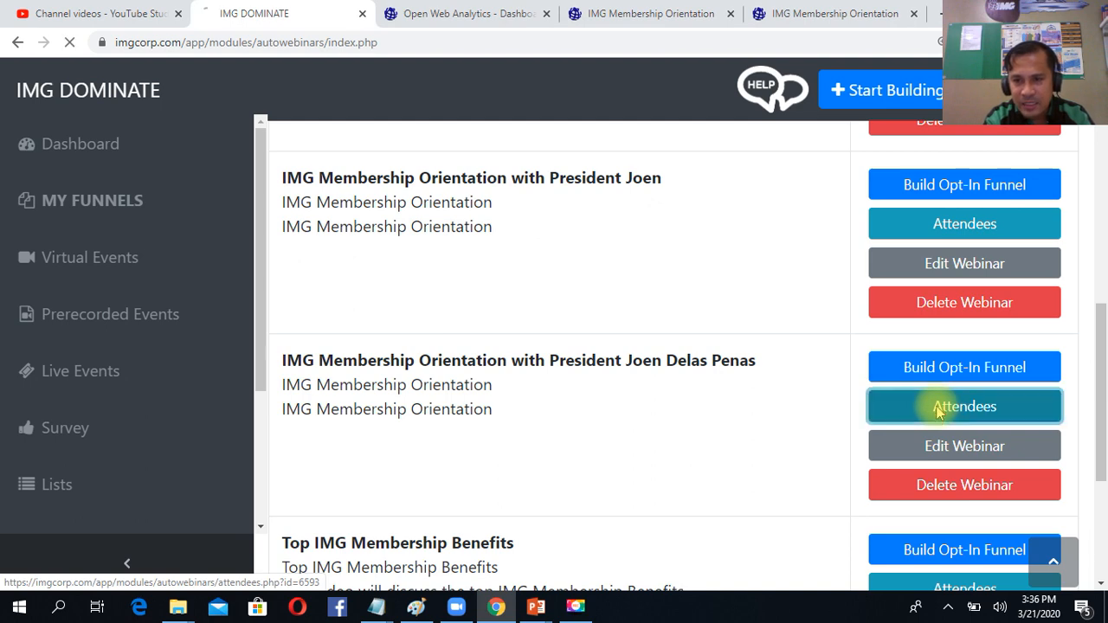
{"action": "left_click", "coordinate": [963, 405]}
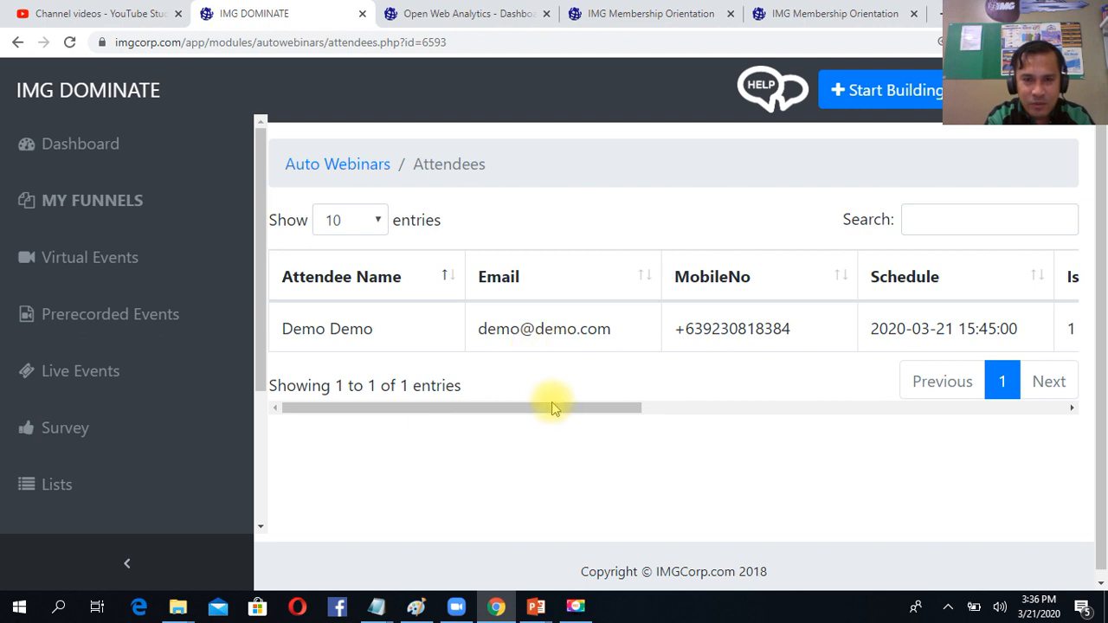
{"action": "mouse_move", "coordinate": [499, 417]}
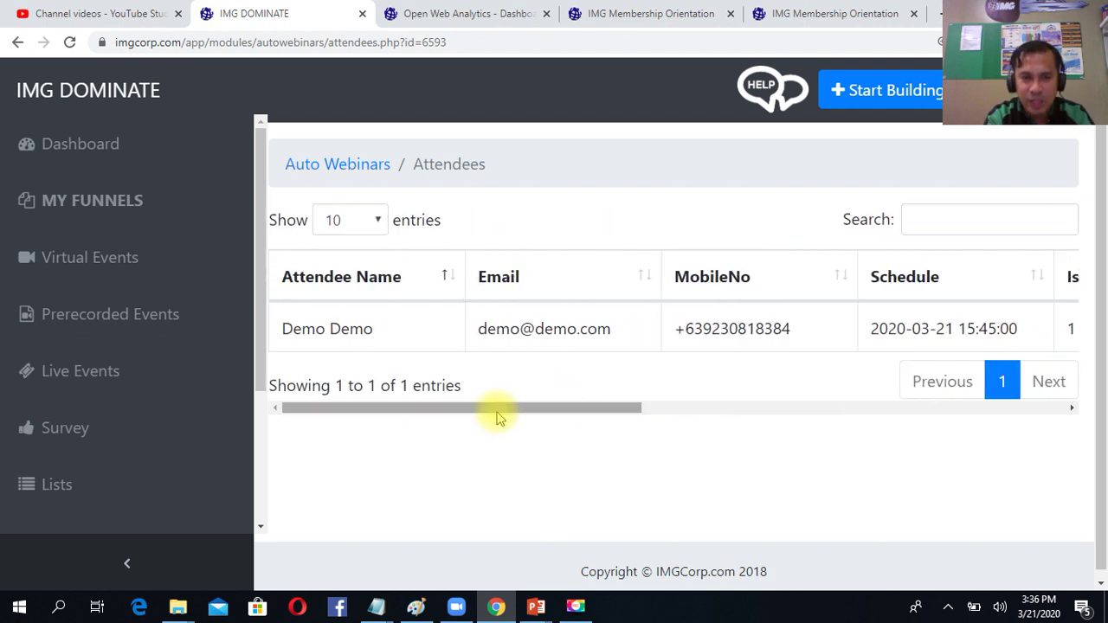
Step: Inspect the Demo Demo registrant's mobile number and email, then bring up the booked-webinar countdown page
{"action": "double_click", "coordinate": [735, 329]}
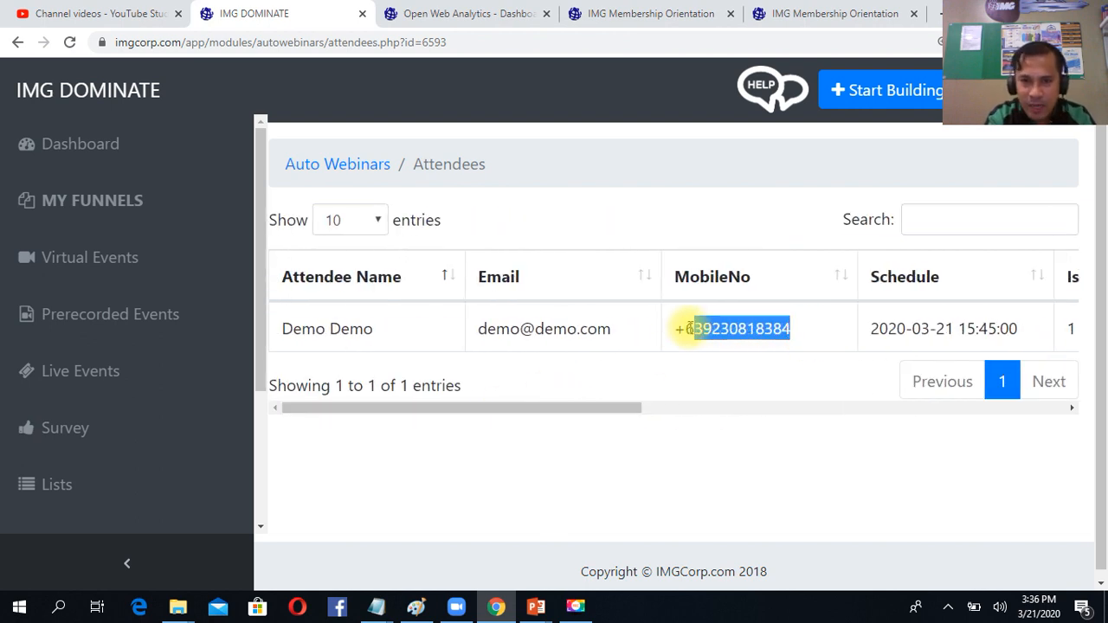
{"action": "double_click", "coordinate": [543, 329]}
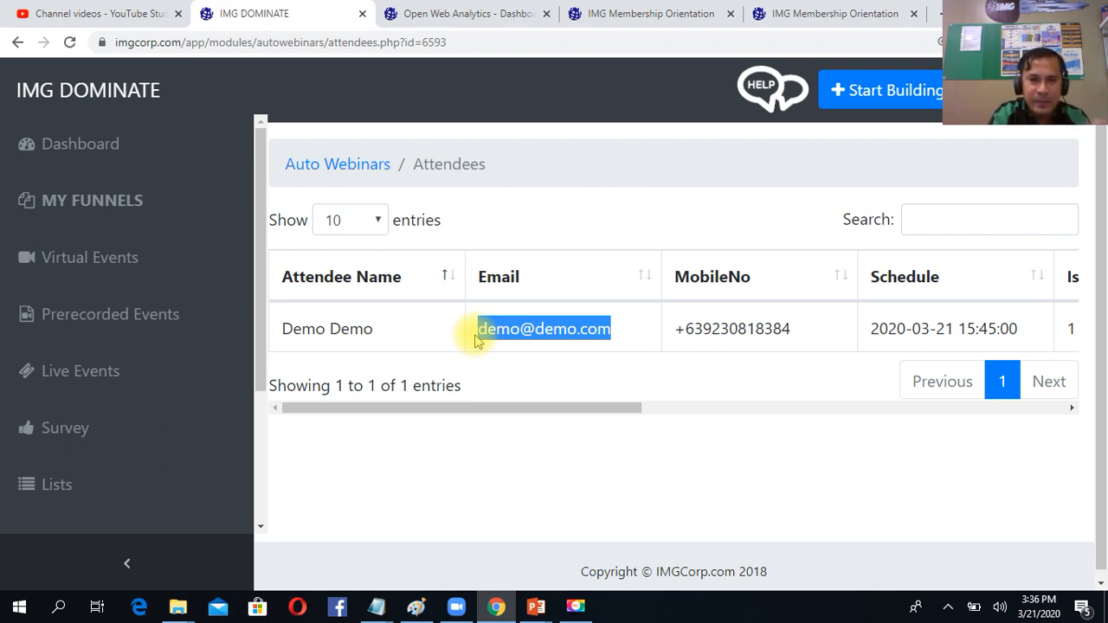
{"action": "mouse_move", "coordinate": [250, 431]}
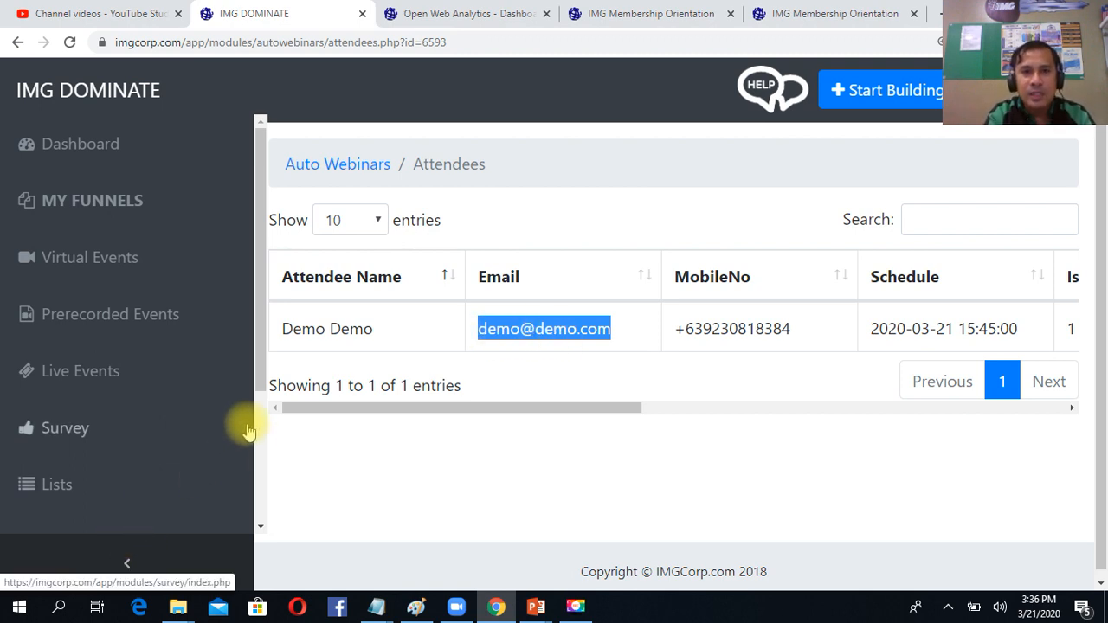
{"action": "mouse_move", "coordinate": [130, 325]}
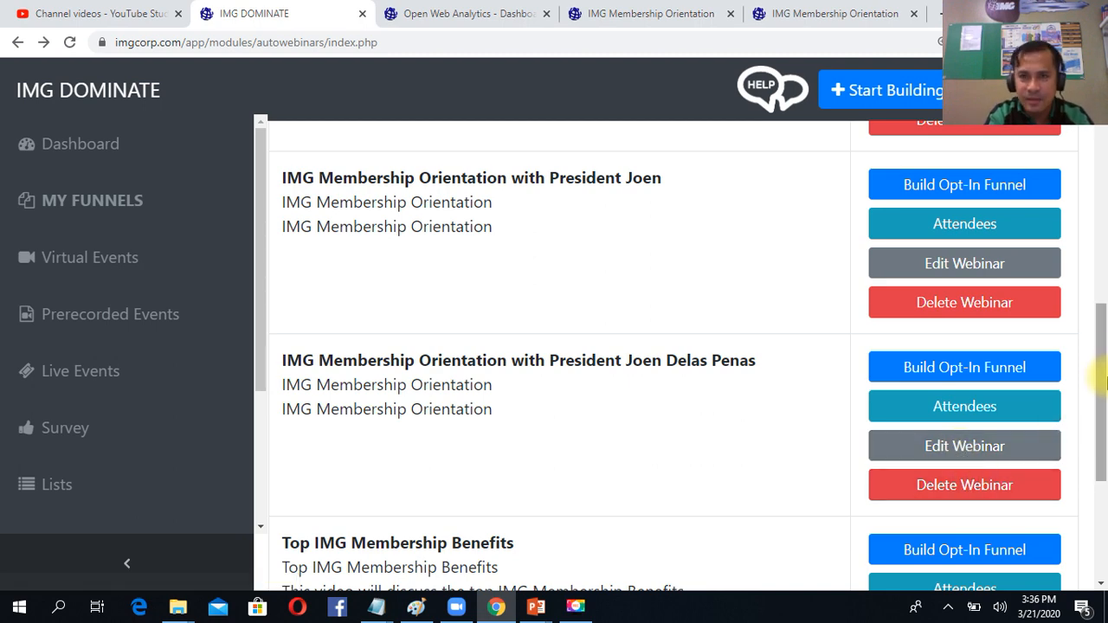
{"action": "left_click", "coordinate": [834, 14]}
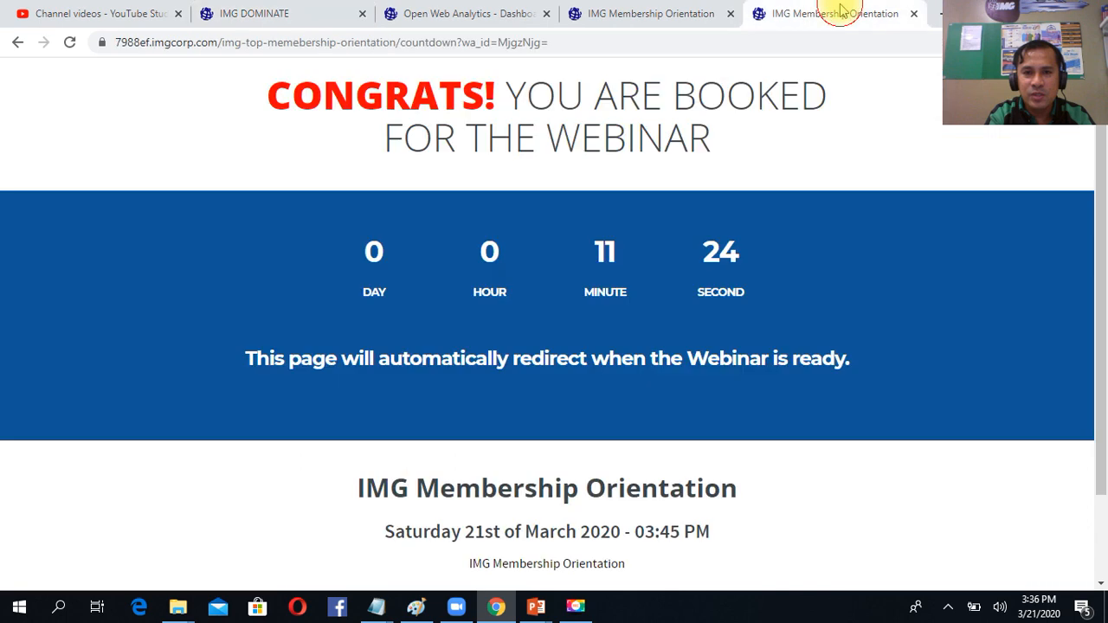
{"action": "mouse_move", "coordinate": [649, 14]}
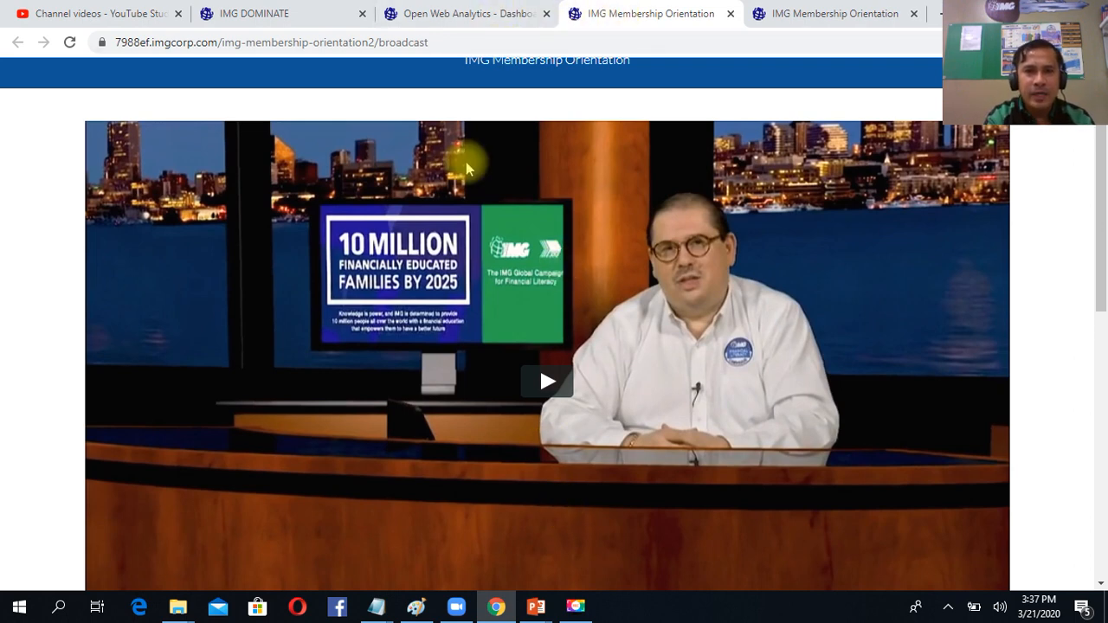
Step: Return to the IMG DOMINATE tab, then switch to the CLASS 6 PowerPoint presentation slides
{"action": "left_click", "coordinate": [256, 13]}
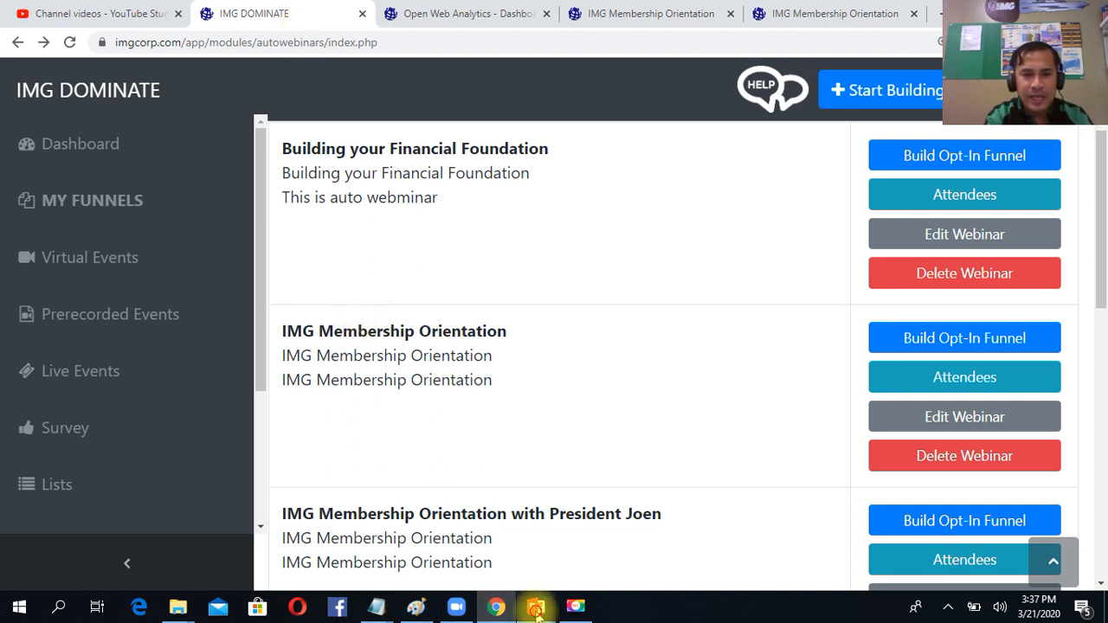
{"action": "left_click", "coordinate": [535, 606]}
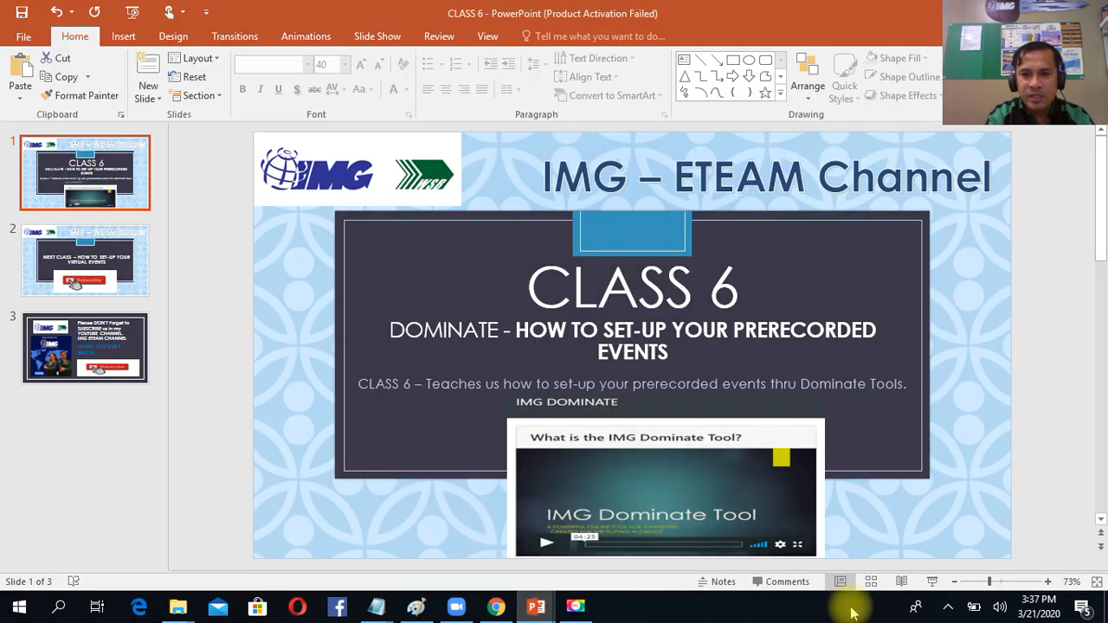